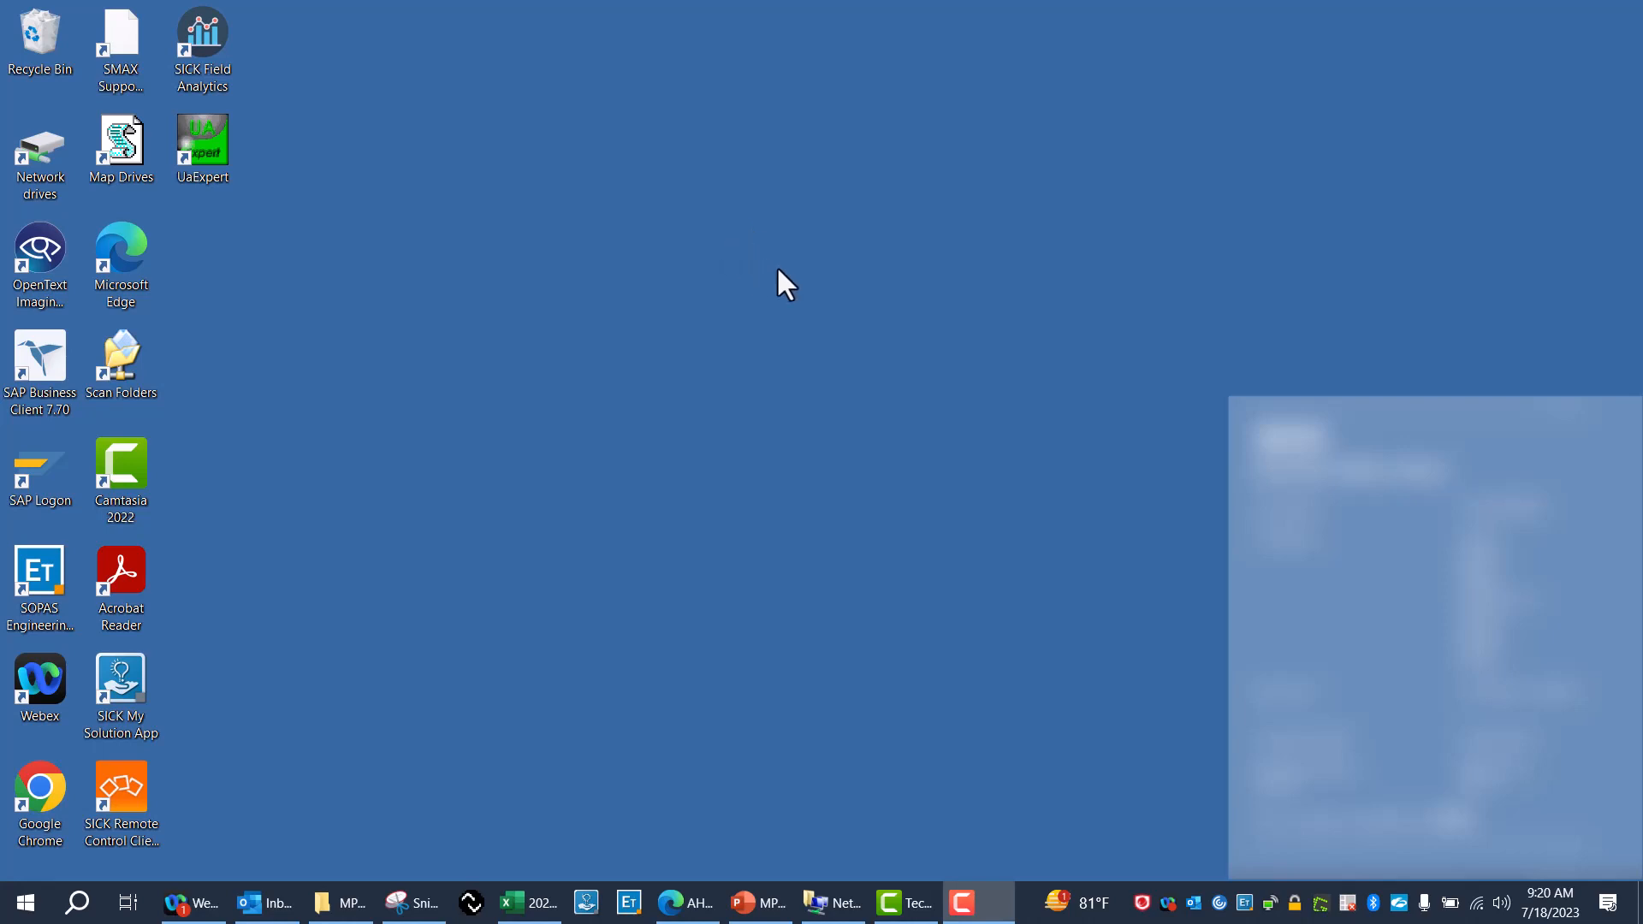
pyautogui.moveTo(988, 351)
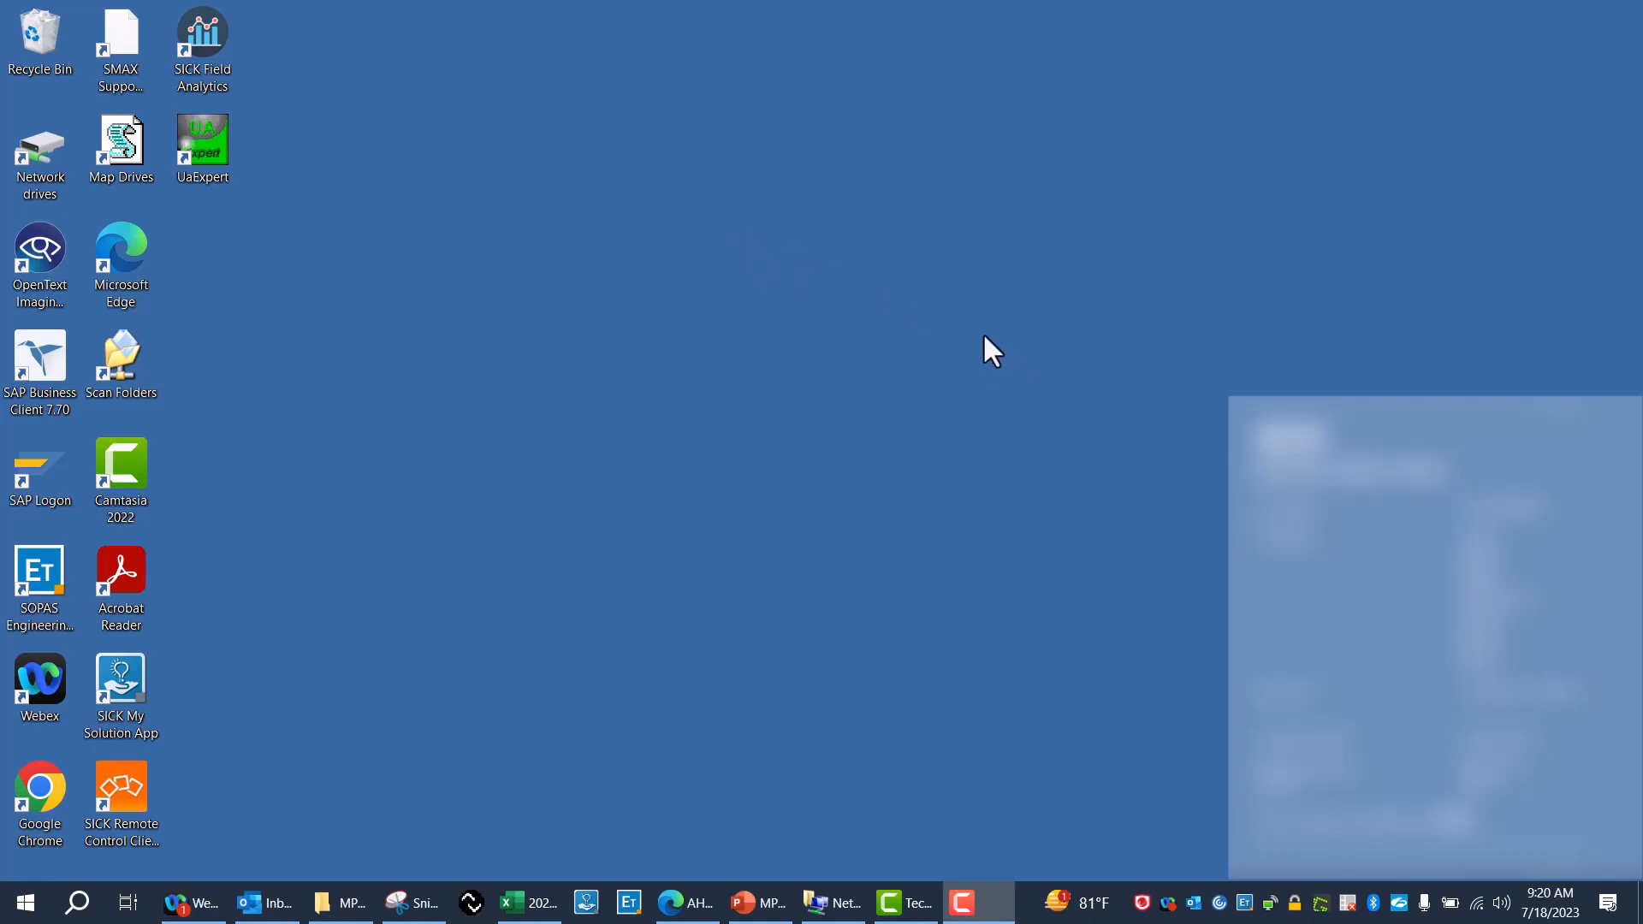
pyautogui.moveTo(1005, 370)
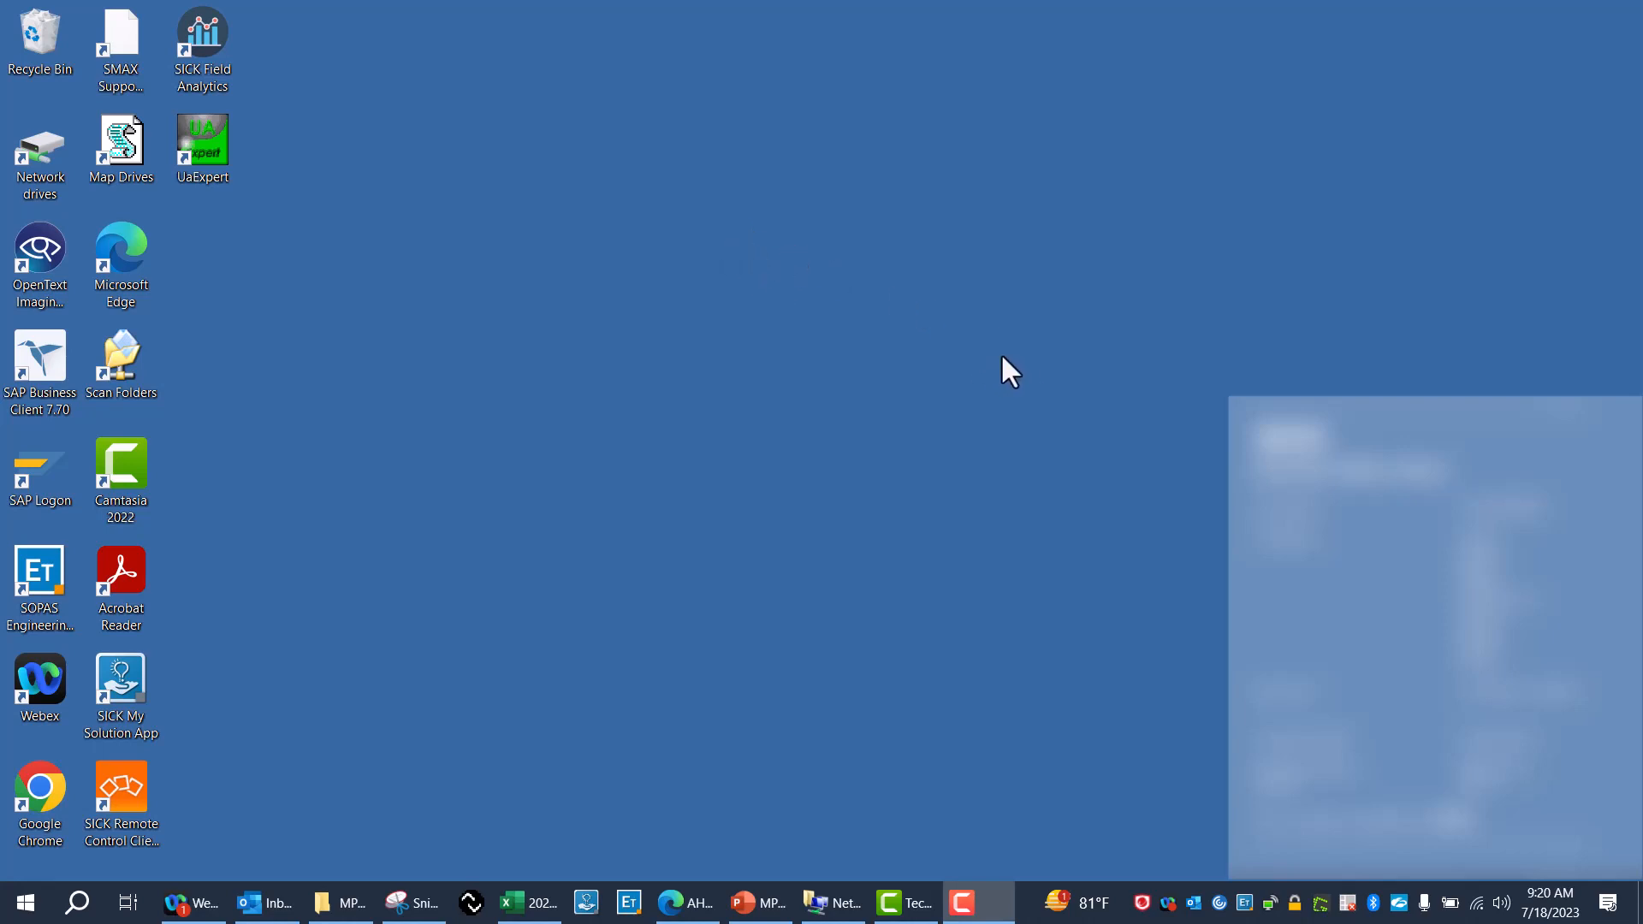
pyautogui.moveTo(1035, 376)
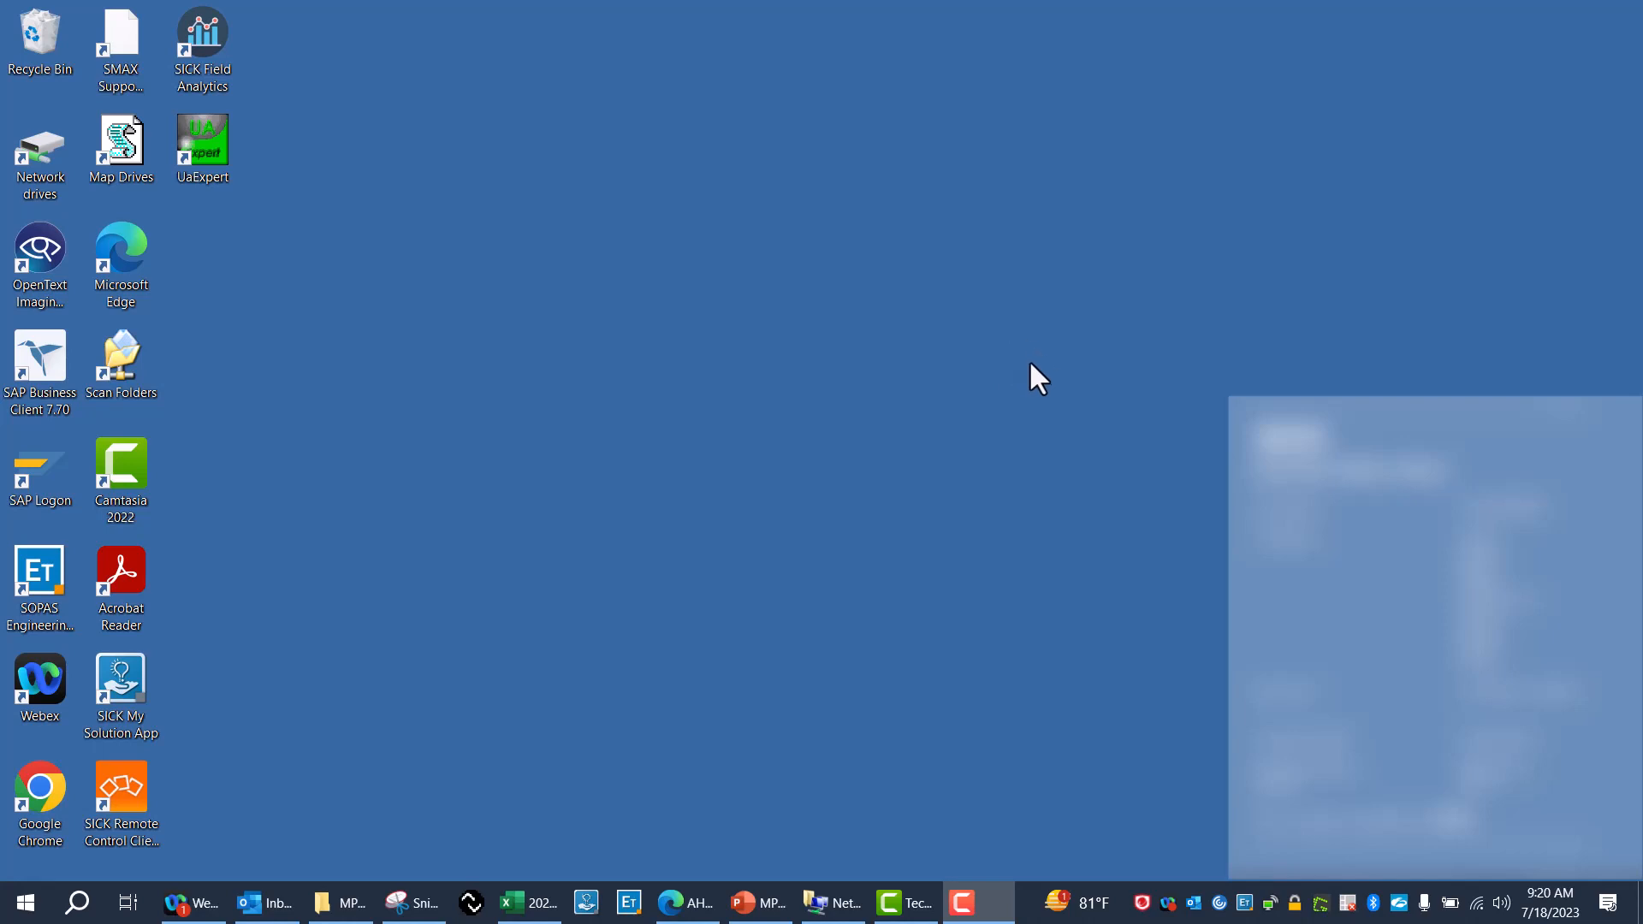
pyautogui.moveTo(1143, 294)
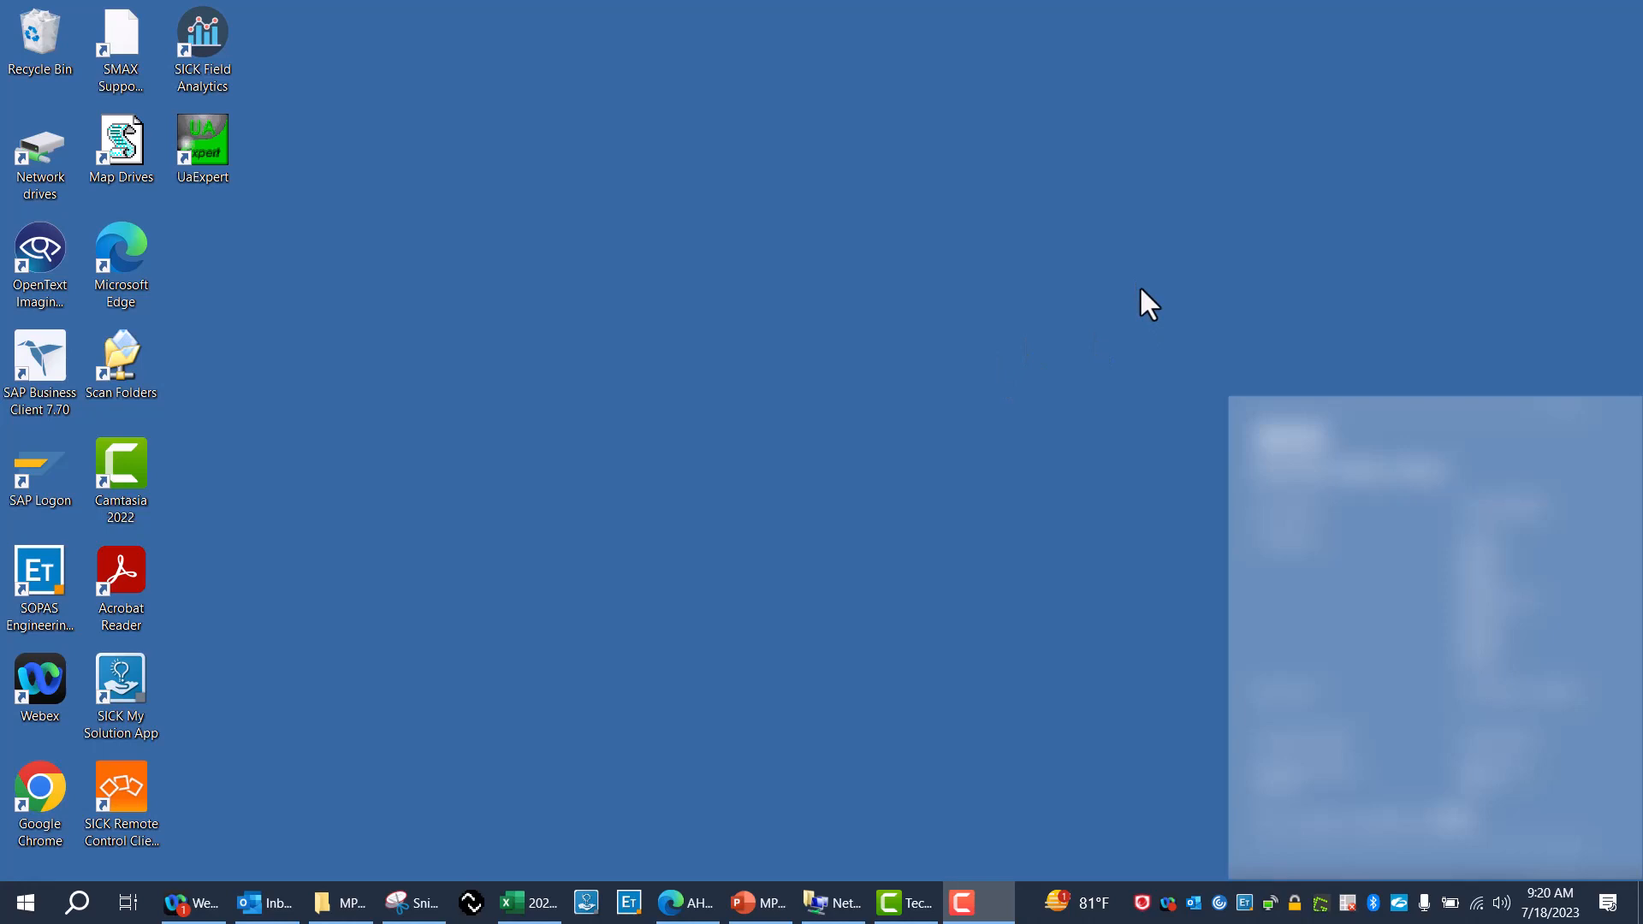
pyautogui.moveTo(924, 353)
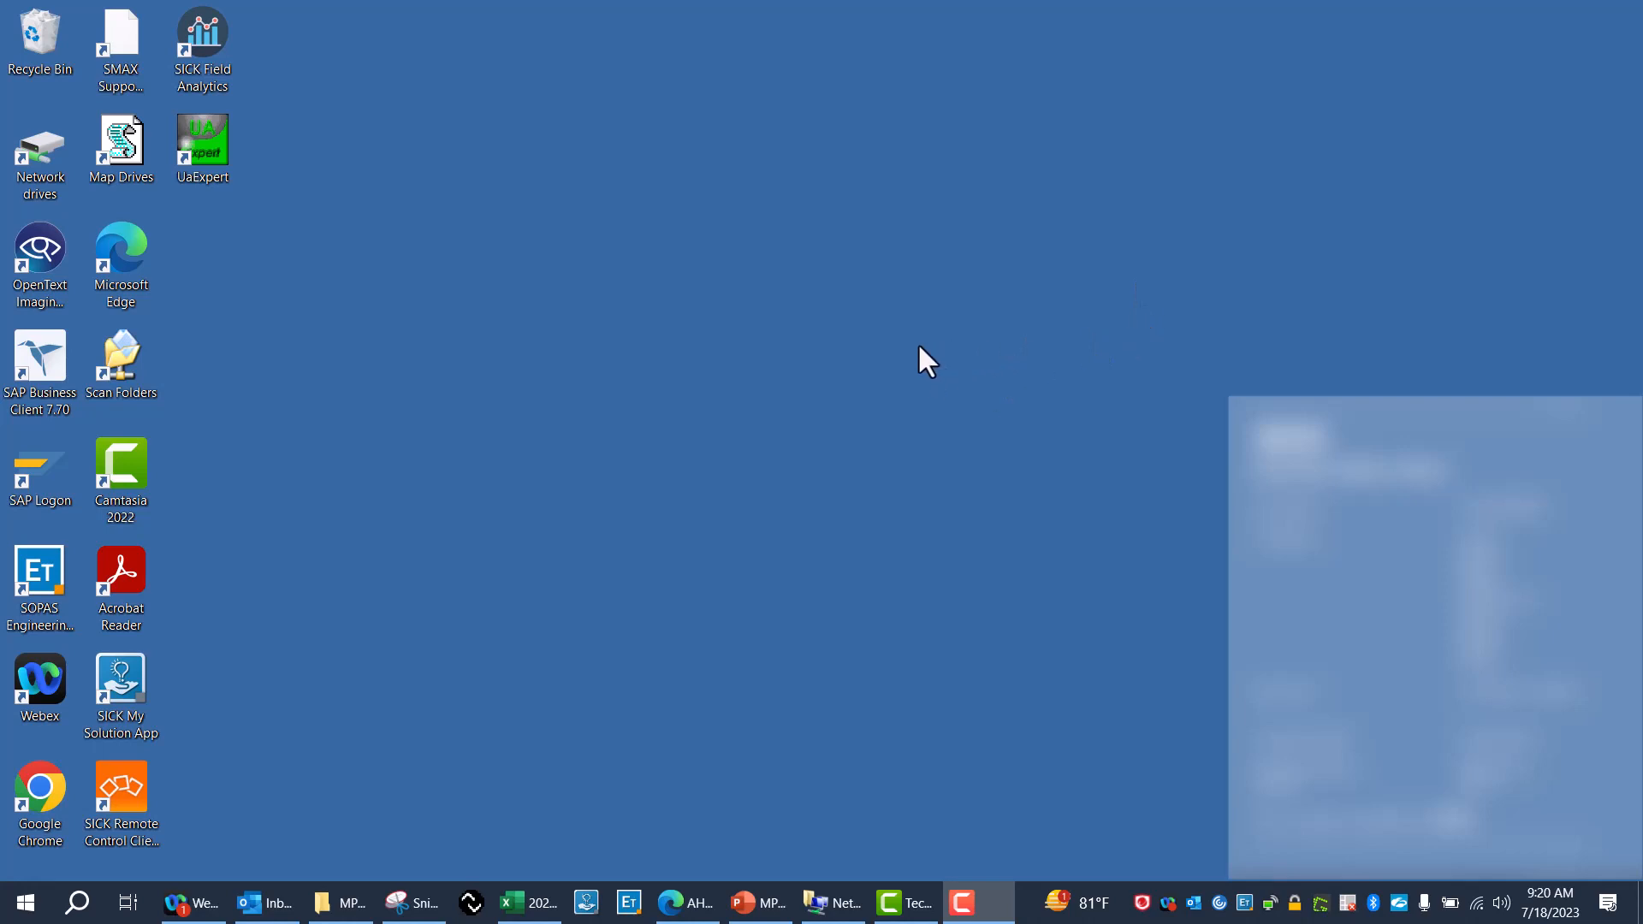
pyautogui.moveTo(1076, 479)
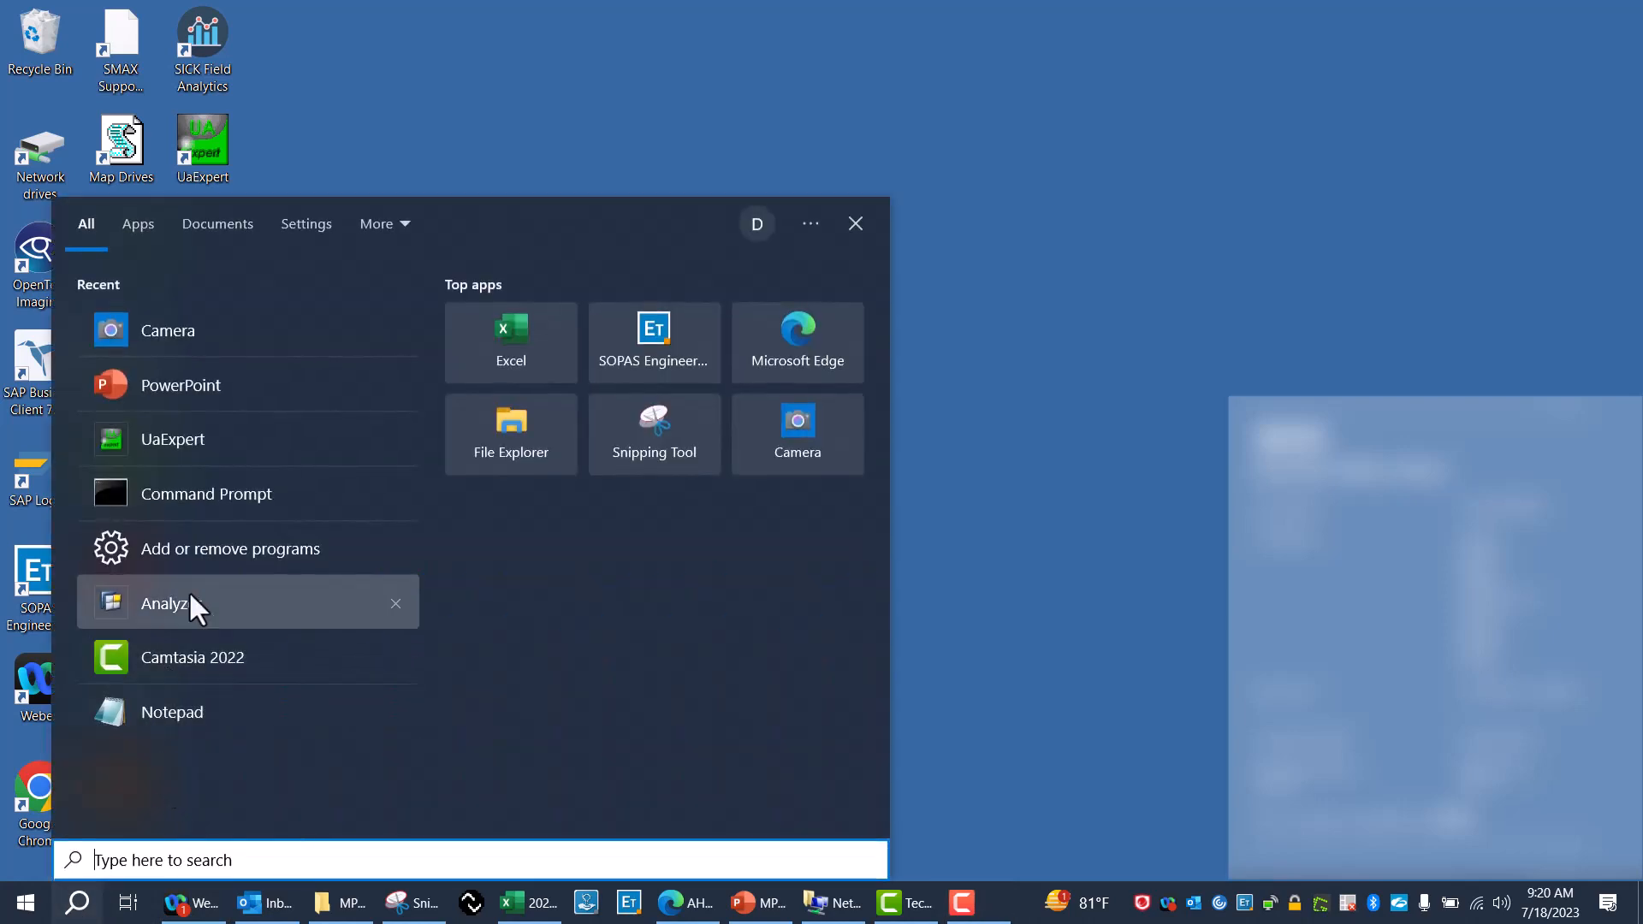
# In Command Prompt, confirm Ethernet IP 192.168.1.29 via ipconfig and ping 192.168.1.123 successfully
pyautogui.click(206, 494)
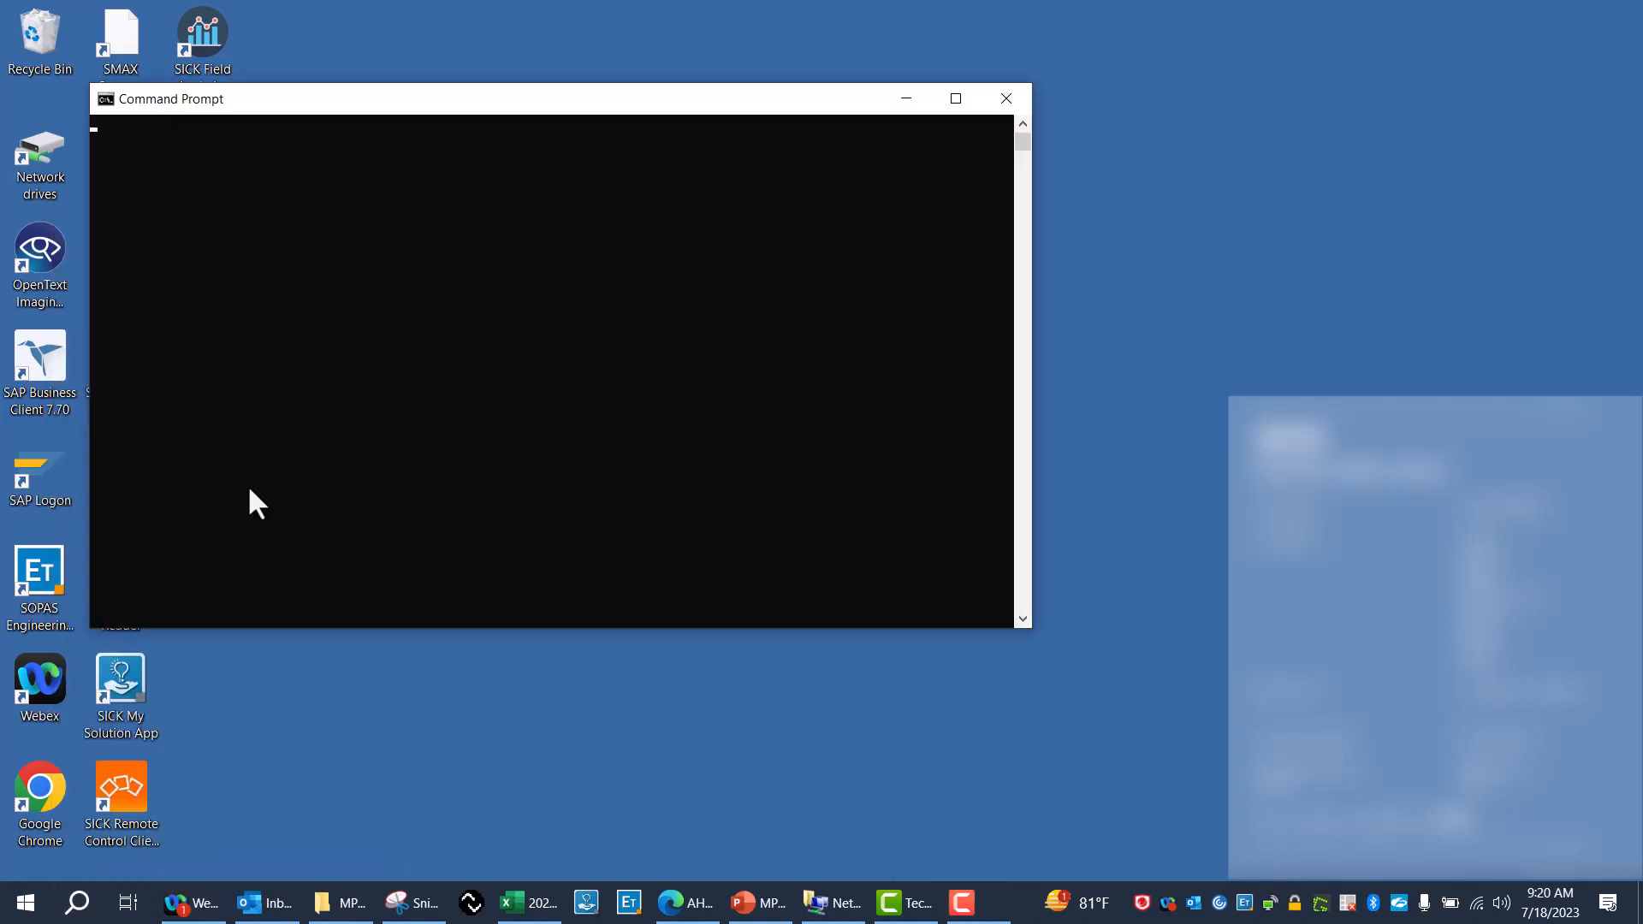
pyautogui.write('ip')
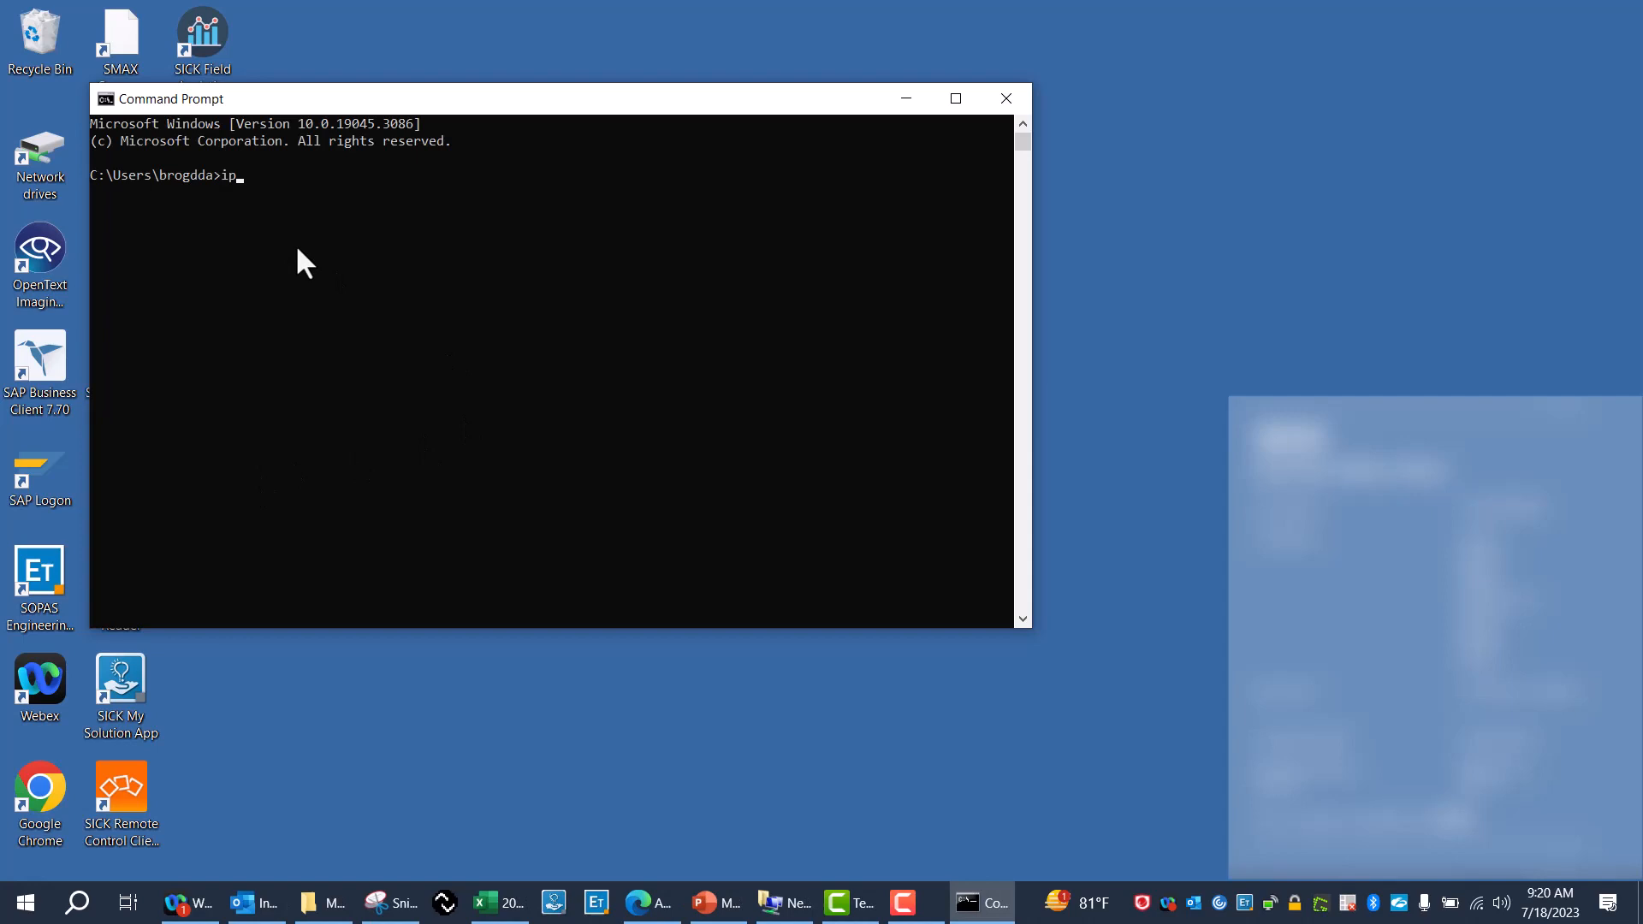
pyautogui.write('con')
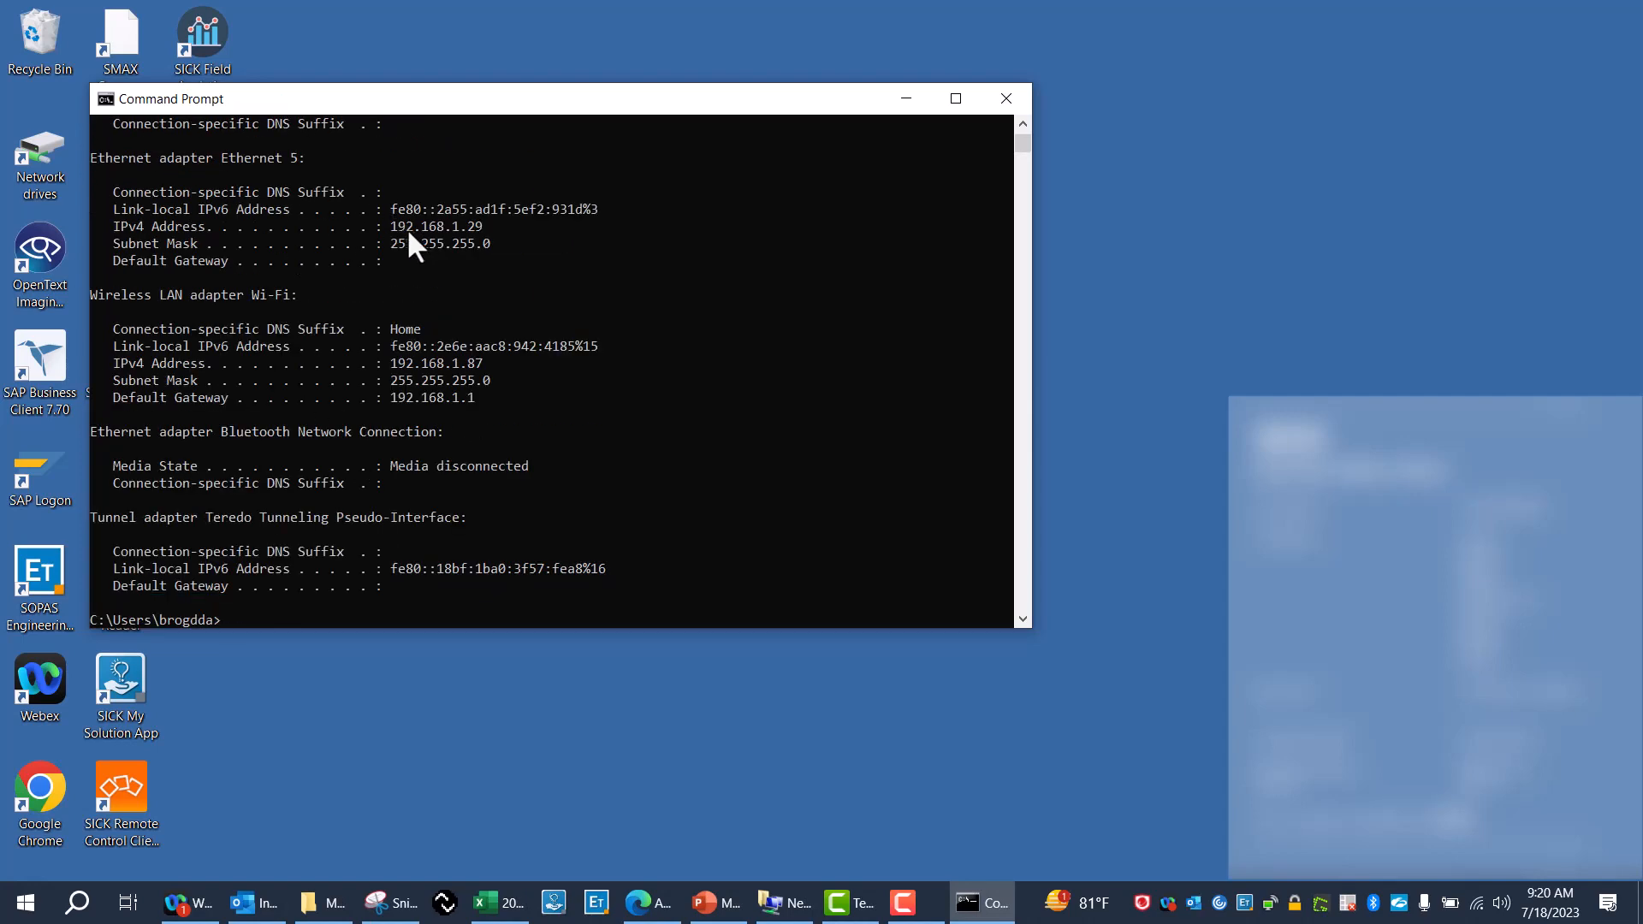
pyautogui.moveTo(479, 248)
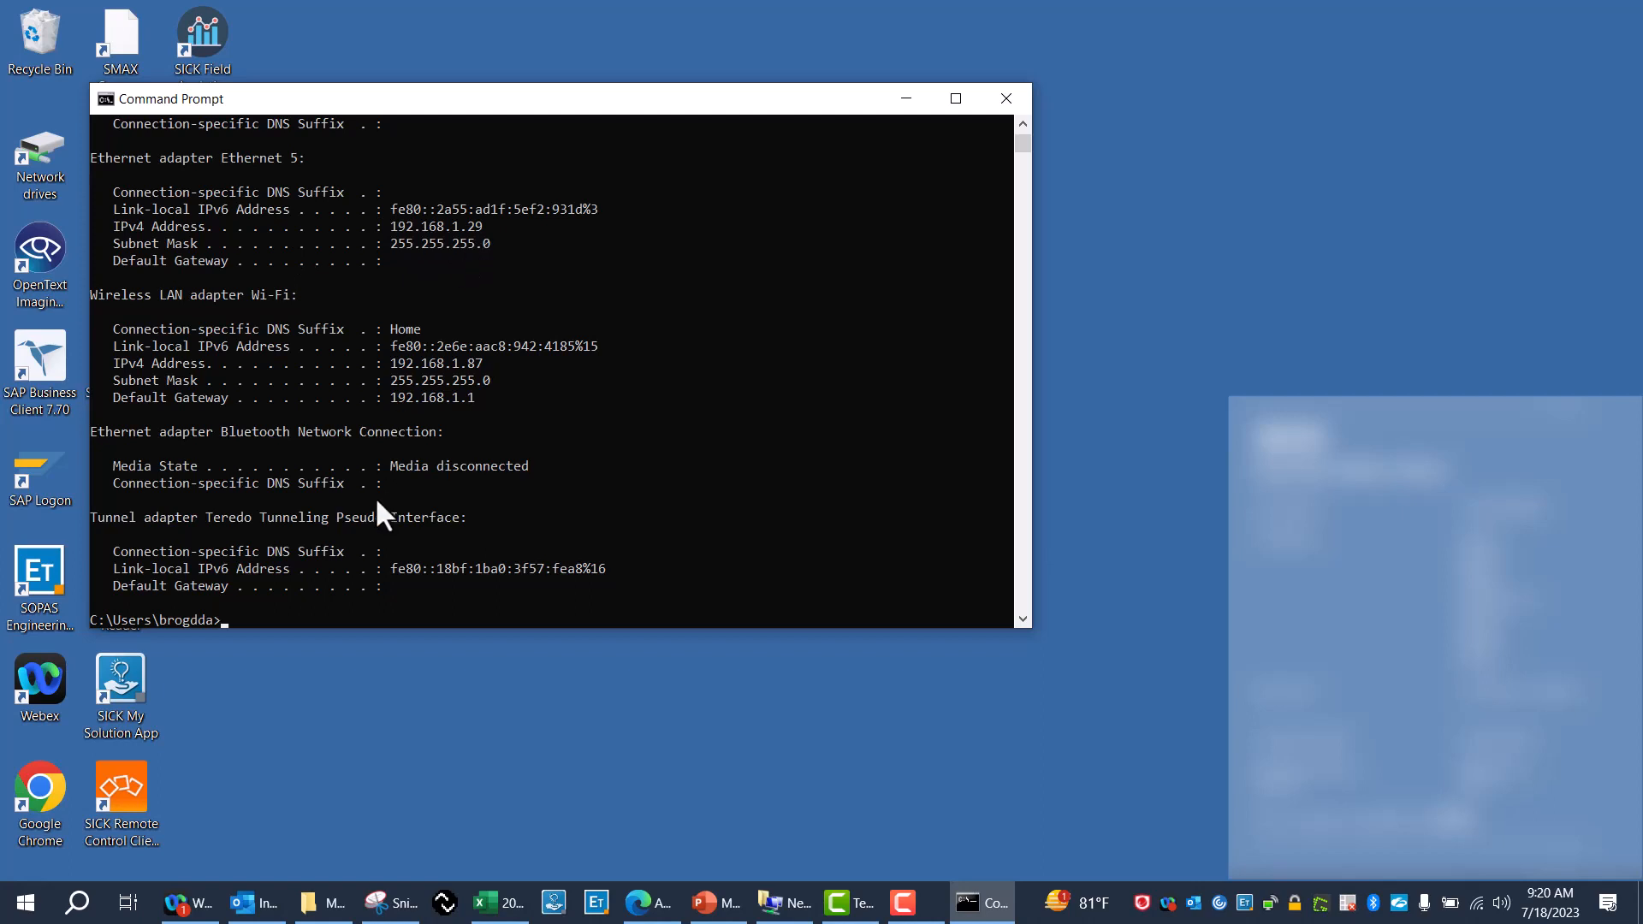
pyautogui.moveTo(298, 613)
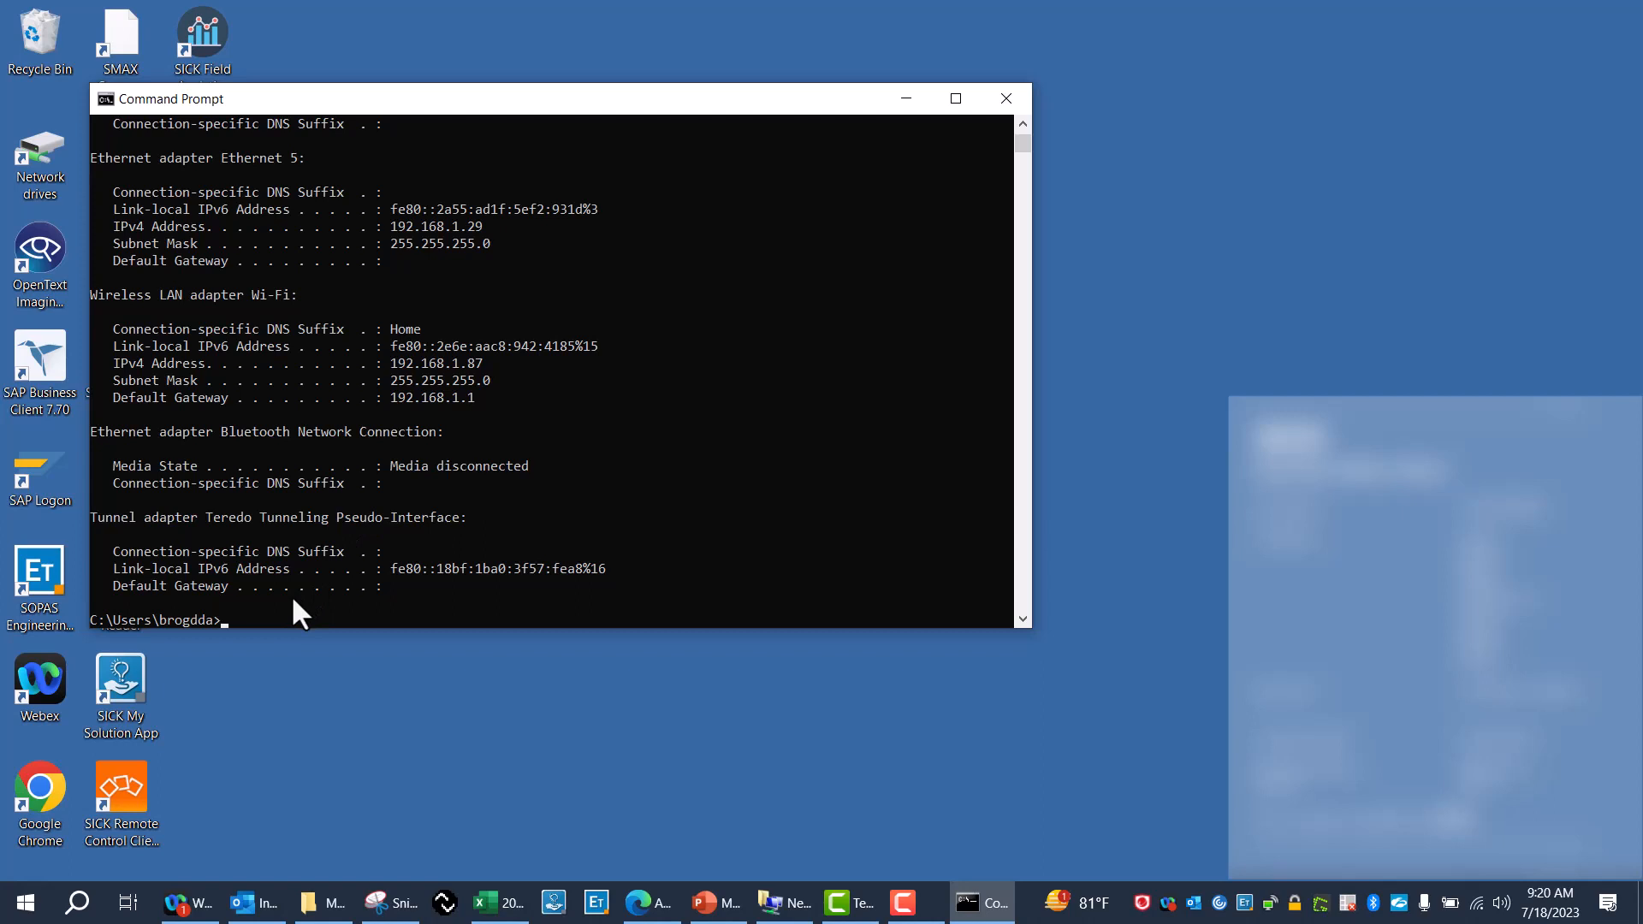
pyautogui.write('ping 192.168.1.123')
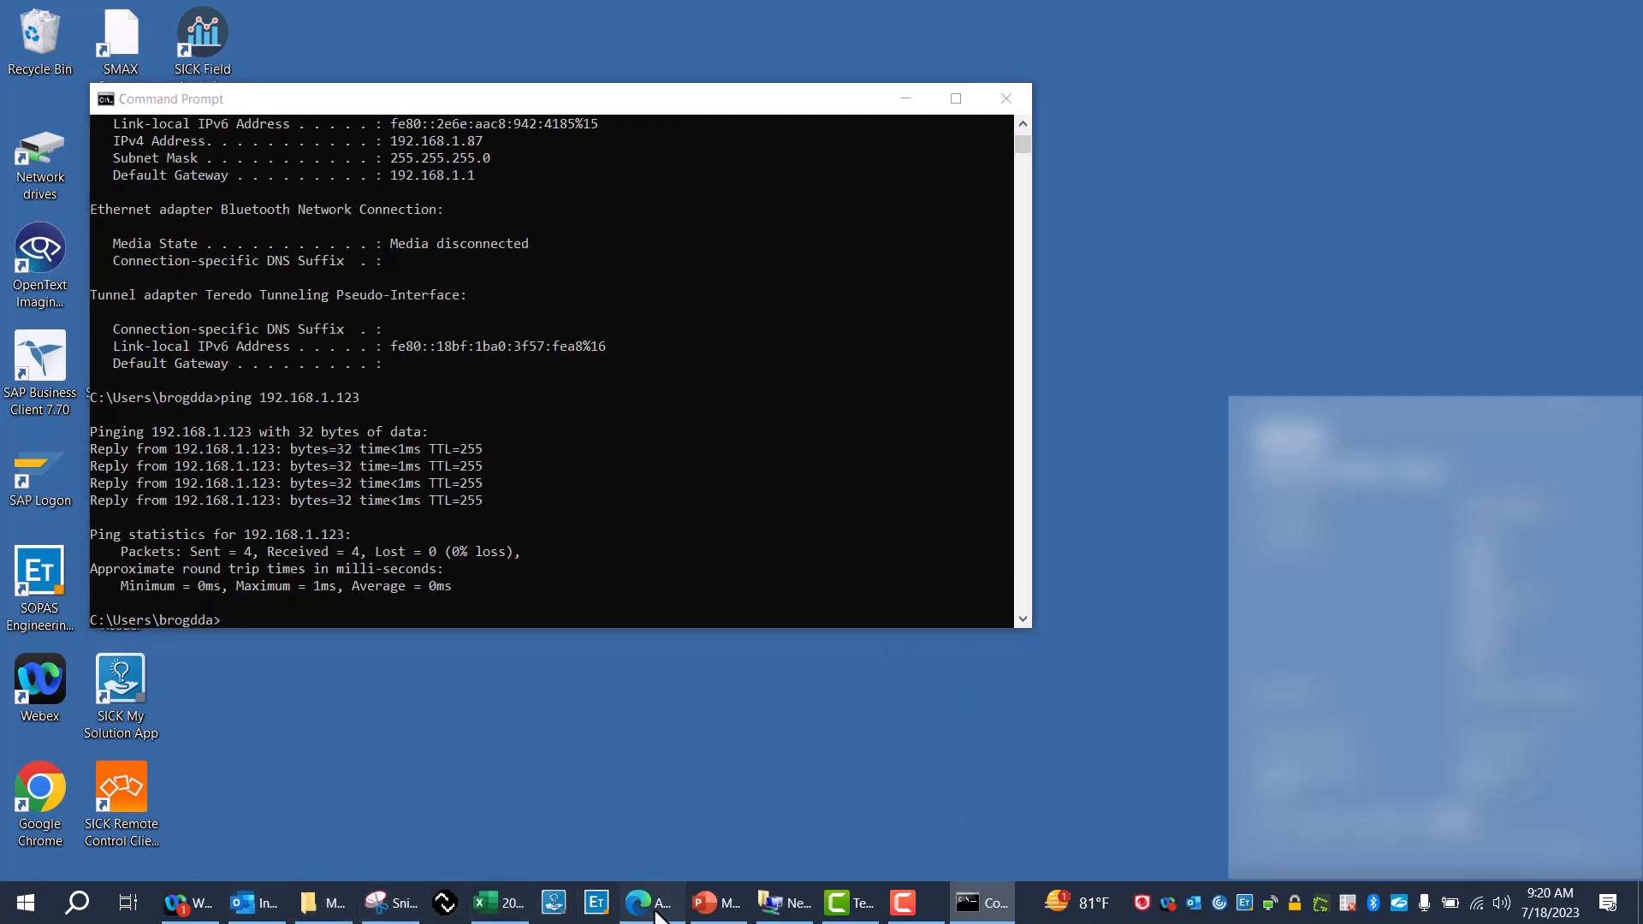
pyautogui.moveTo(646, 920)
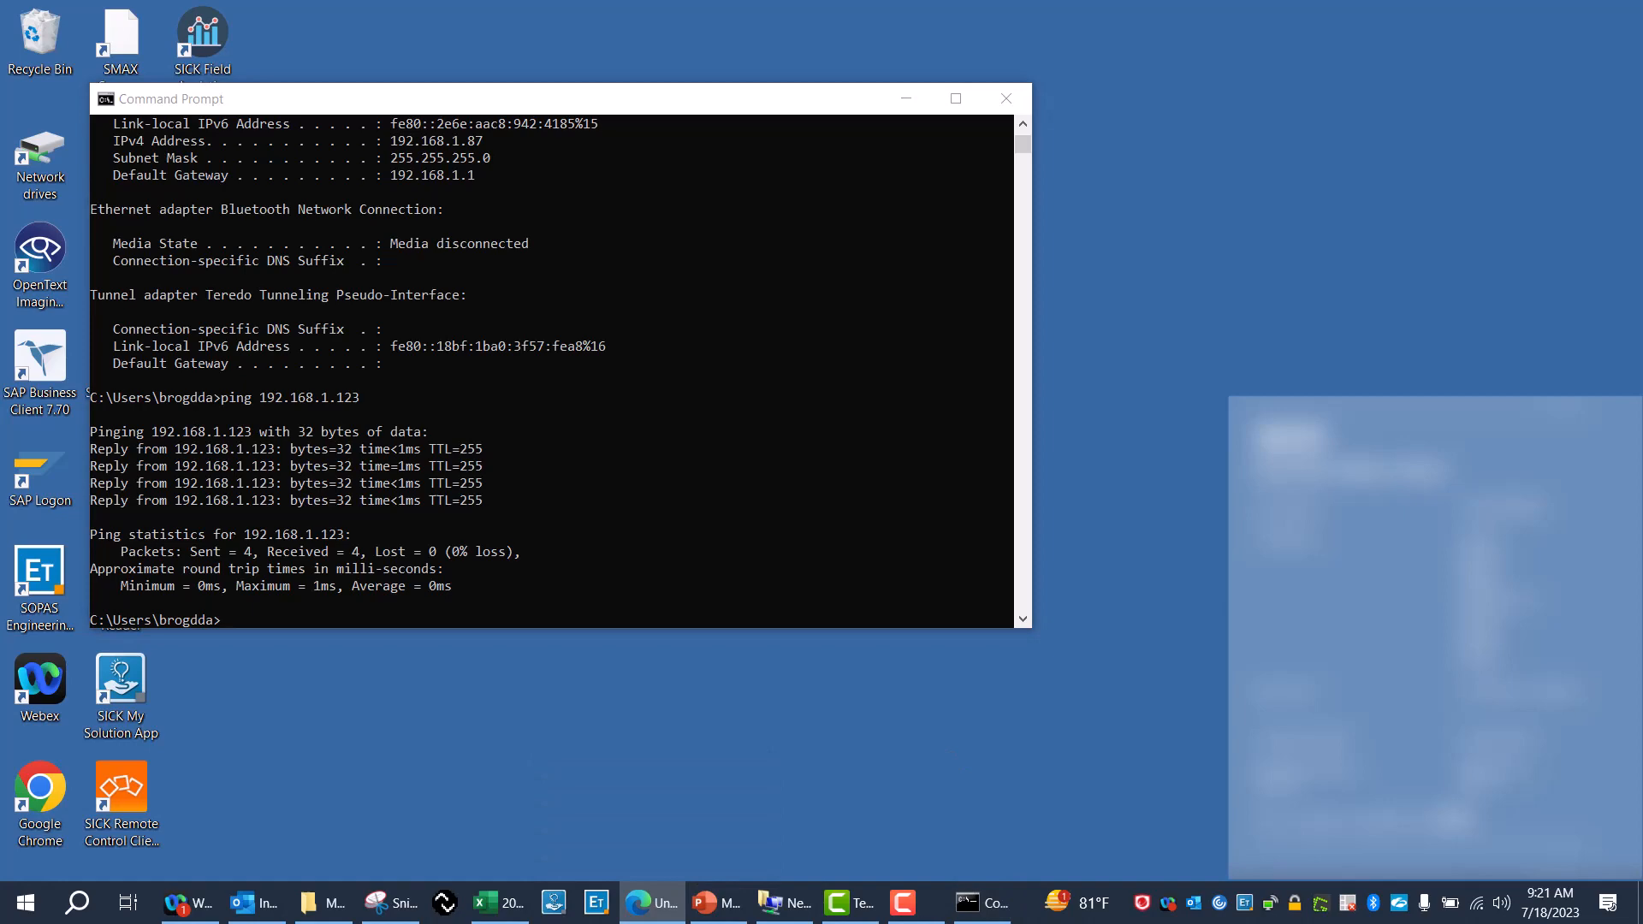
# Load the SIG350 gateway web page at 192.168.1.123 in Edge
pyautogui.click(651, 903)
pyautogui.write('192.1')
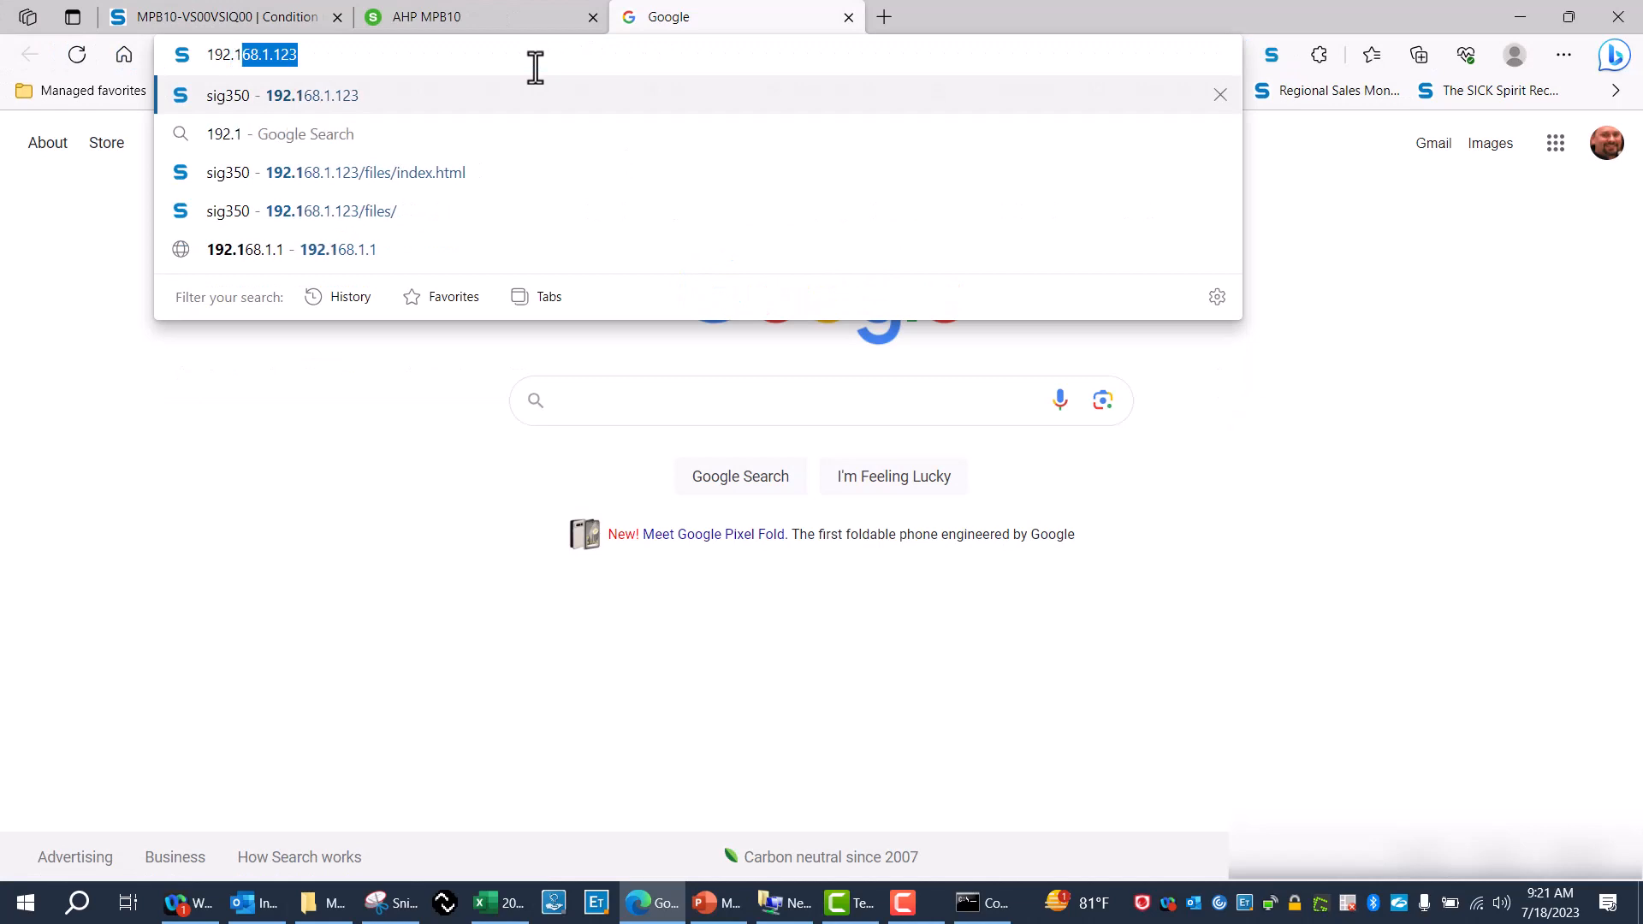
pyautogui.click(366, 173)
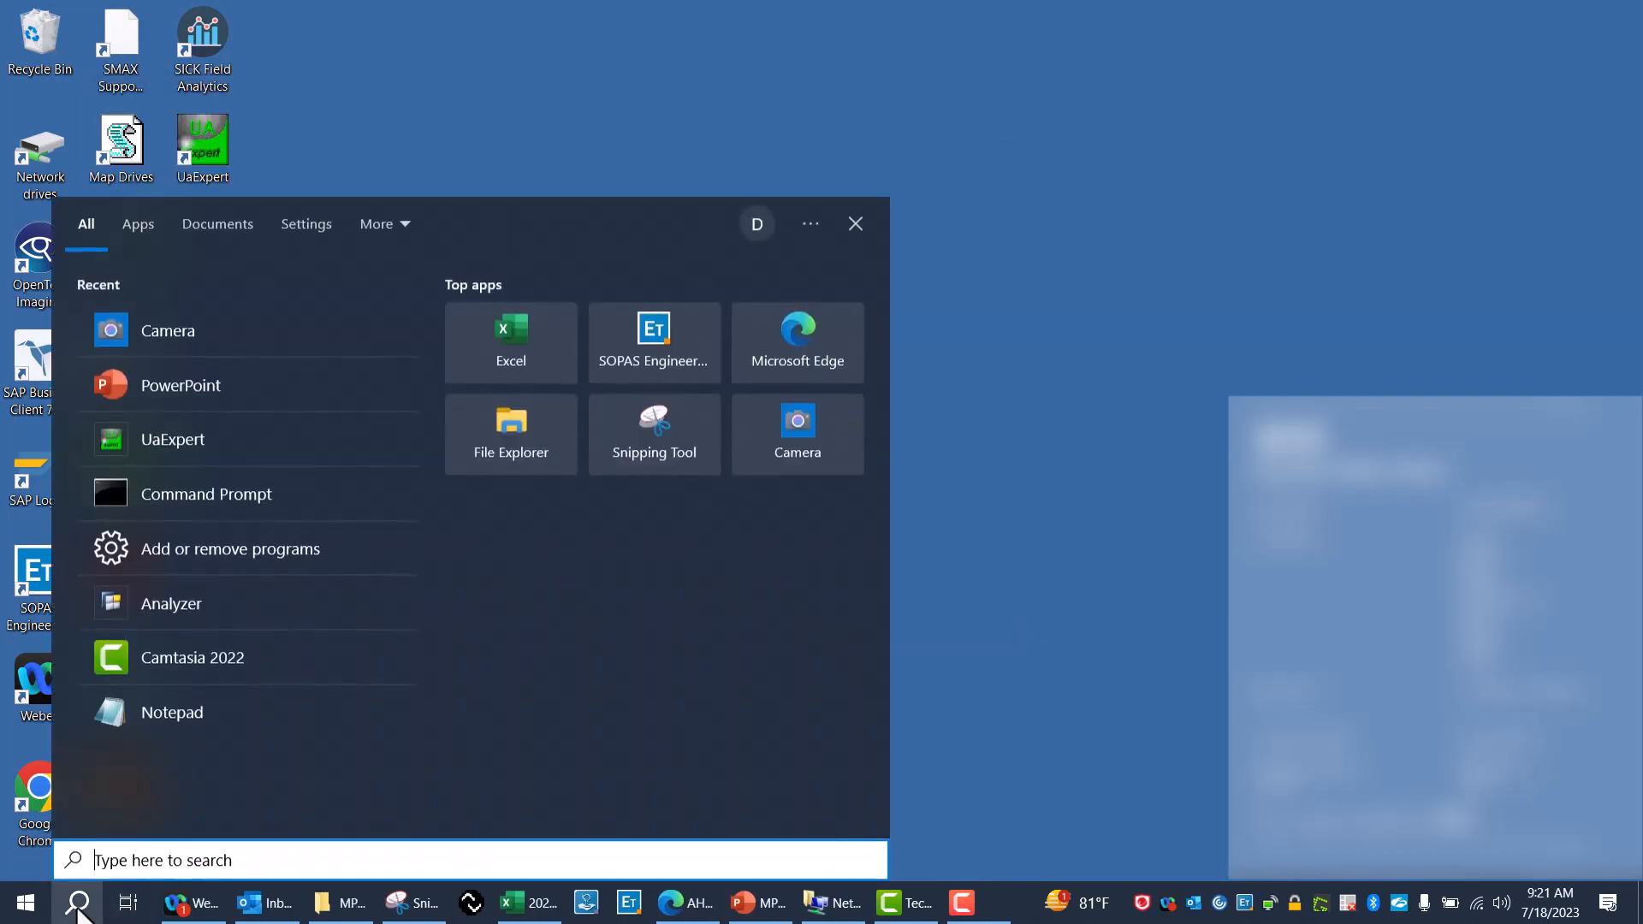
# Launch UaExpert from Windows Search, then return to the Edge browser
pyautogui.write('ua')
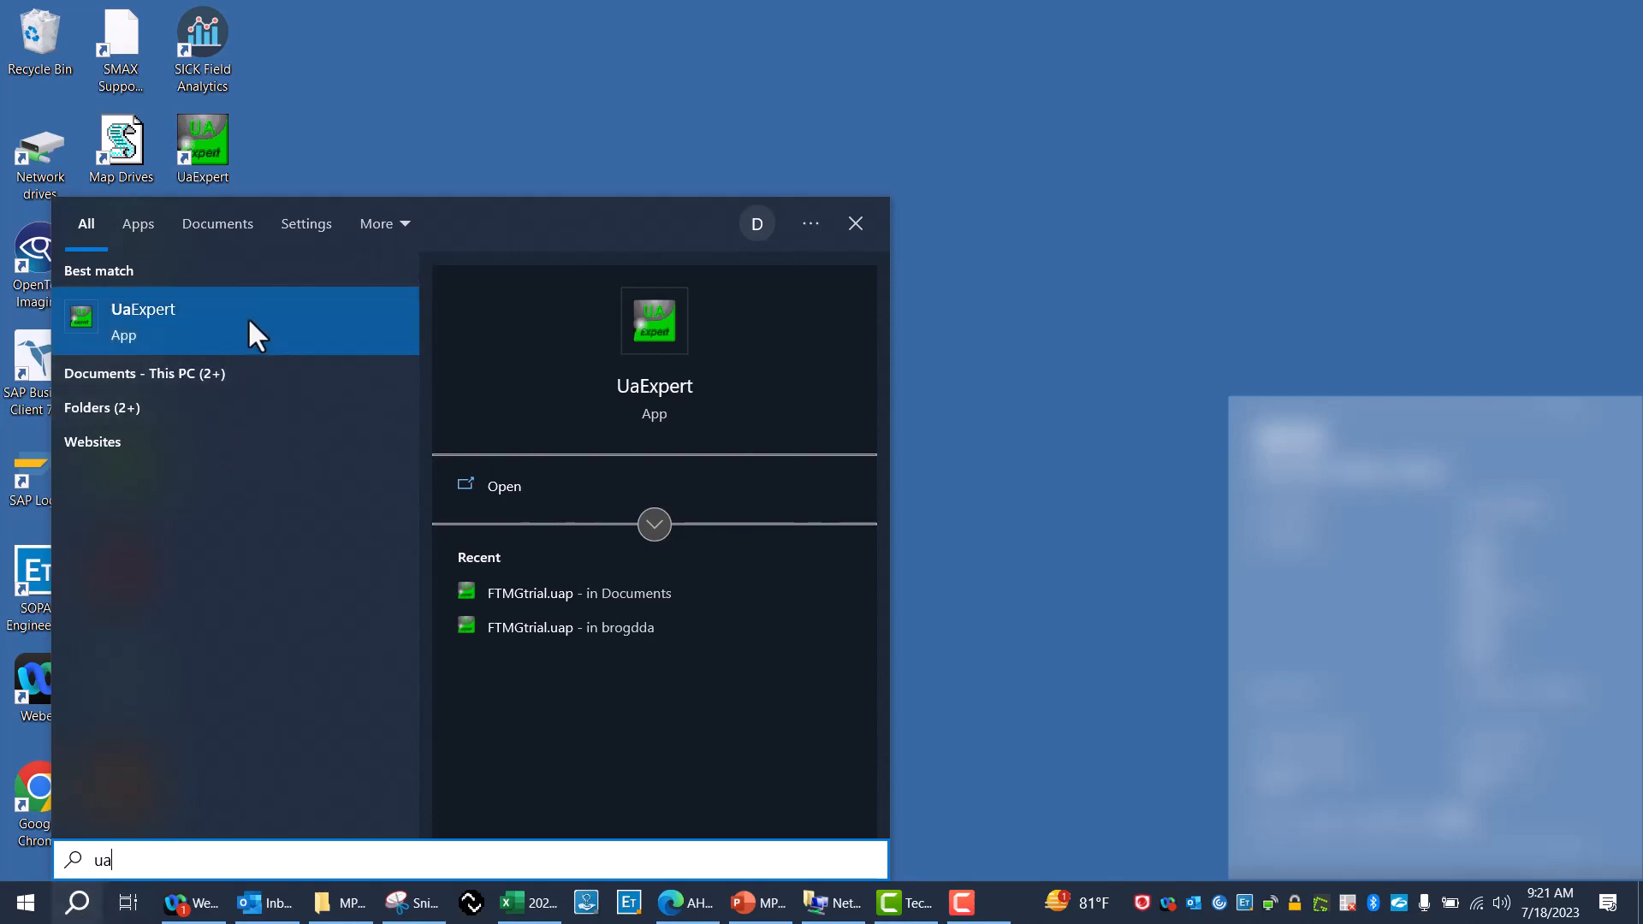
pyautogui.click(143, 321)
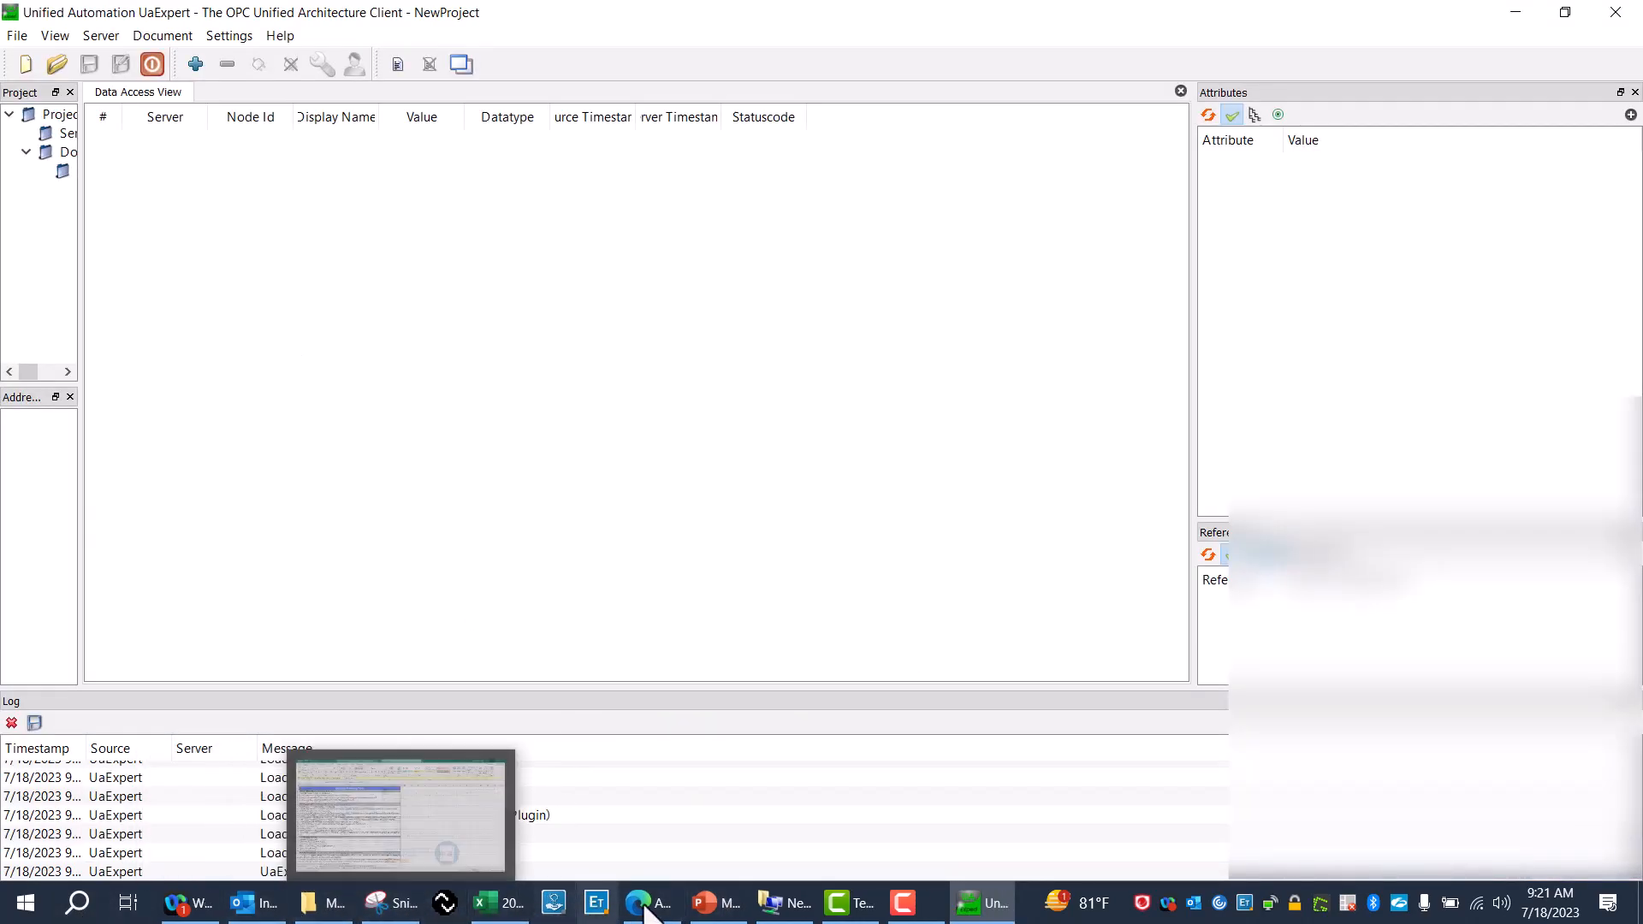
pyautogui.click(647, 903)
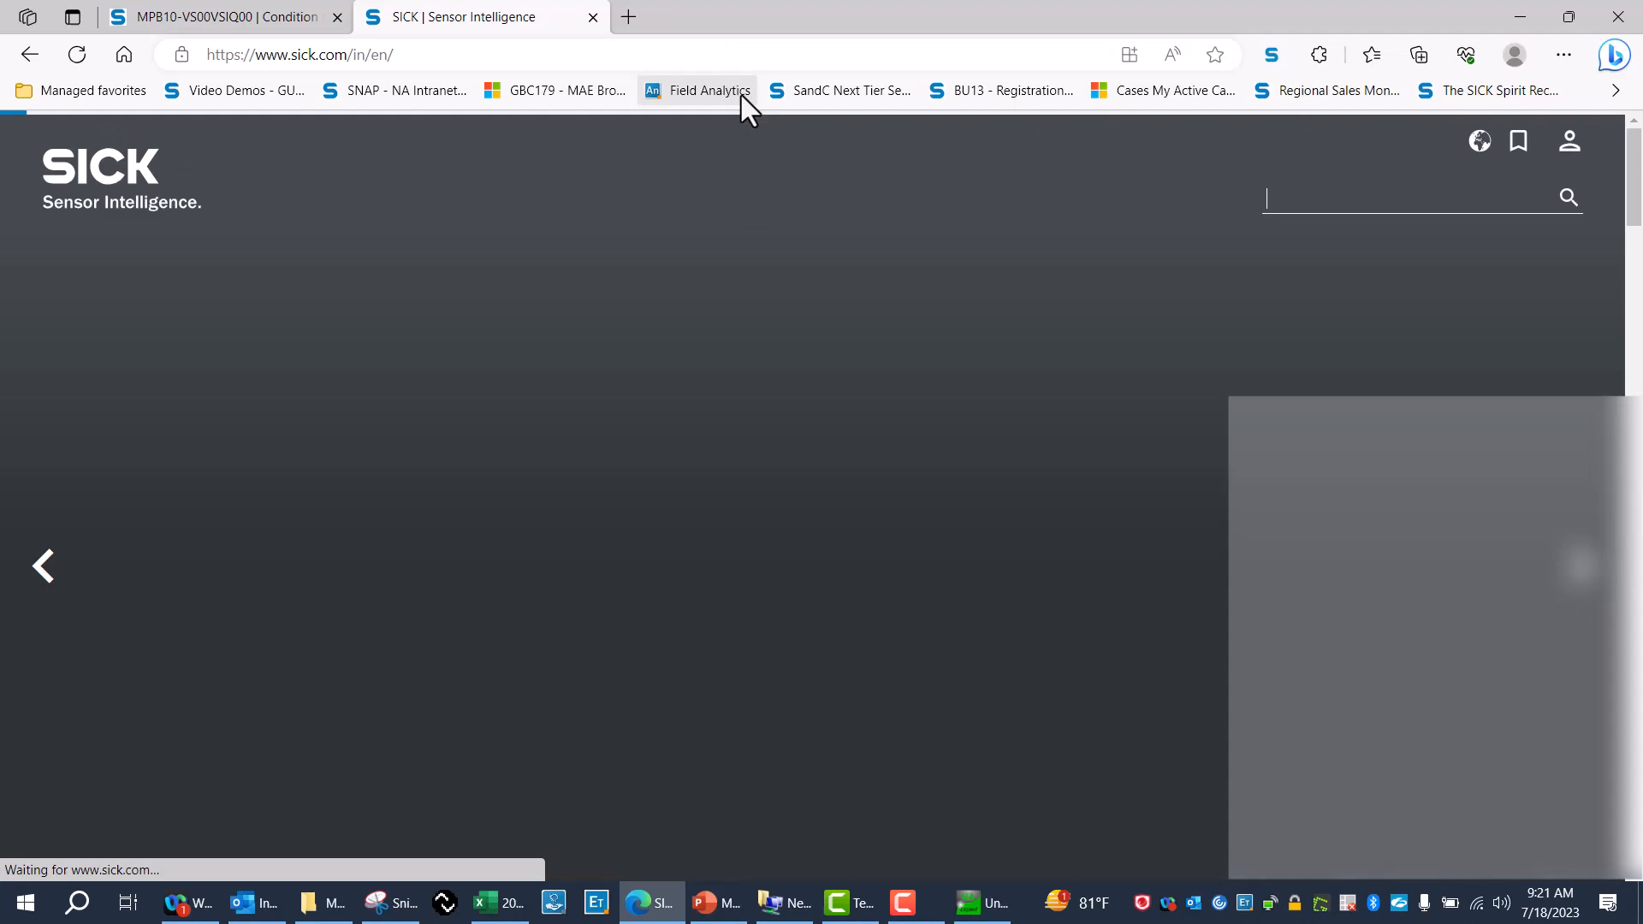
# Find SIG350-0005AP100 on sick.com and open its EtherNet/IP operating instructions PDF
pyautogui.write('sig350')
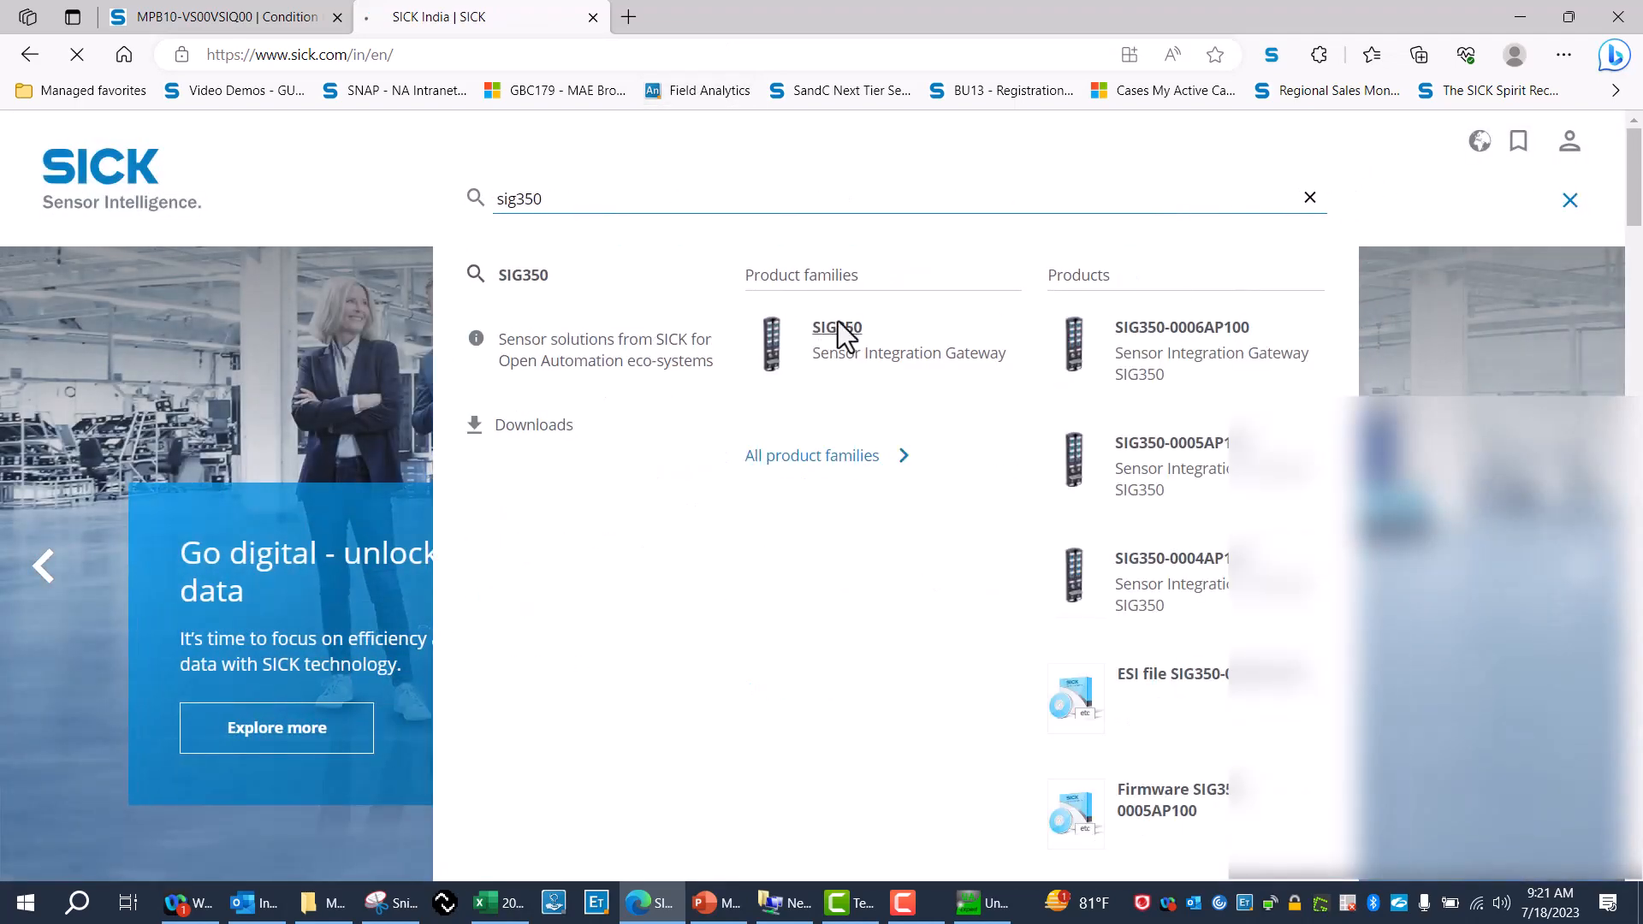
pyautogui.click(835, 327)
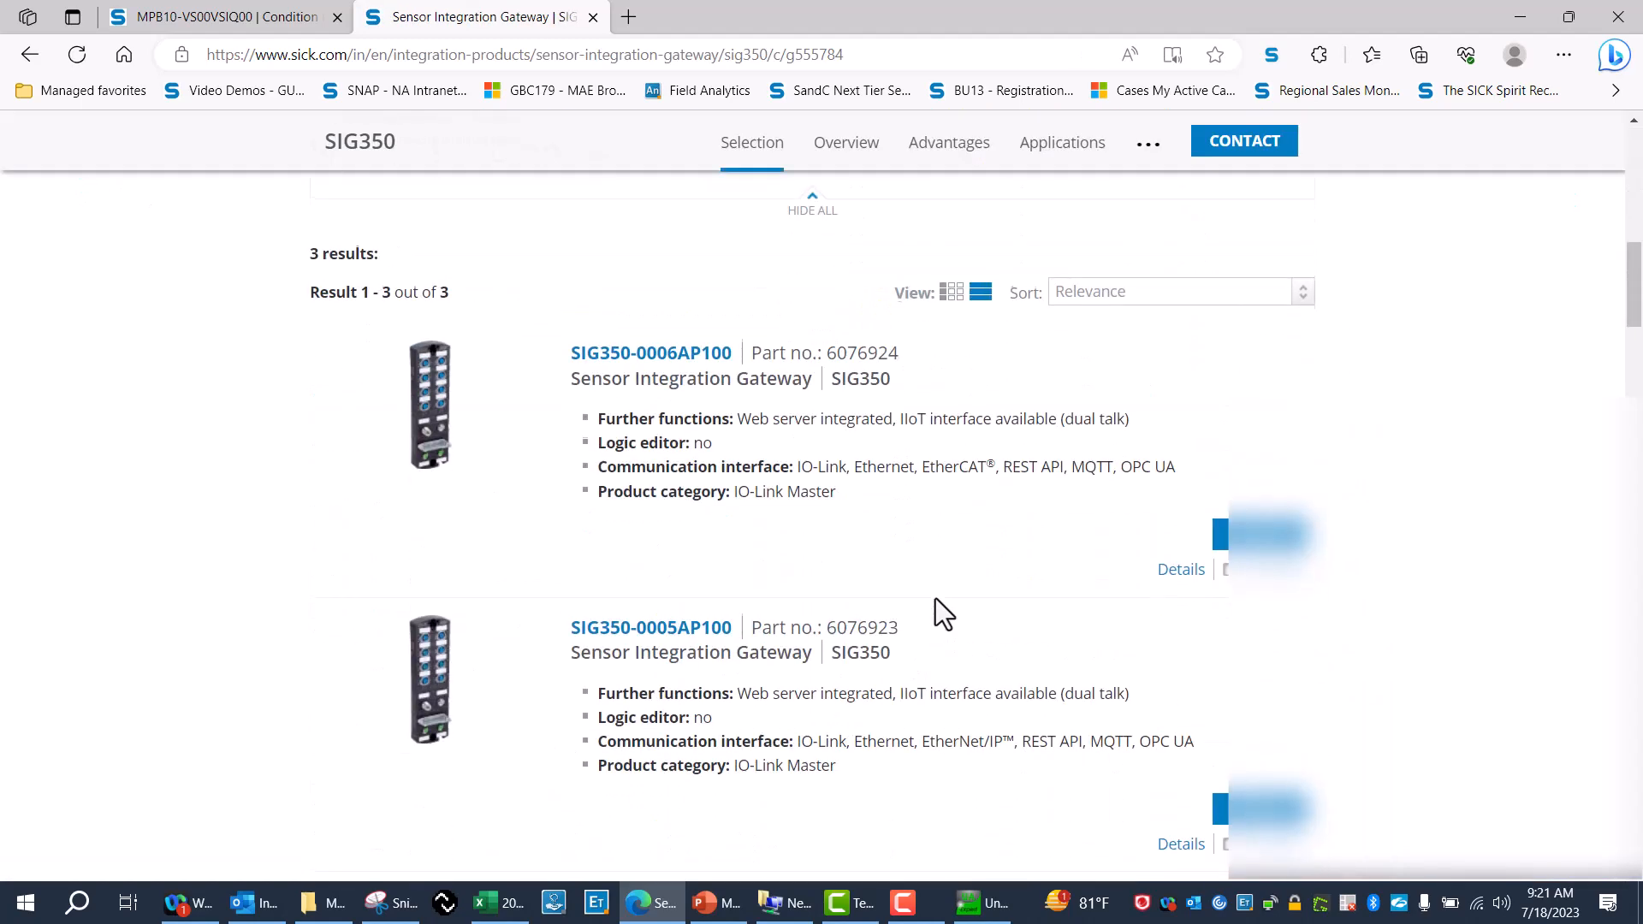
pyautogui.scroll(-3)
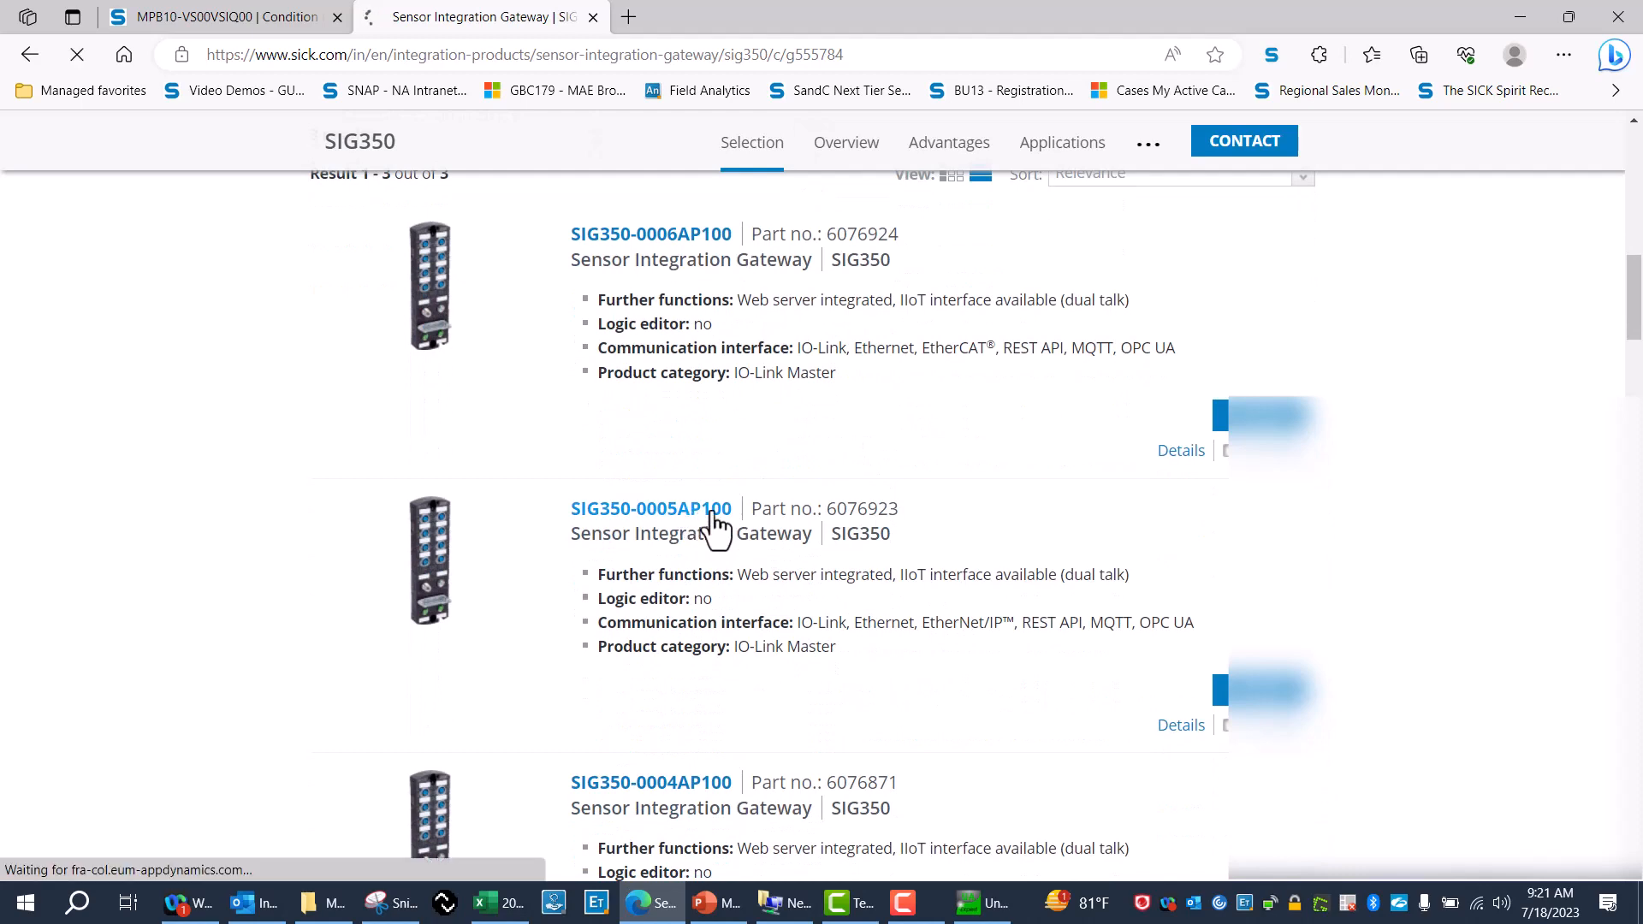
pyautogui.click(650, 509)
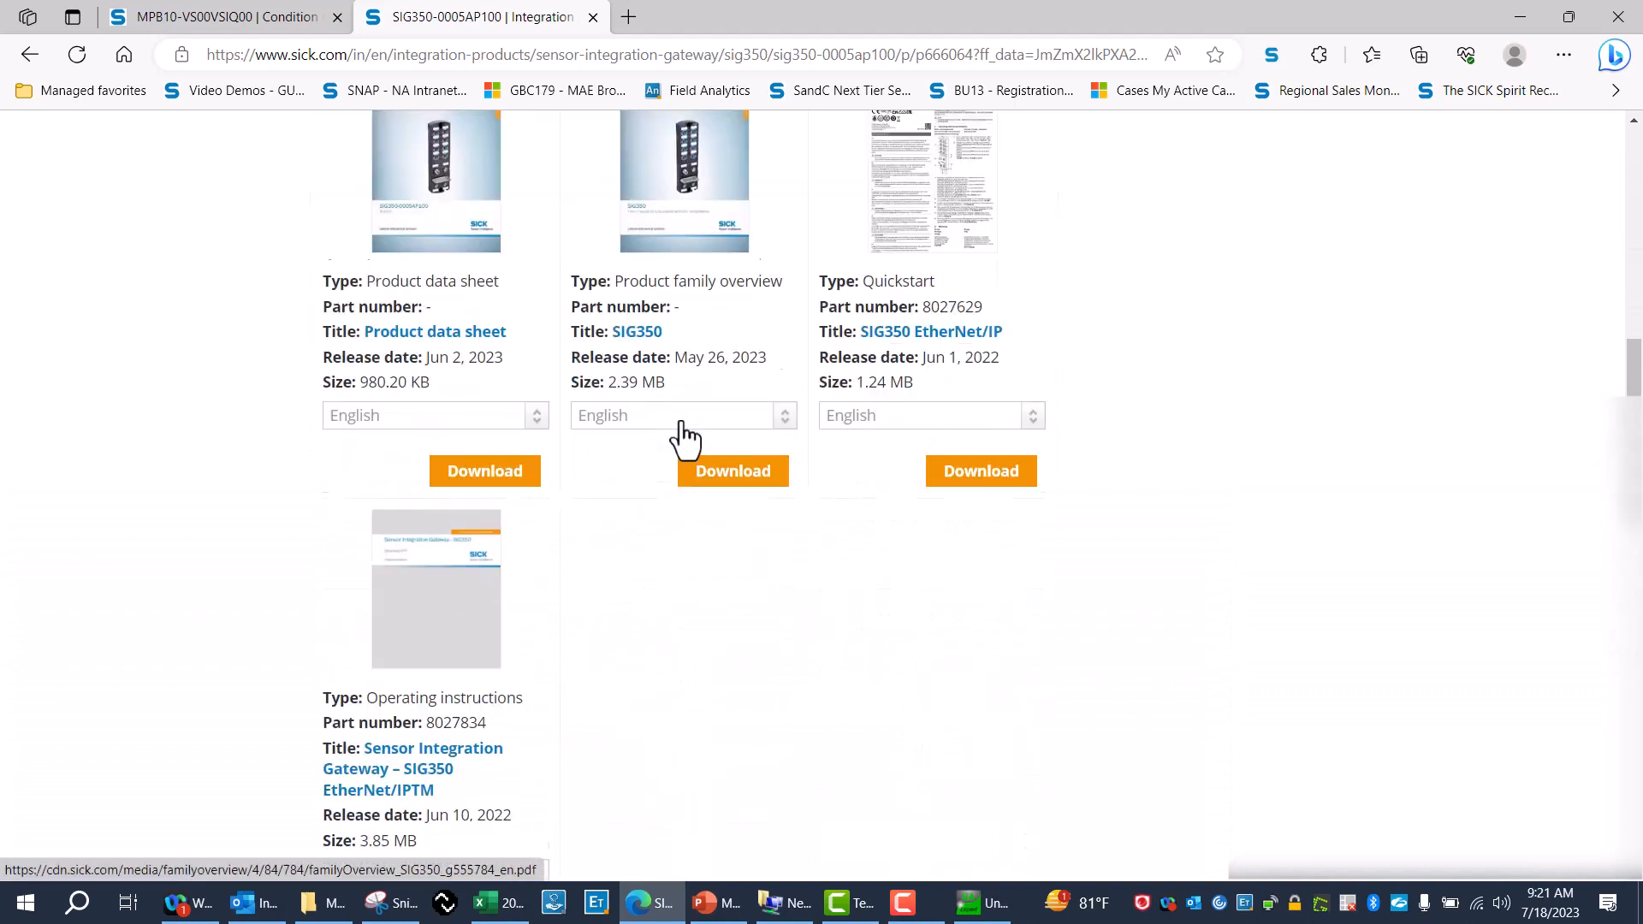
pyautogui.click(413, 769)
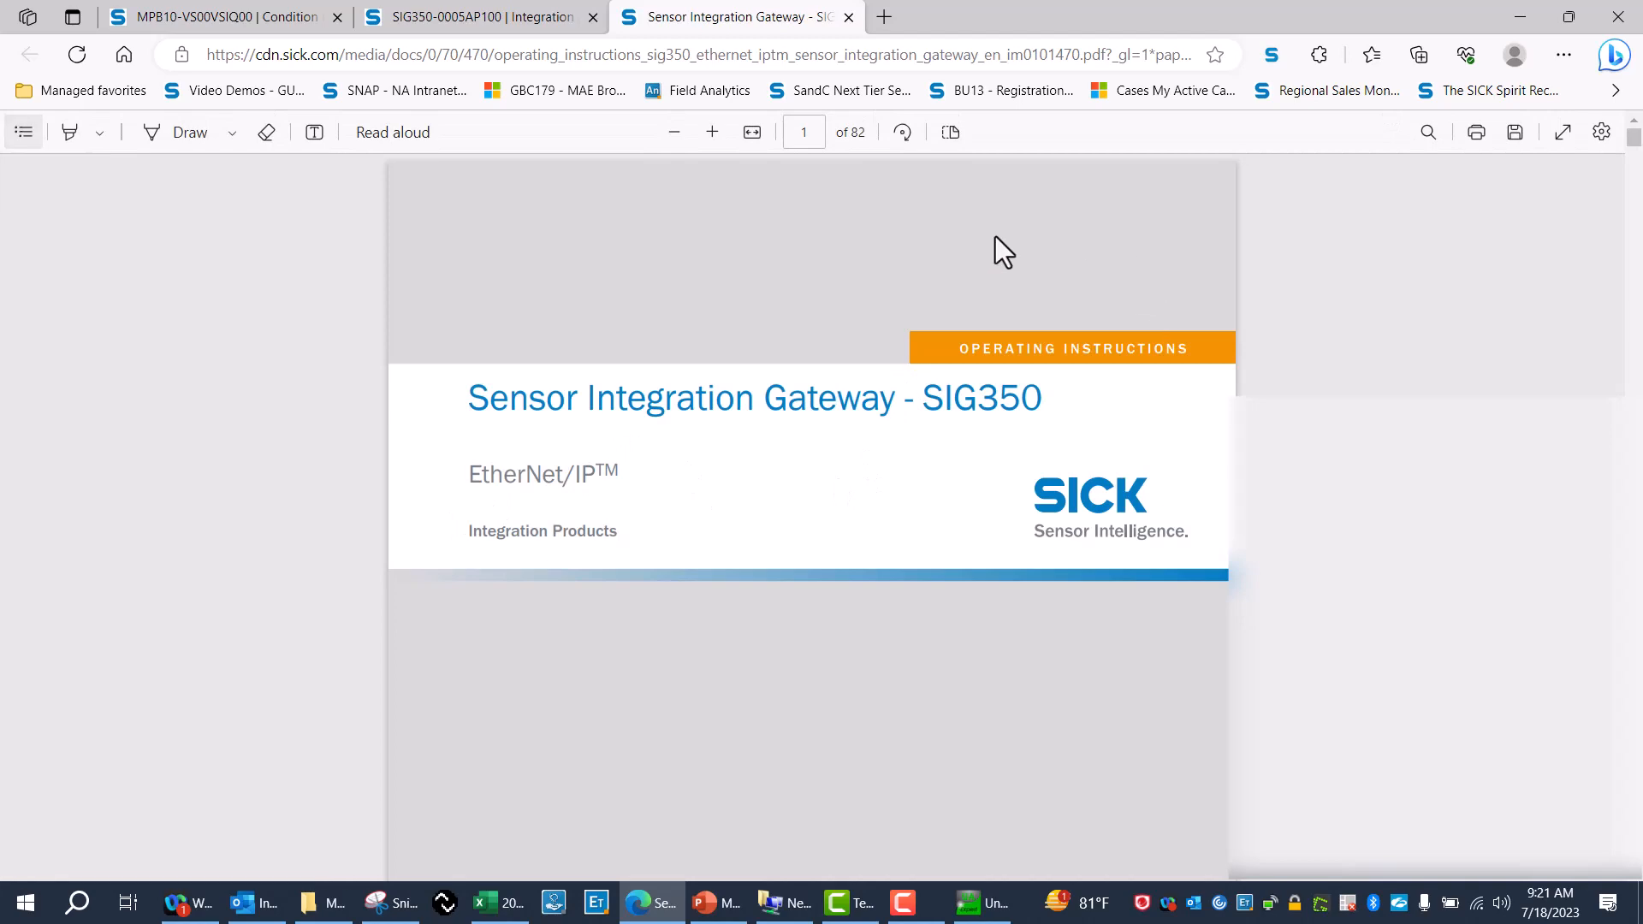
# Search the manual for 'expert', review the commissioning pages and select default port 4840
pyautogui.write('expert')
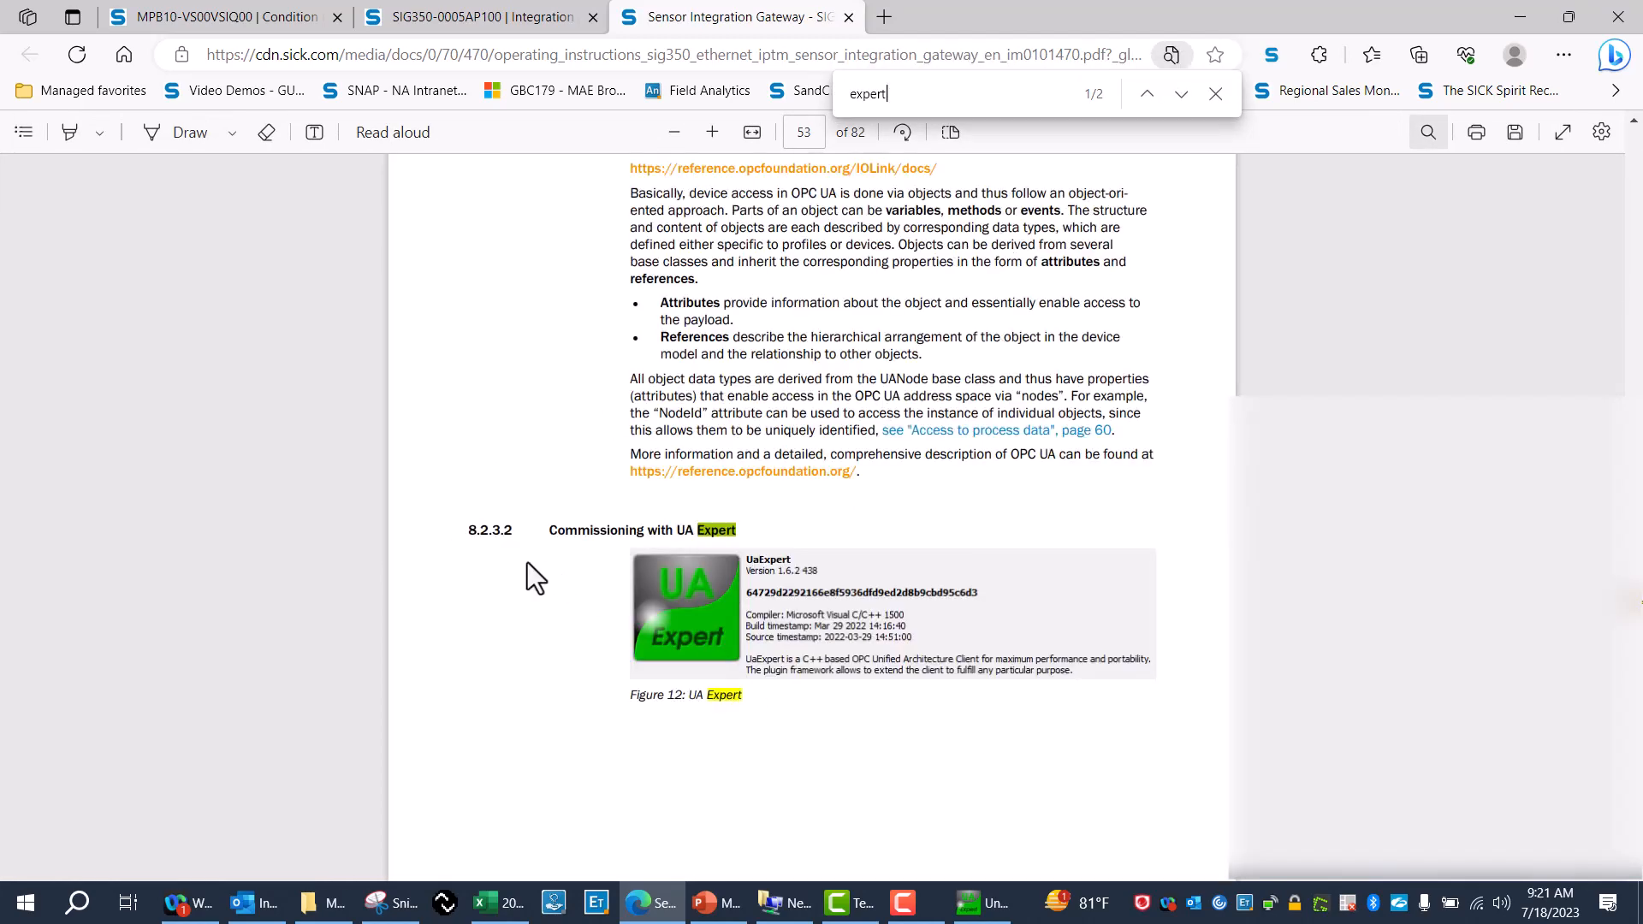
pyautogui.scroll(-3)
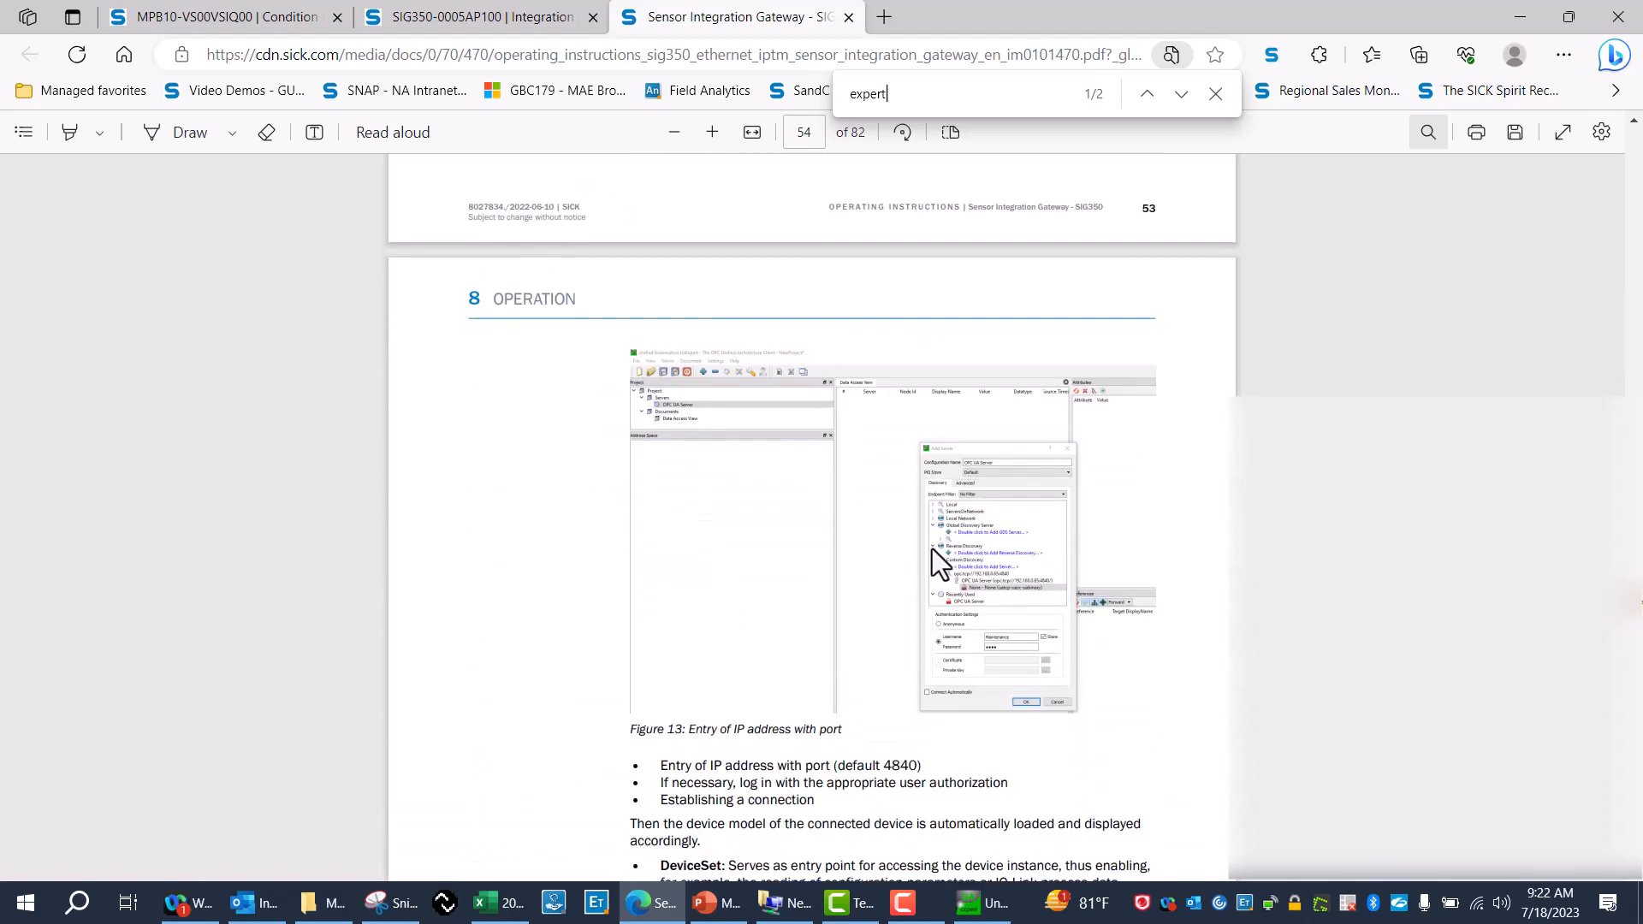
pyautogui.scroll(-3)
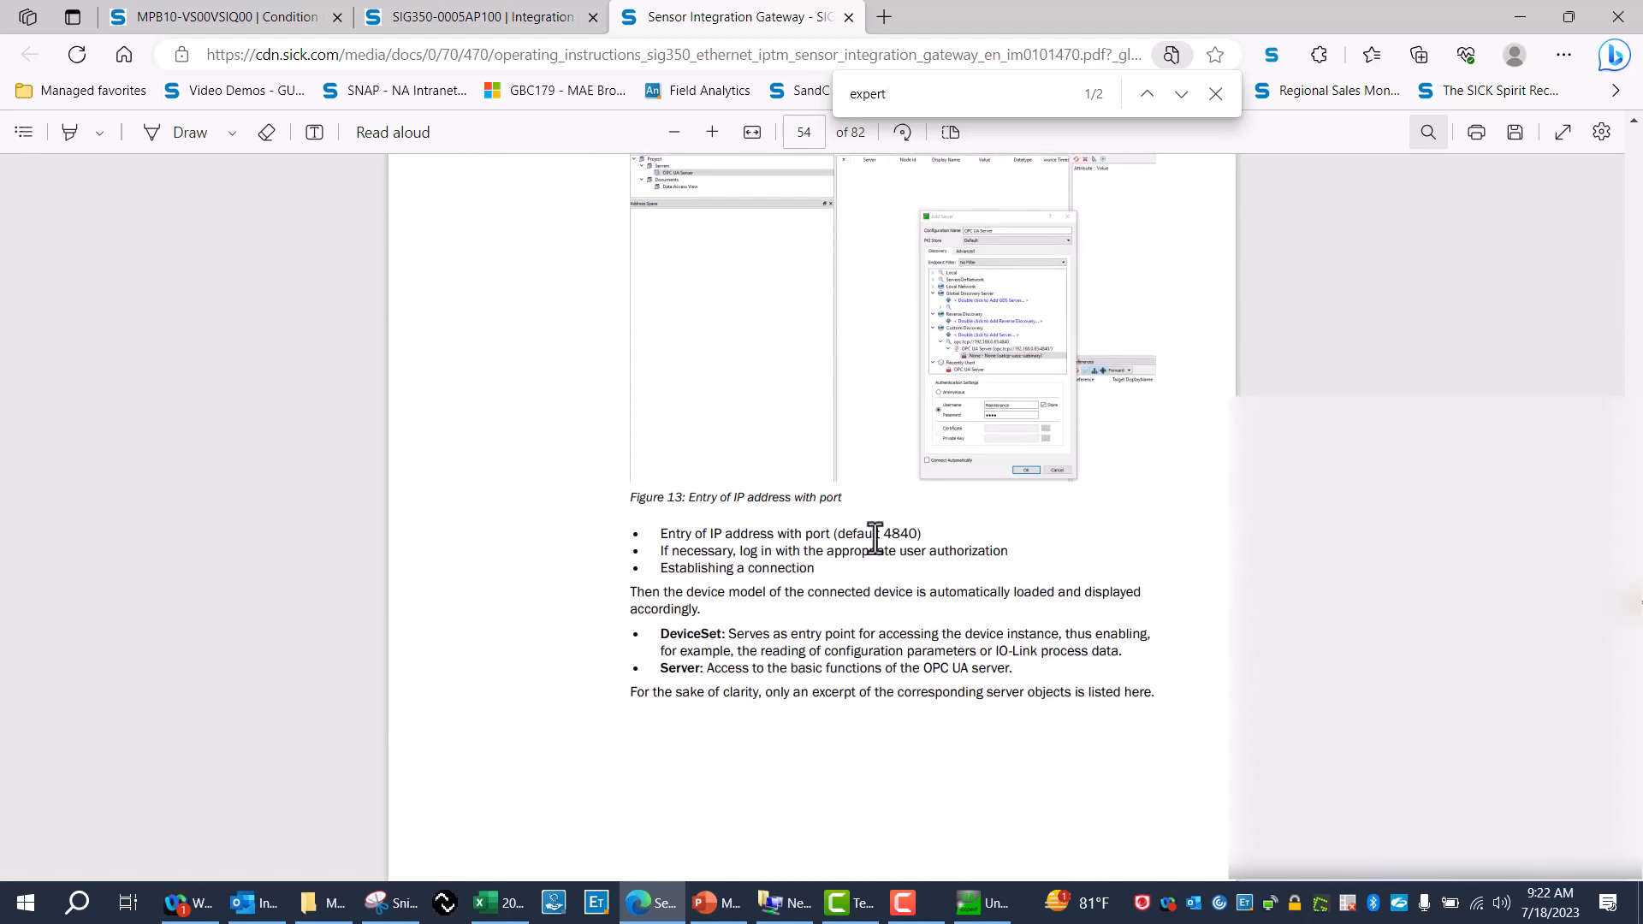
pyautogui.doubleClick(900, 534)
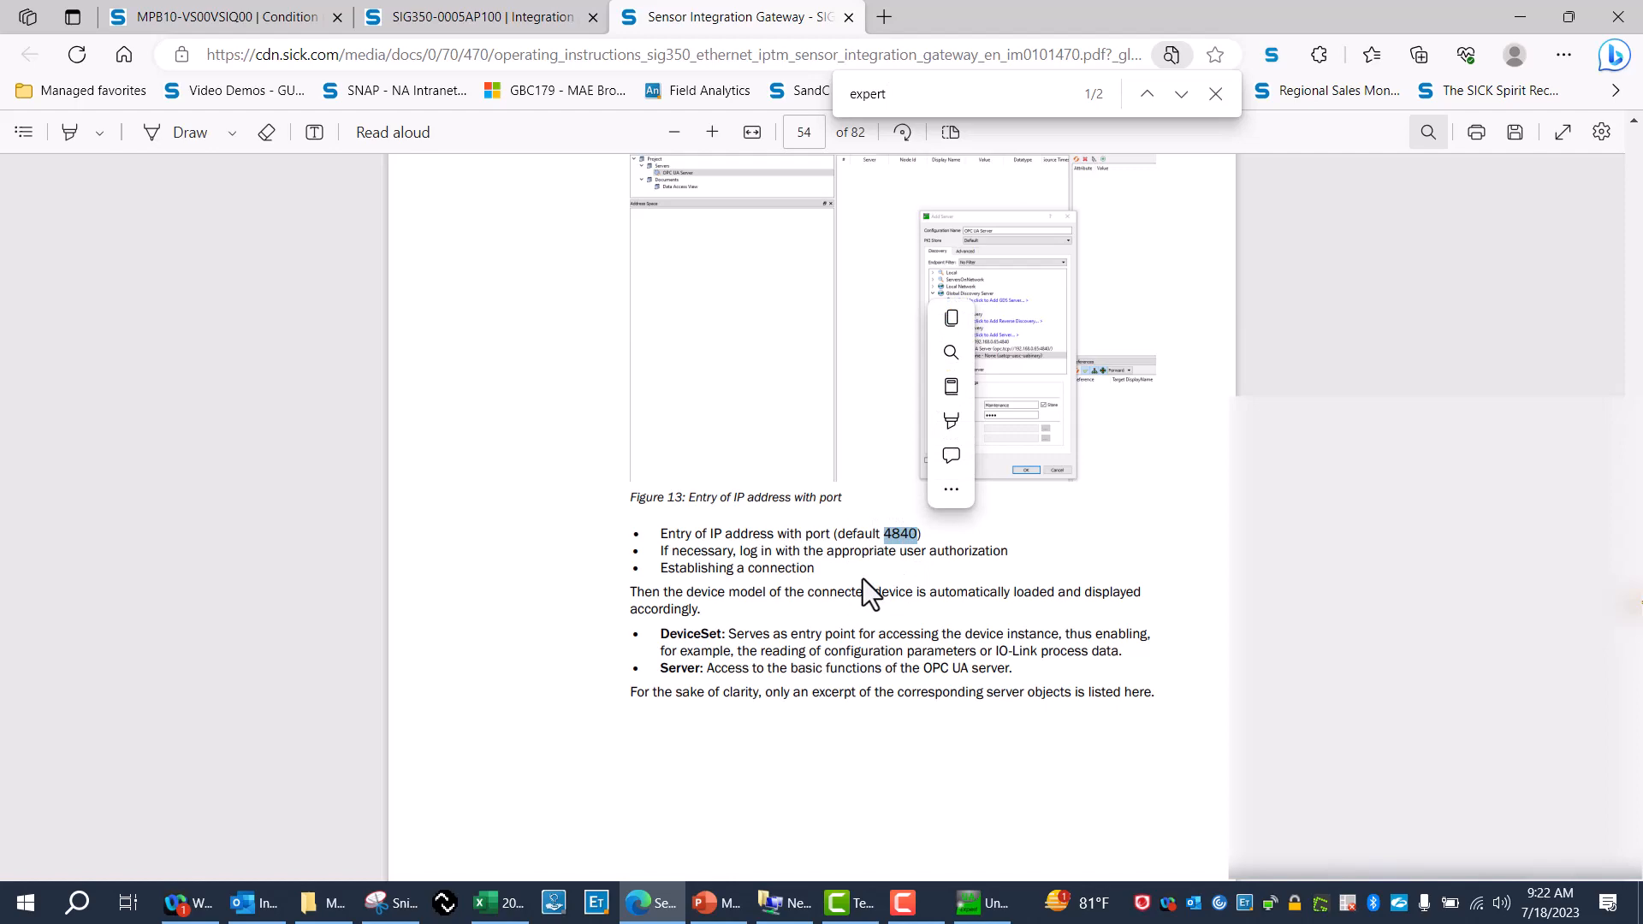
pyautogui.moveTo(1007, 533)
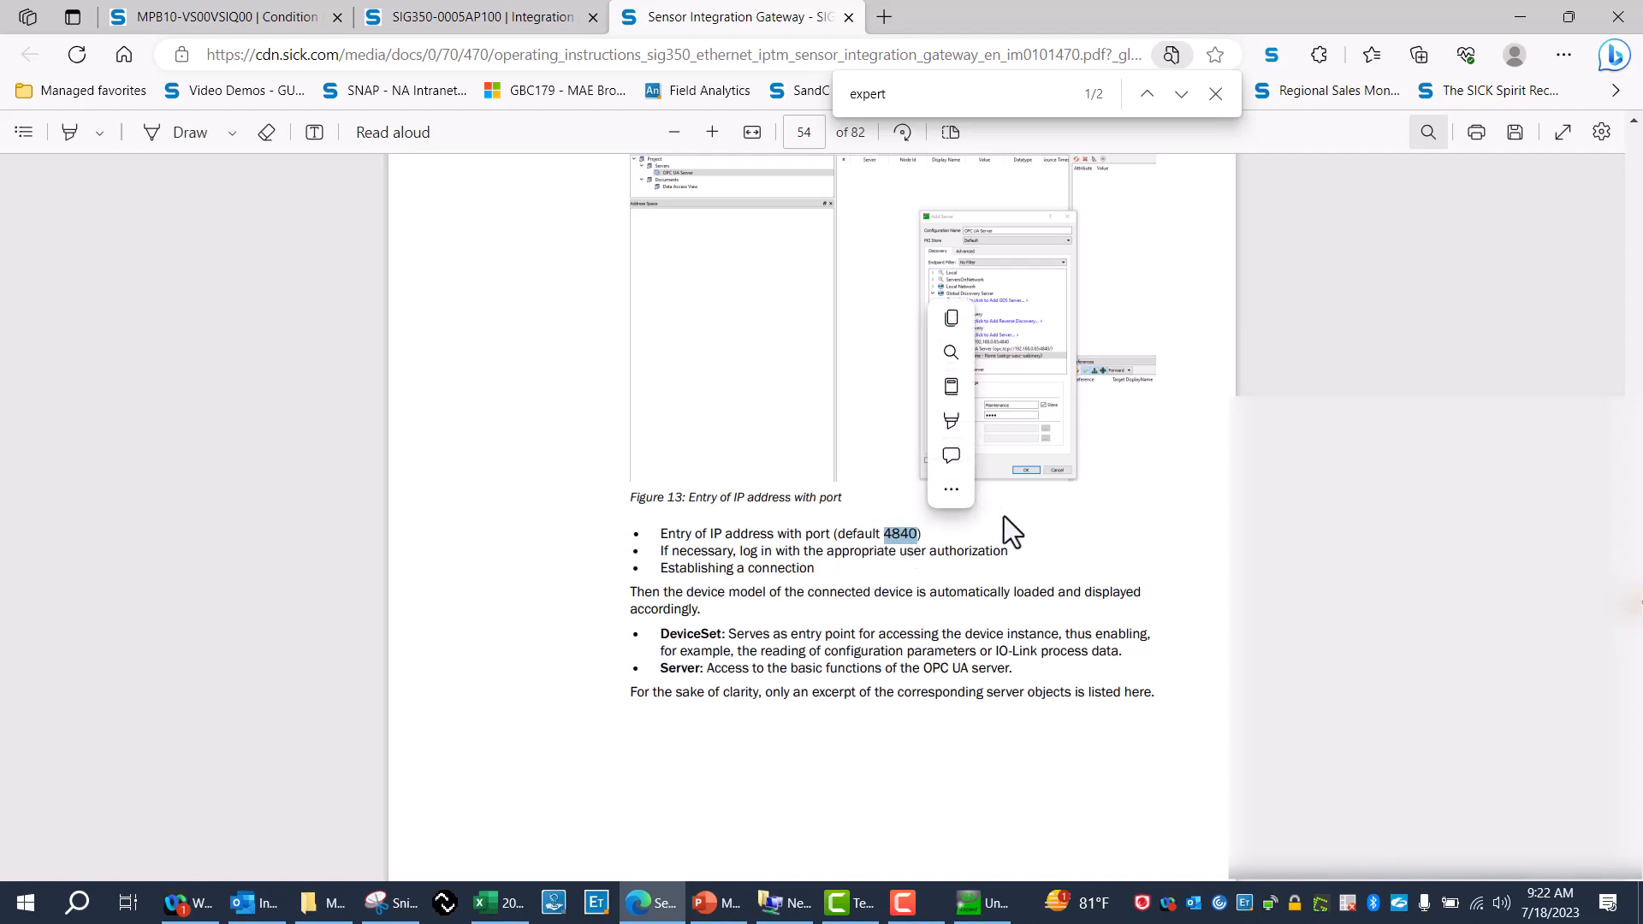
pyautogui.scroll(-3)
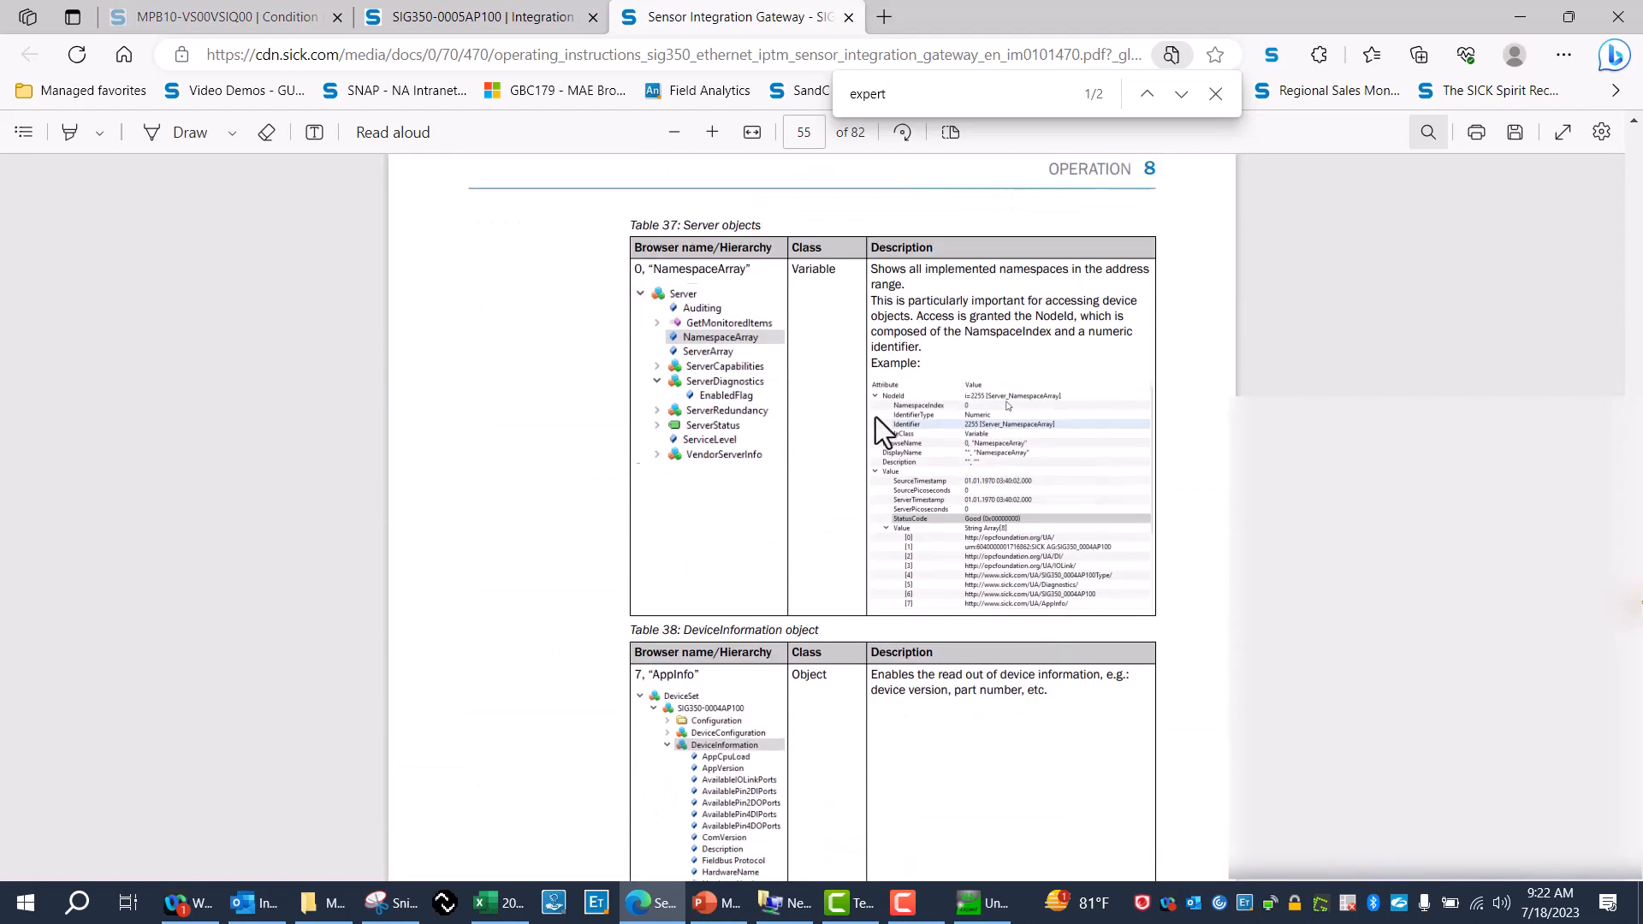
pyautogui.scroll(-3)
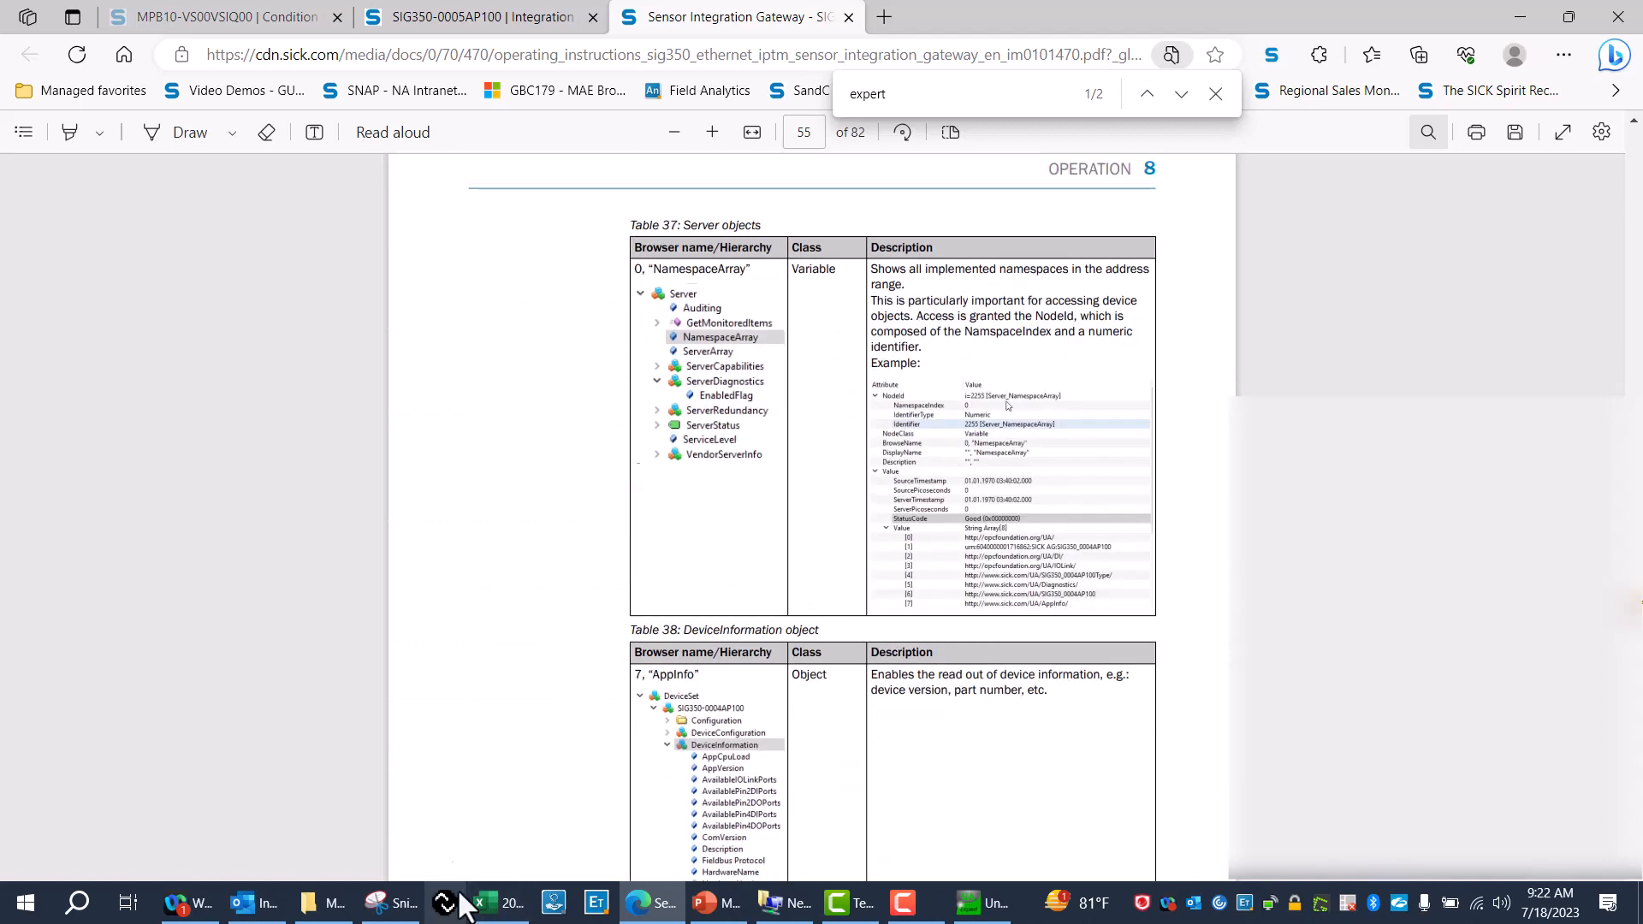
pyautogui.click(980, 903)
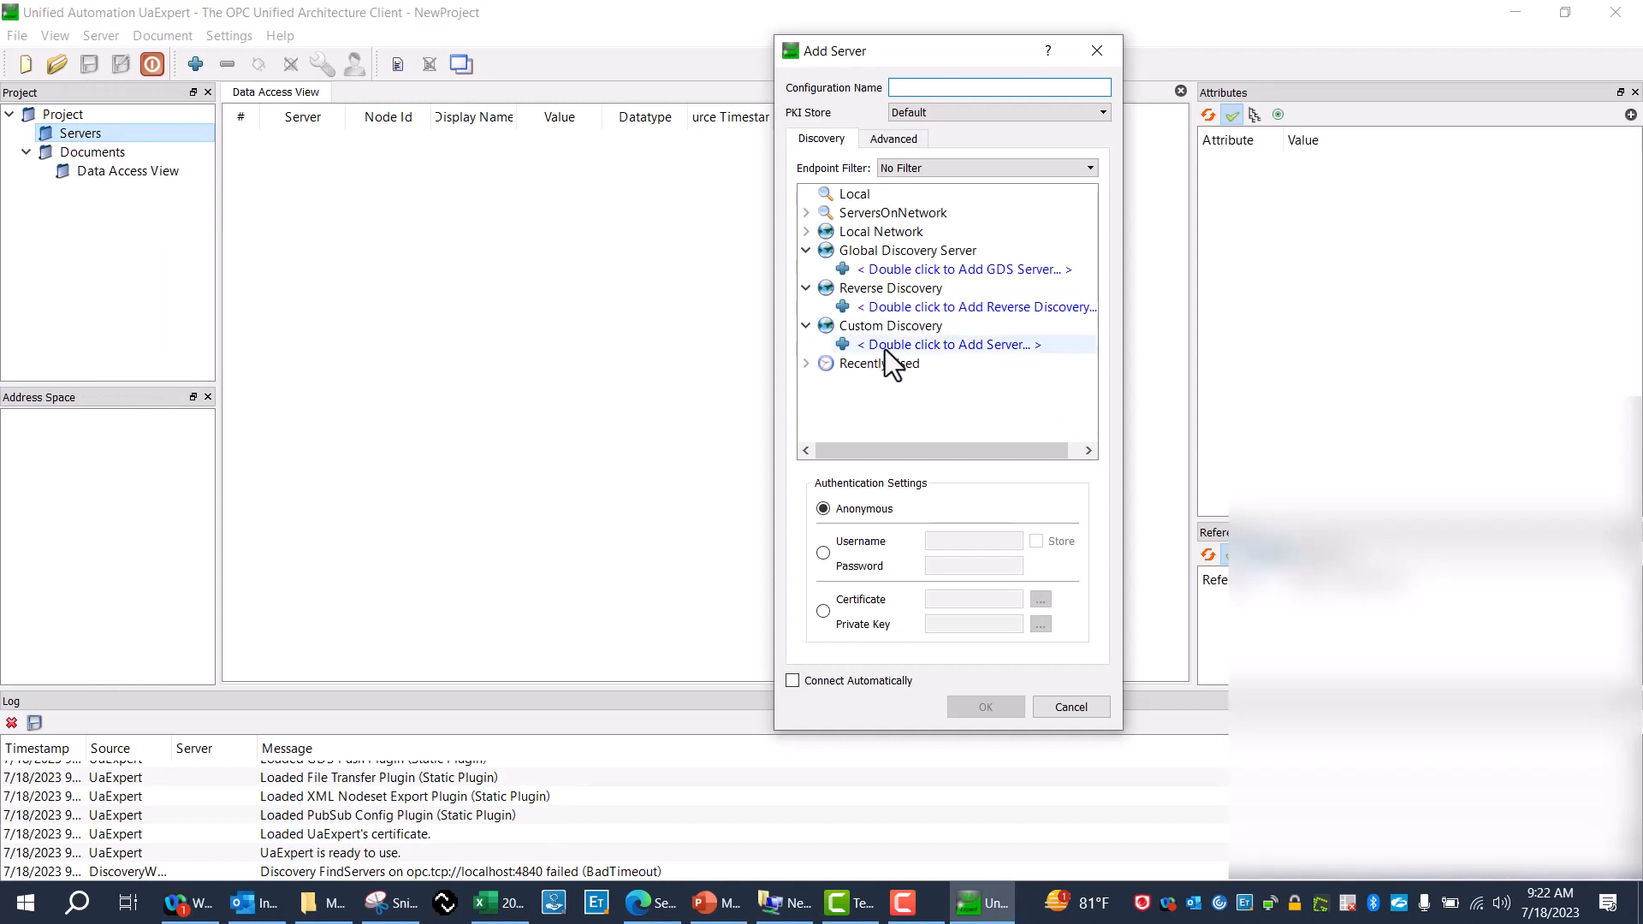
# Add custom discovery server opc.tcp://192.168.1.123:4840, checking the port against the manual
pyautogui.doubleClick(949, 344)
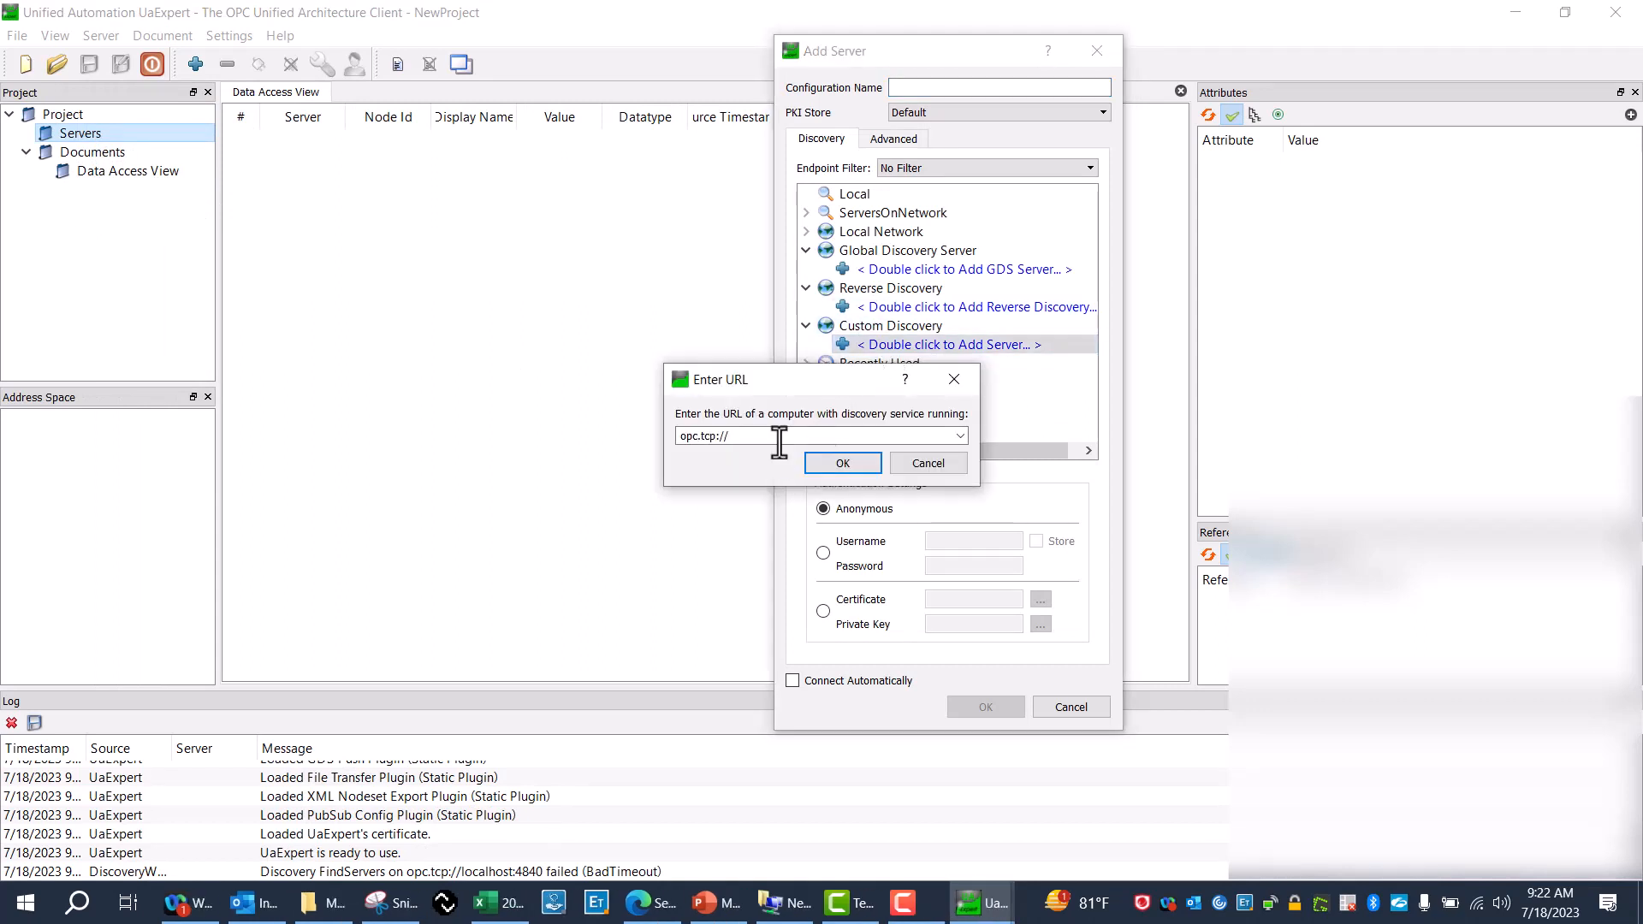
pyautogui.write('192.168')
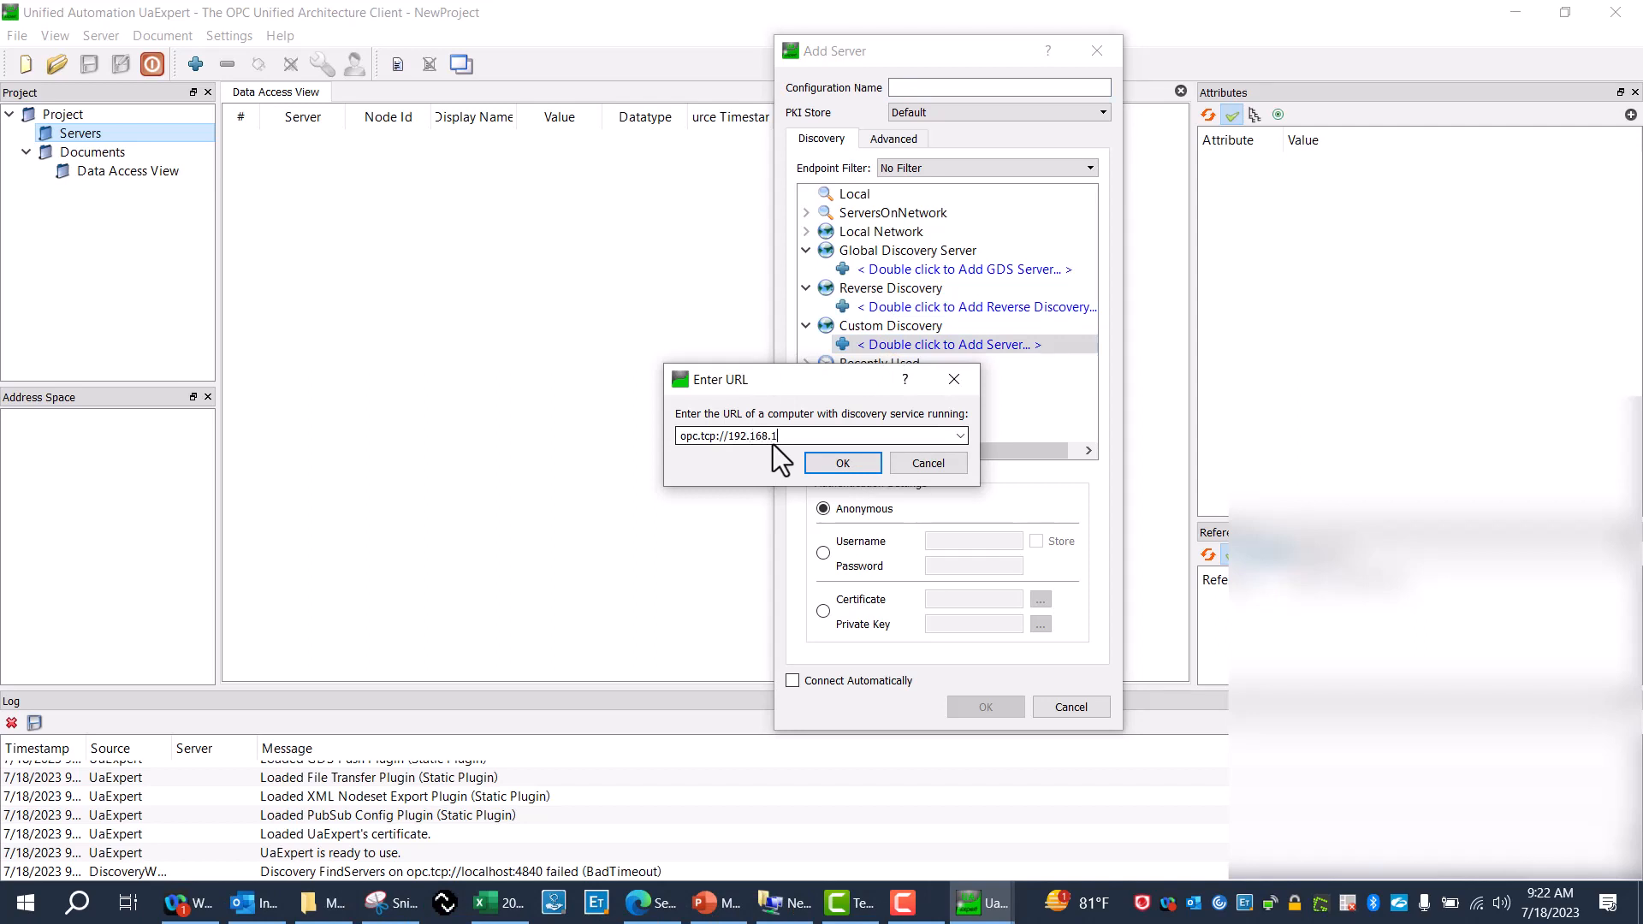
pyautogui.write('.123:')
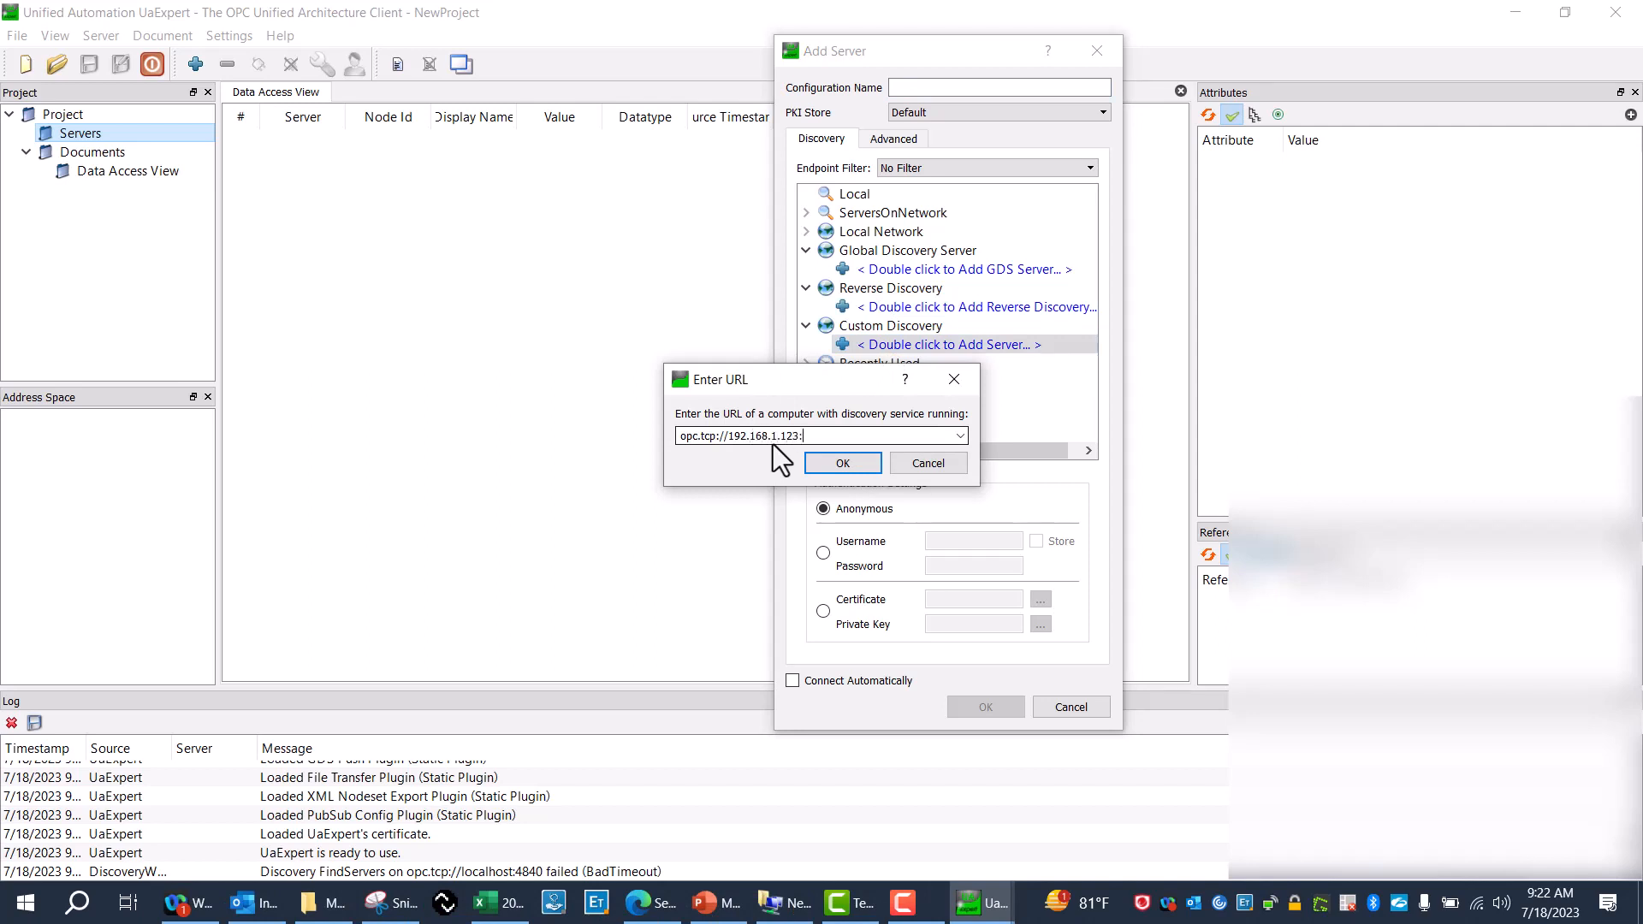
pyautogui.write('4840')
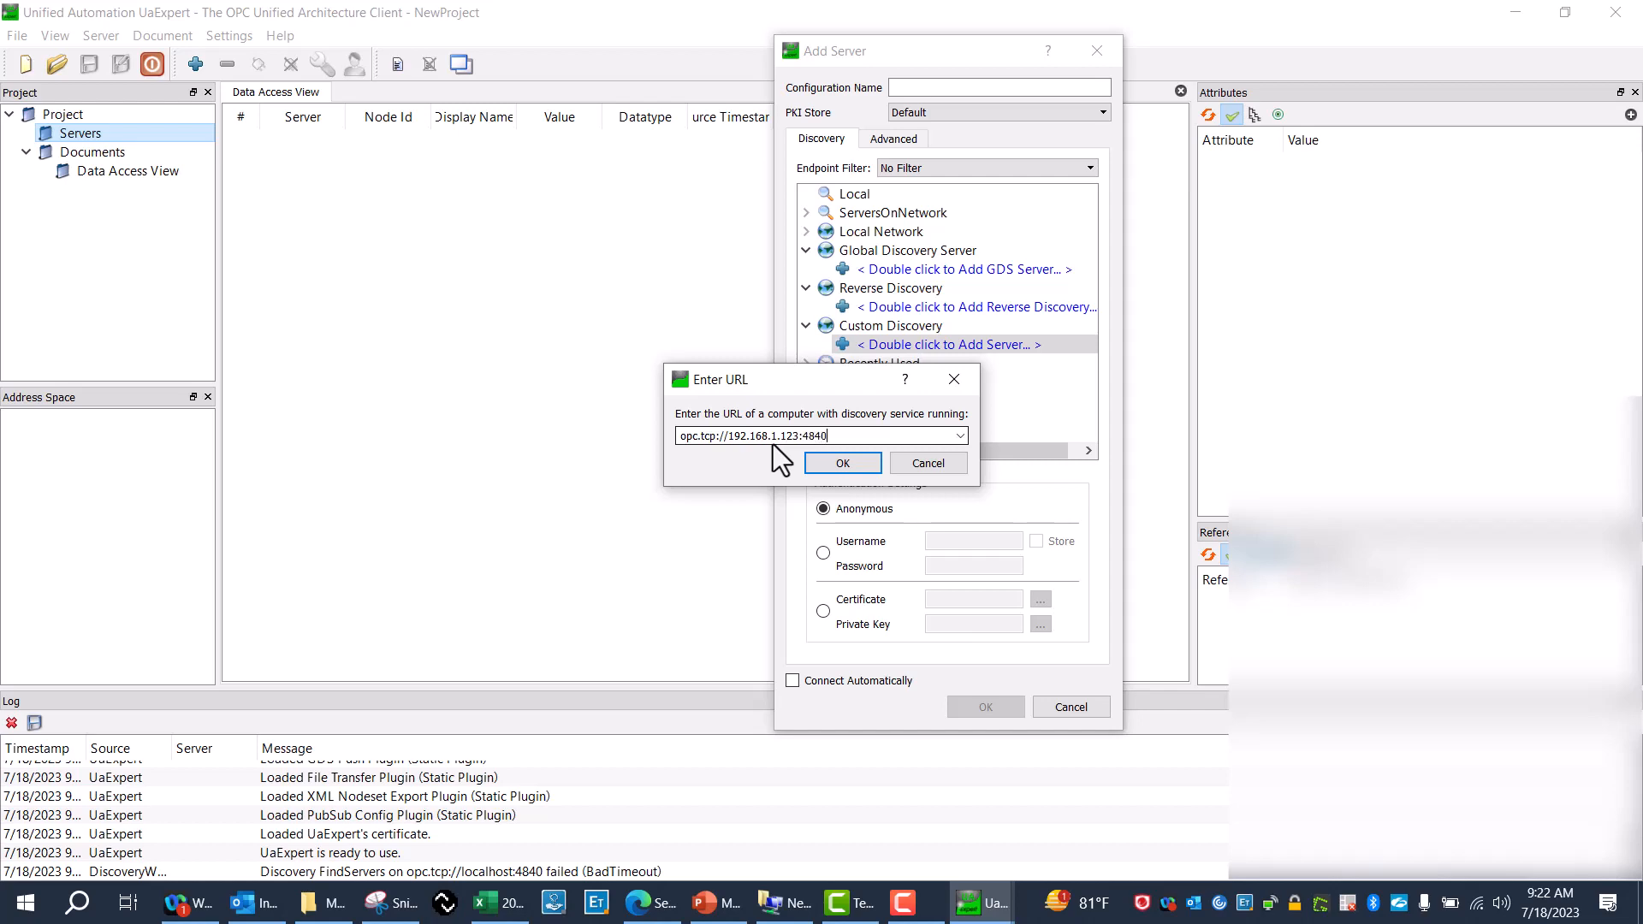
pyautogui.click(655, 903)
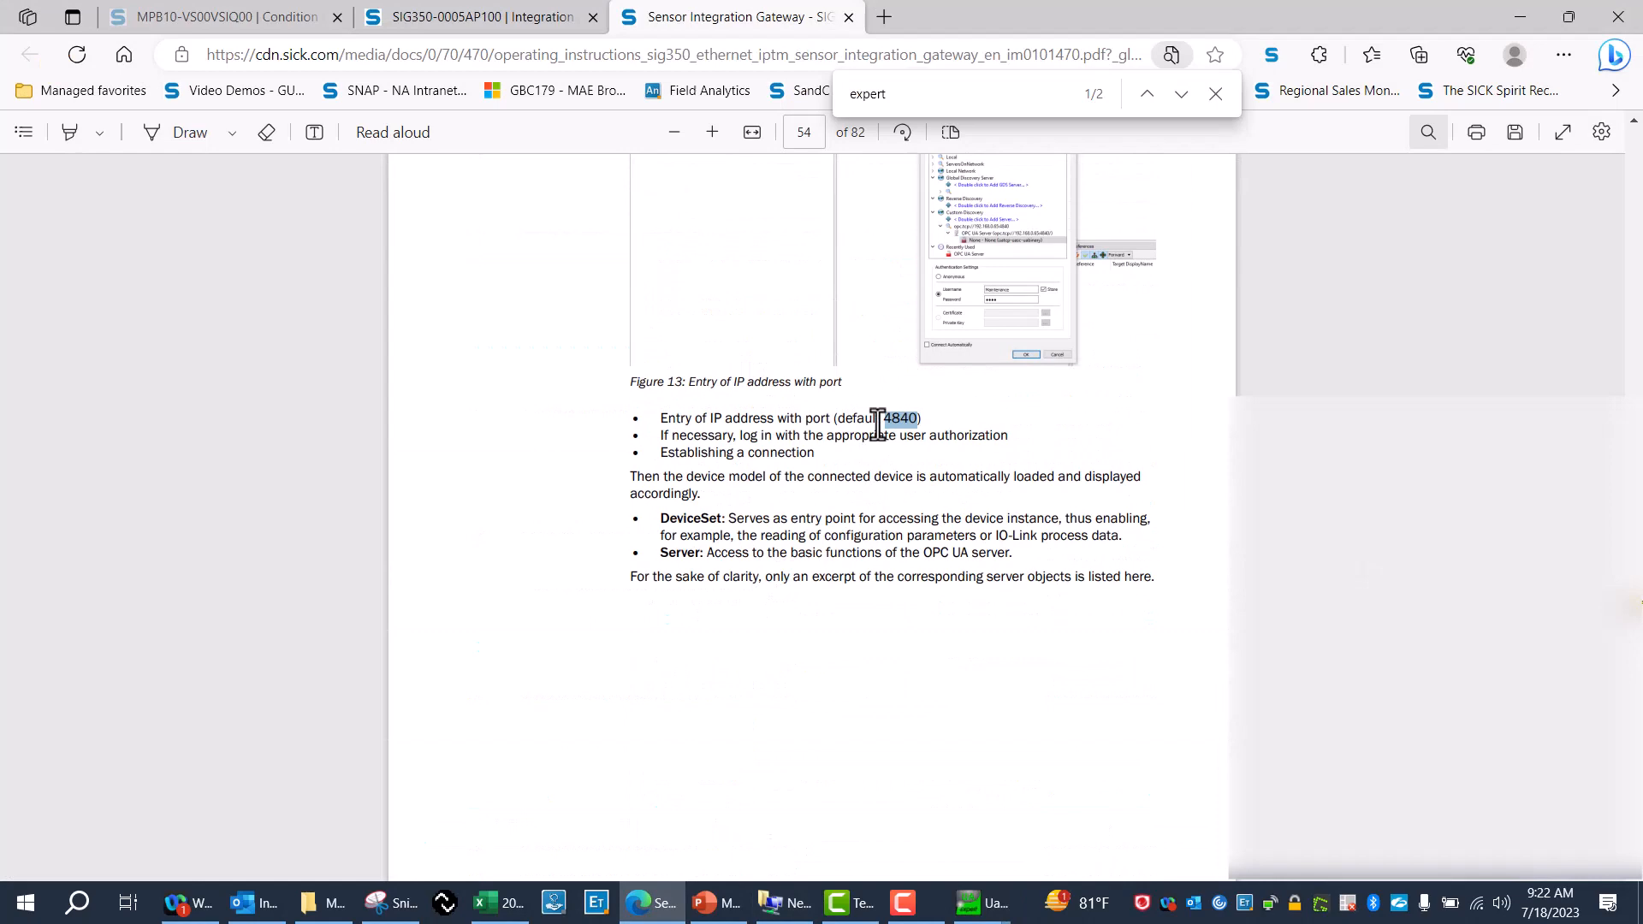
pyautogui.click(968, 903)
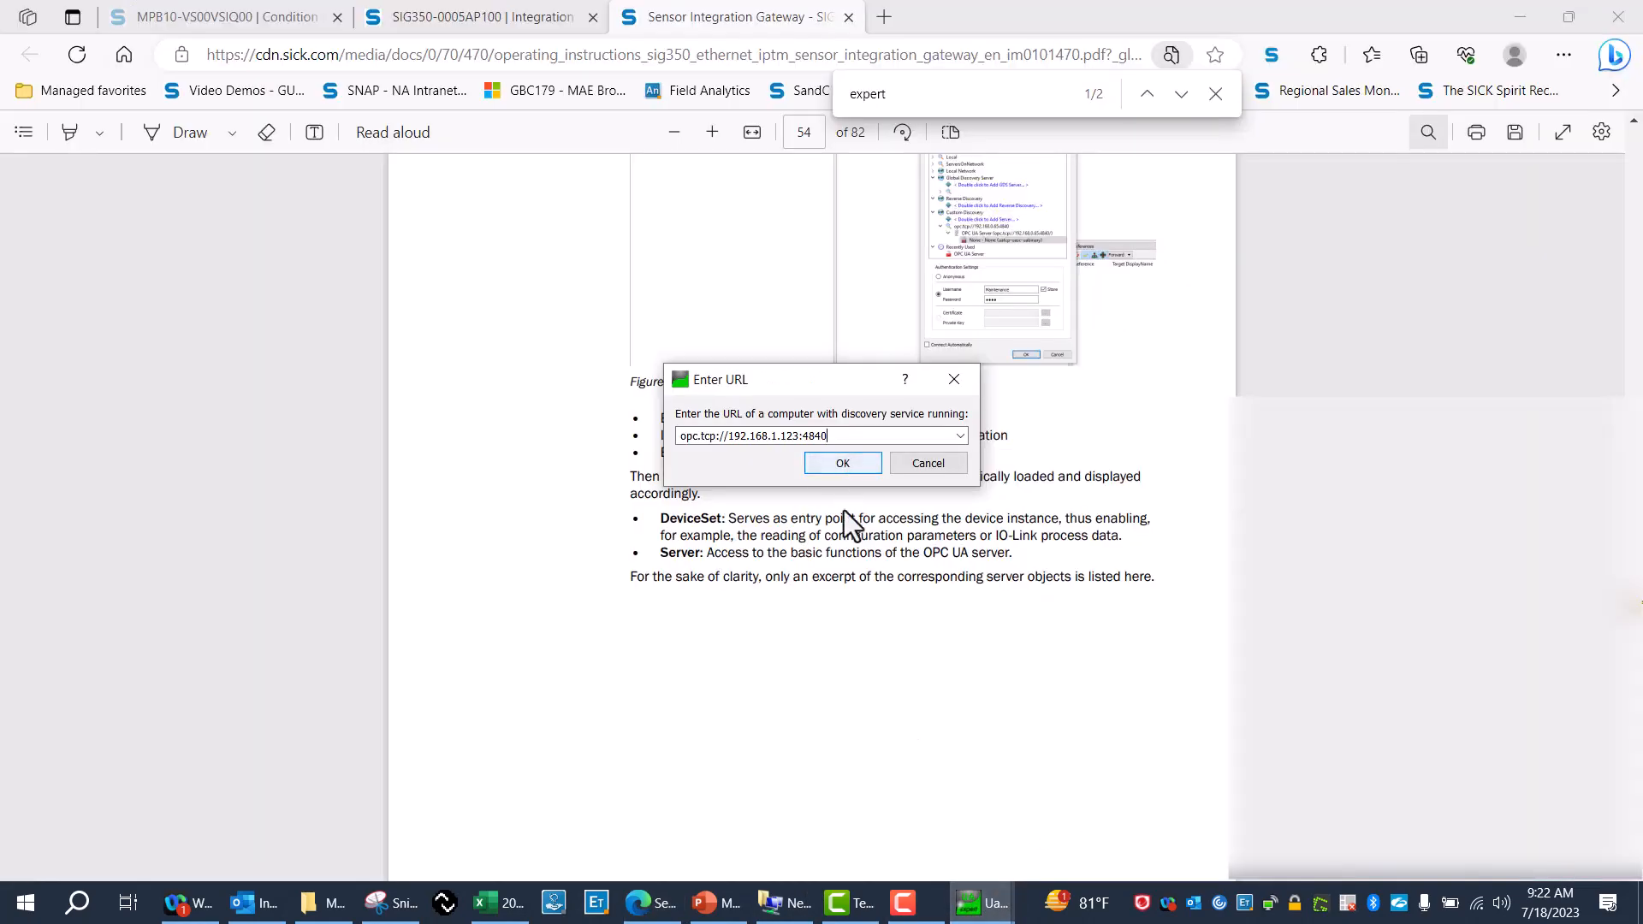
pyautogui.click(970, 903)
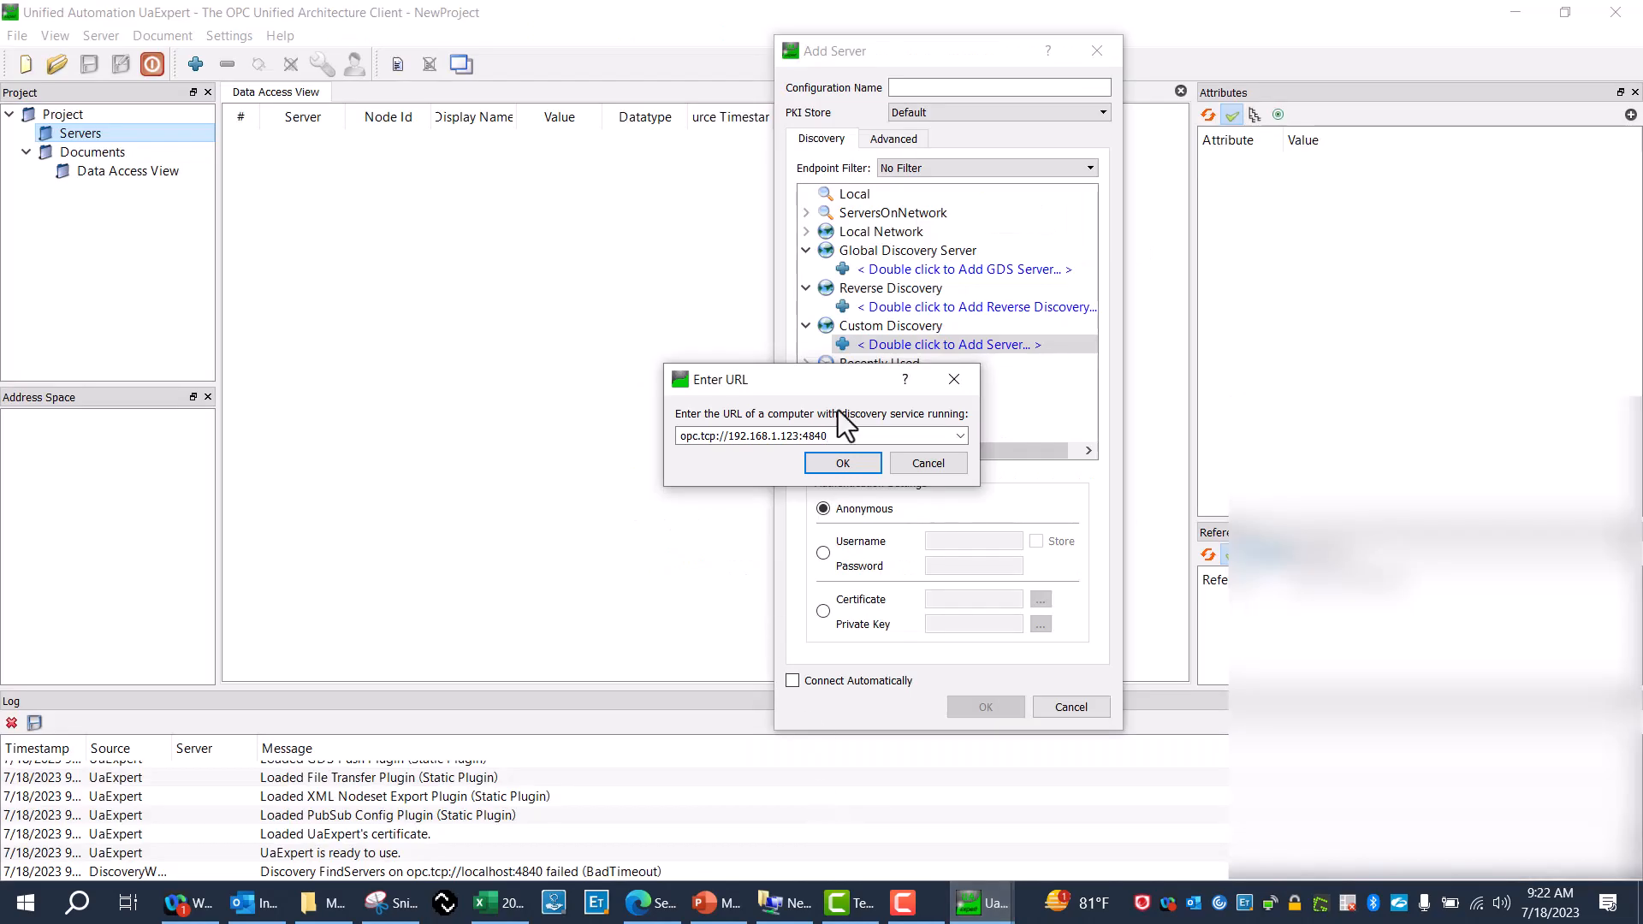
pyautogui.click(842, 463)
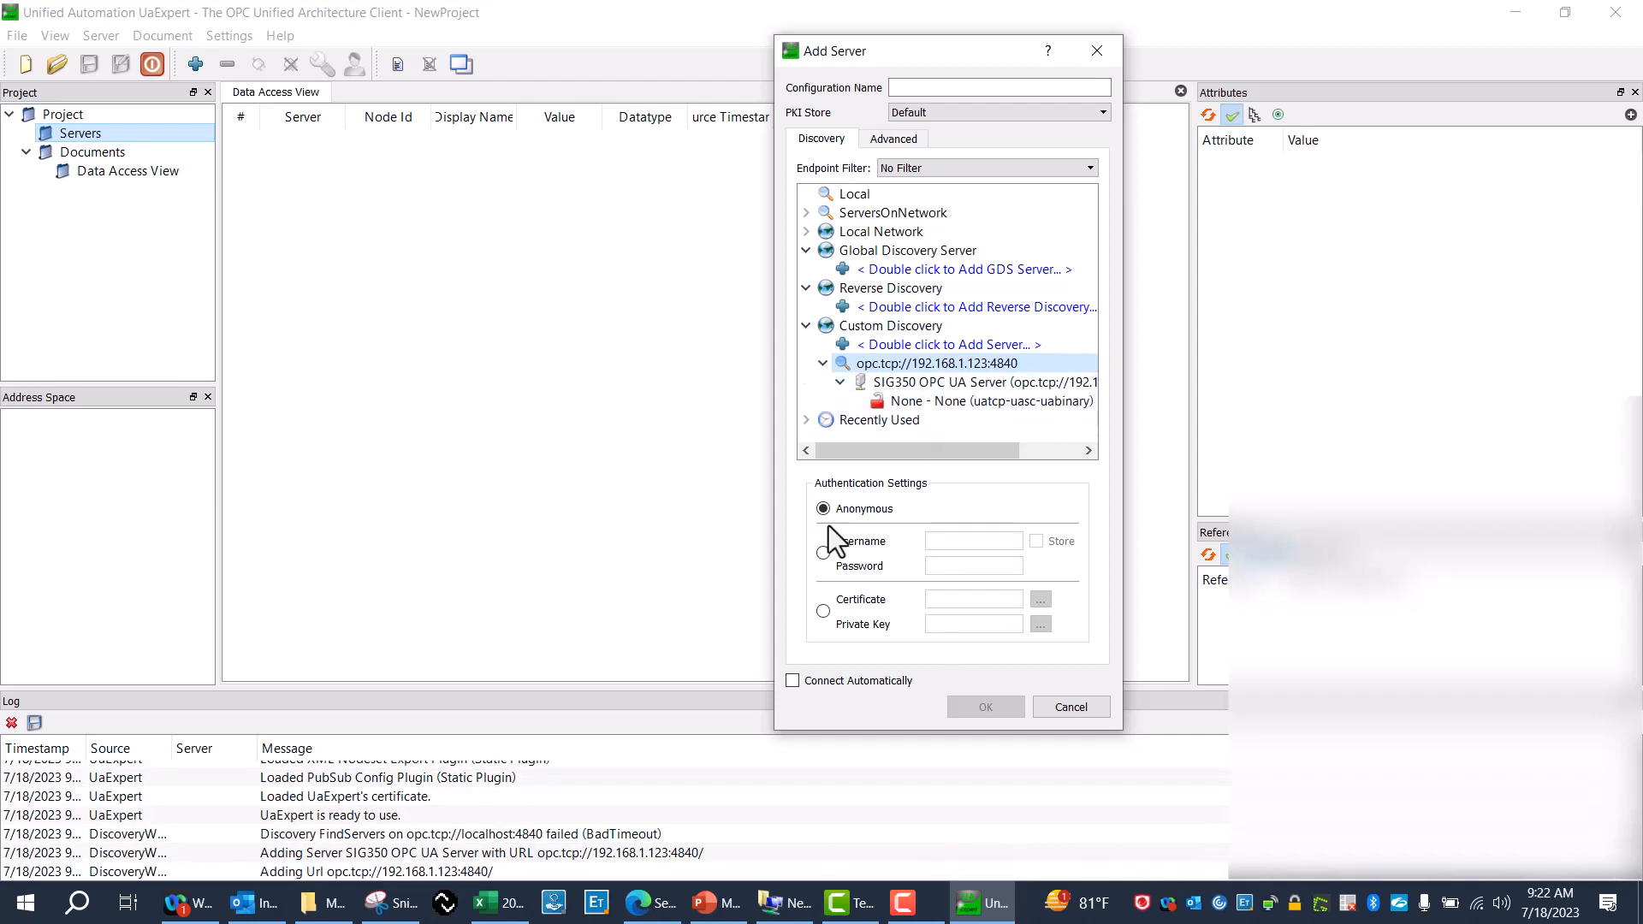
# Add the SIG350 server with username 'Maintenance', password, and stored credentials
pyautogui.click(991, 382)
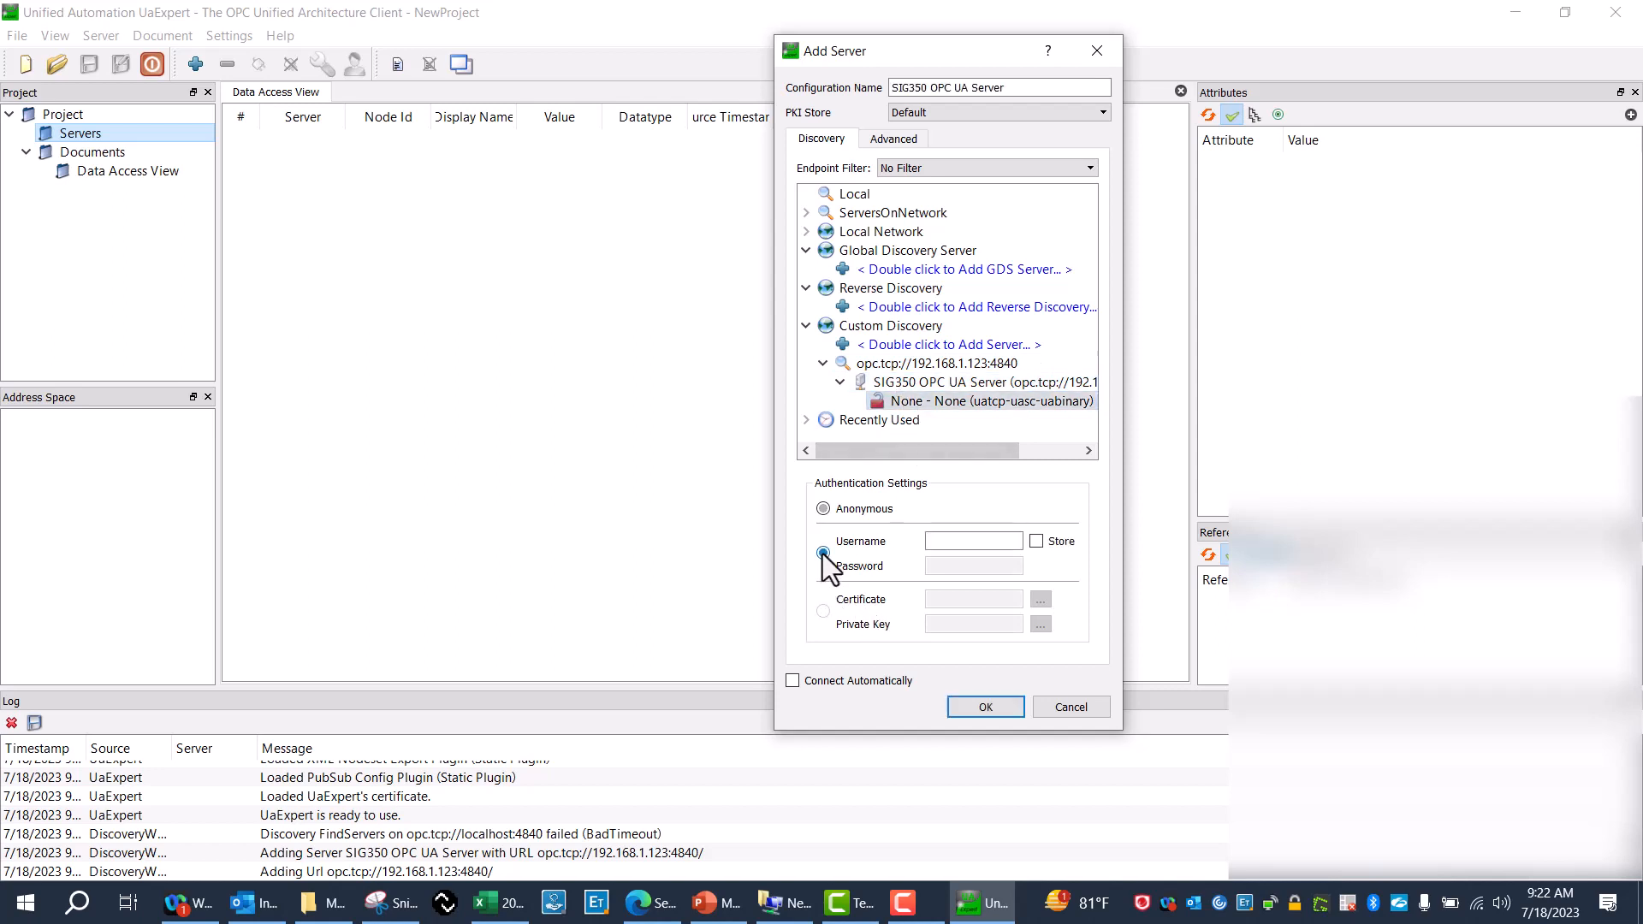
pyautogui.write('M')
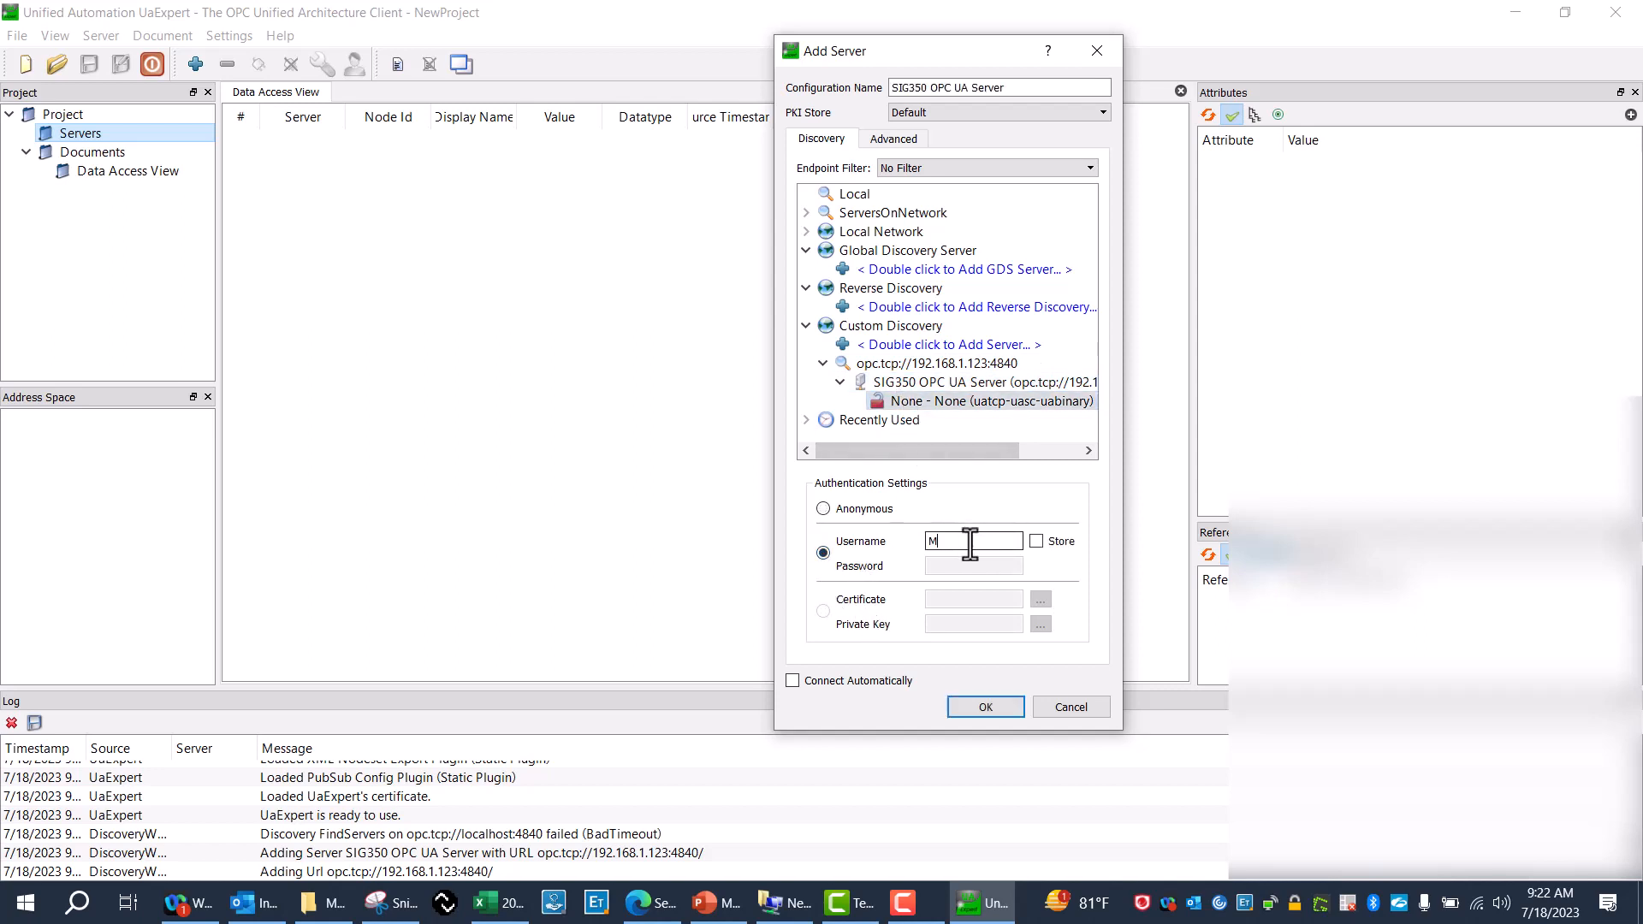
pyautogui.write('aintenance')
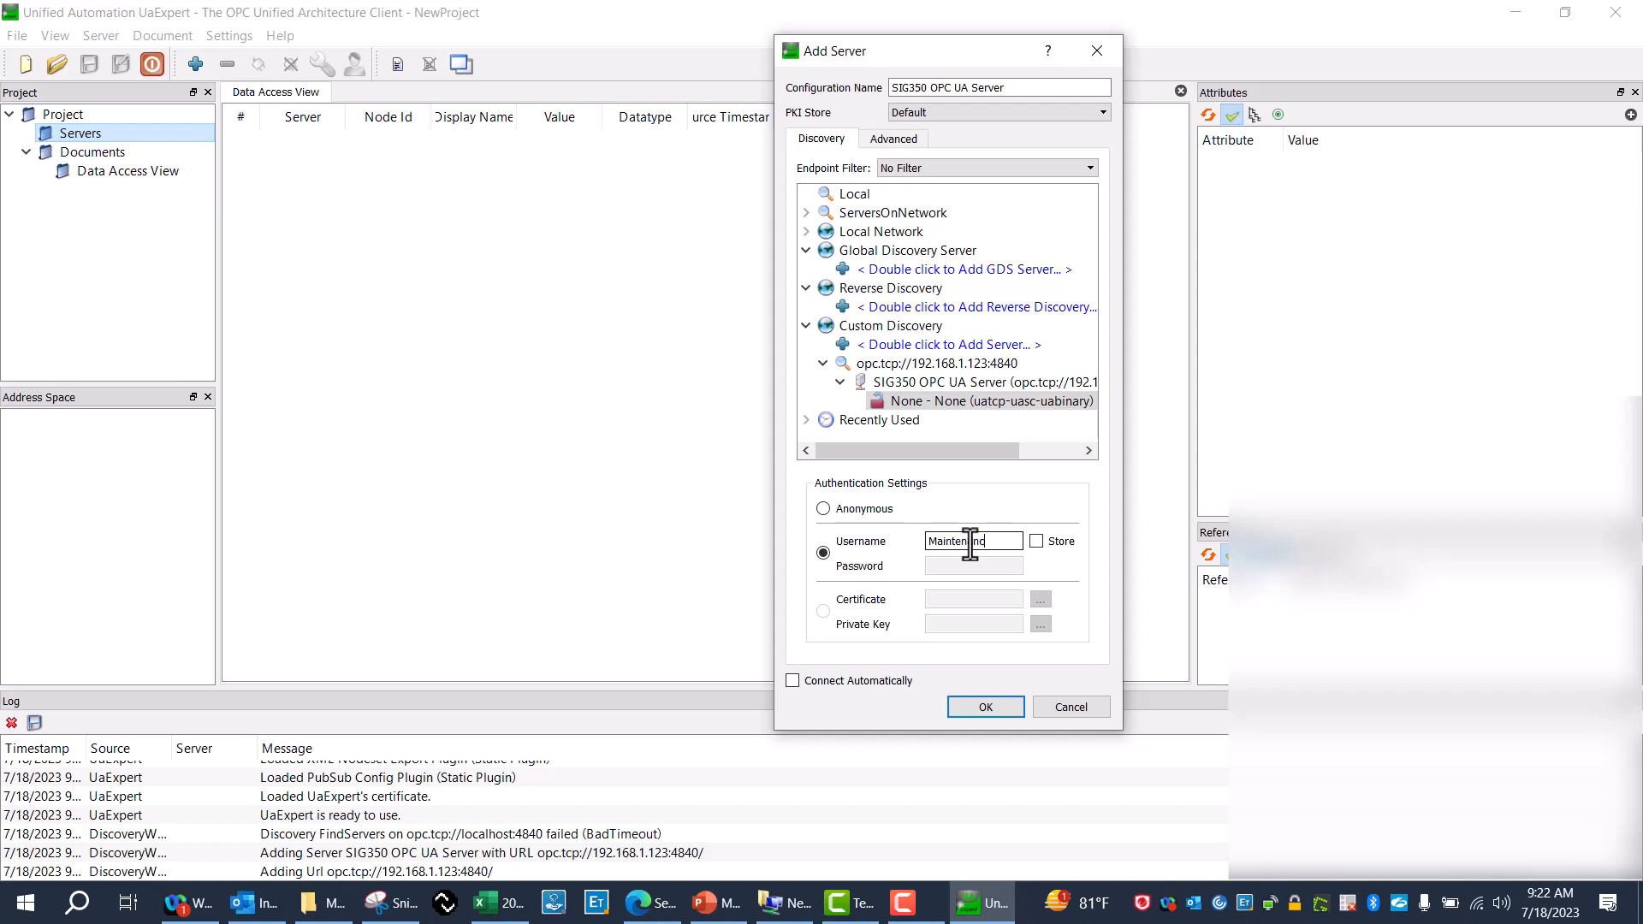
pyautogui.click(1035, 540)
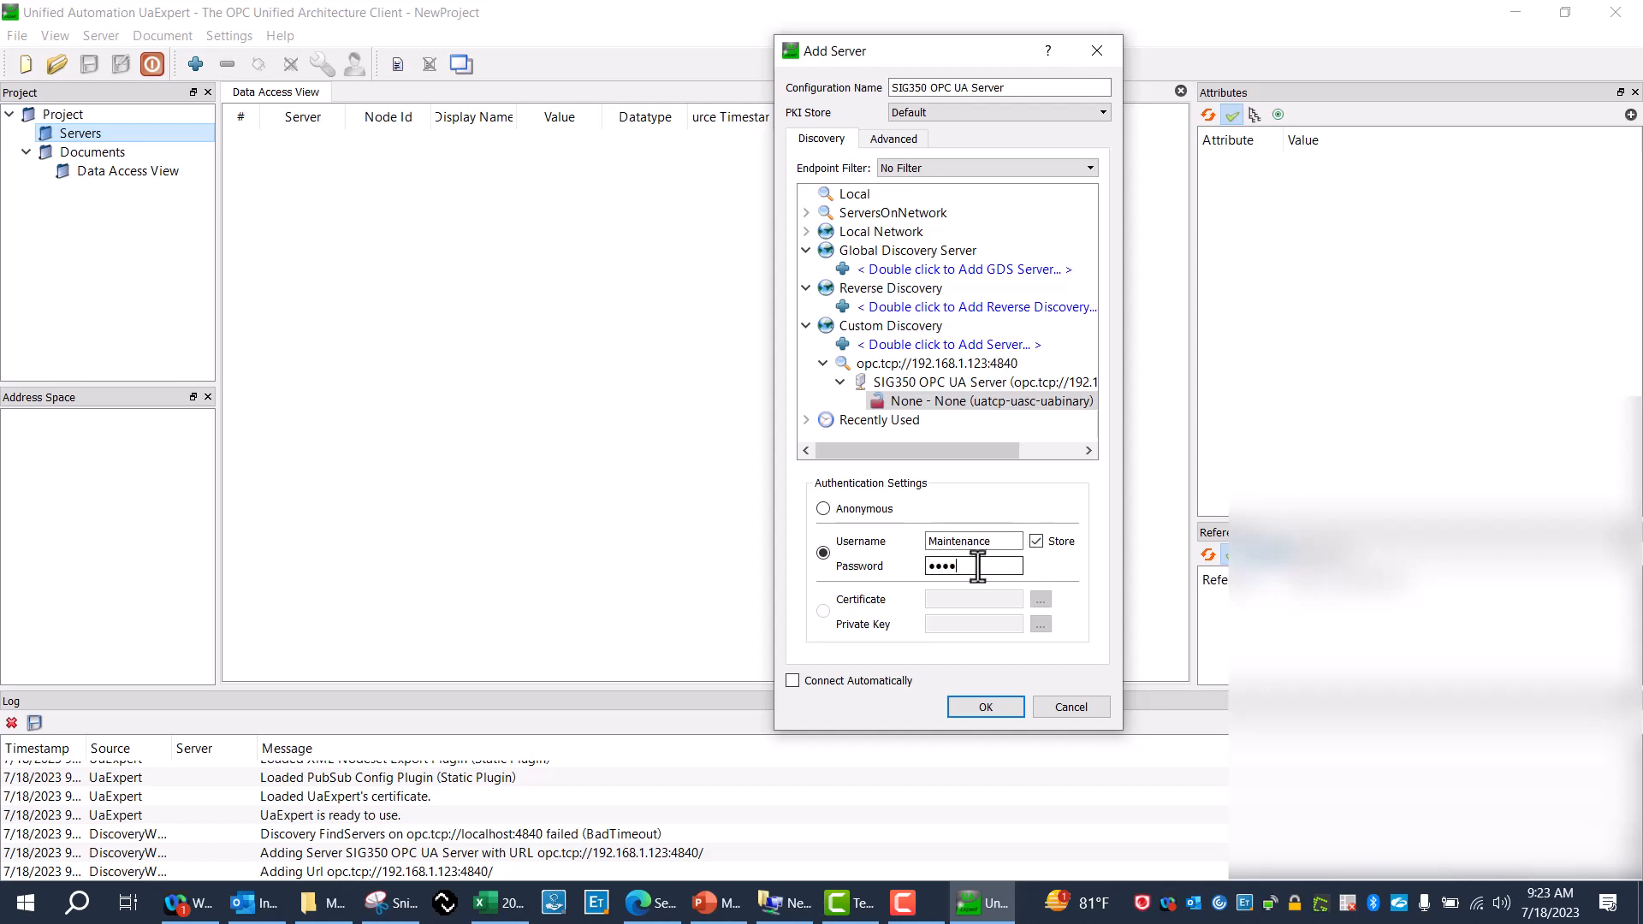
pyautogui.click(985, 707)
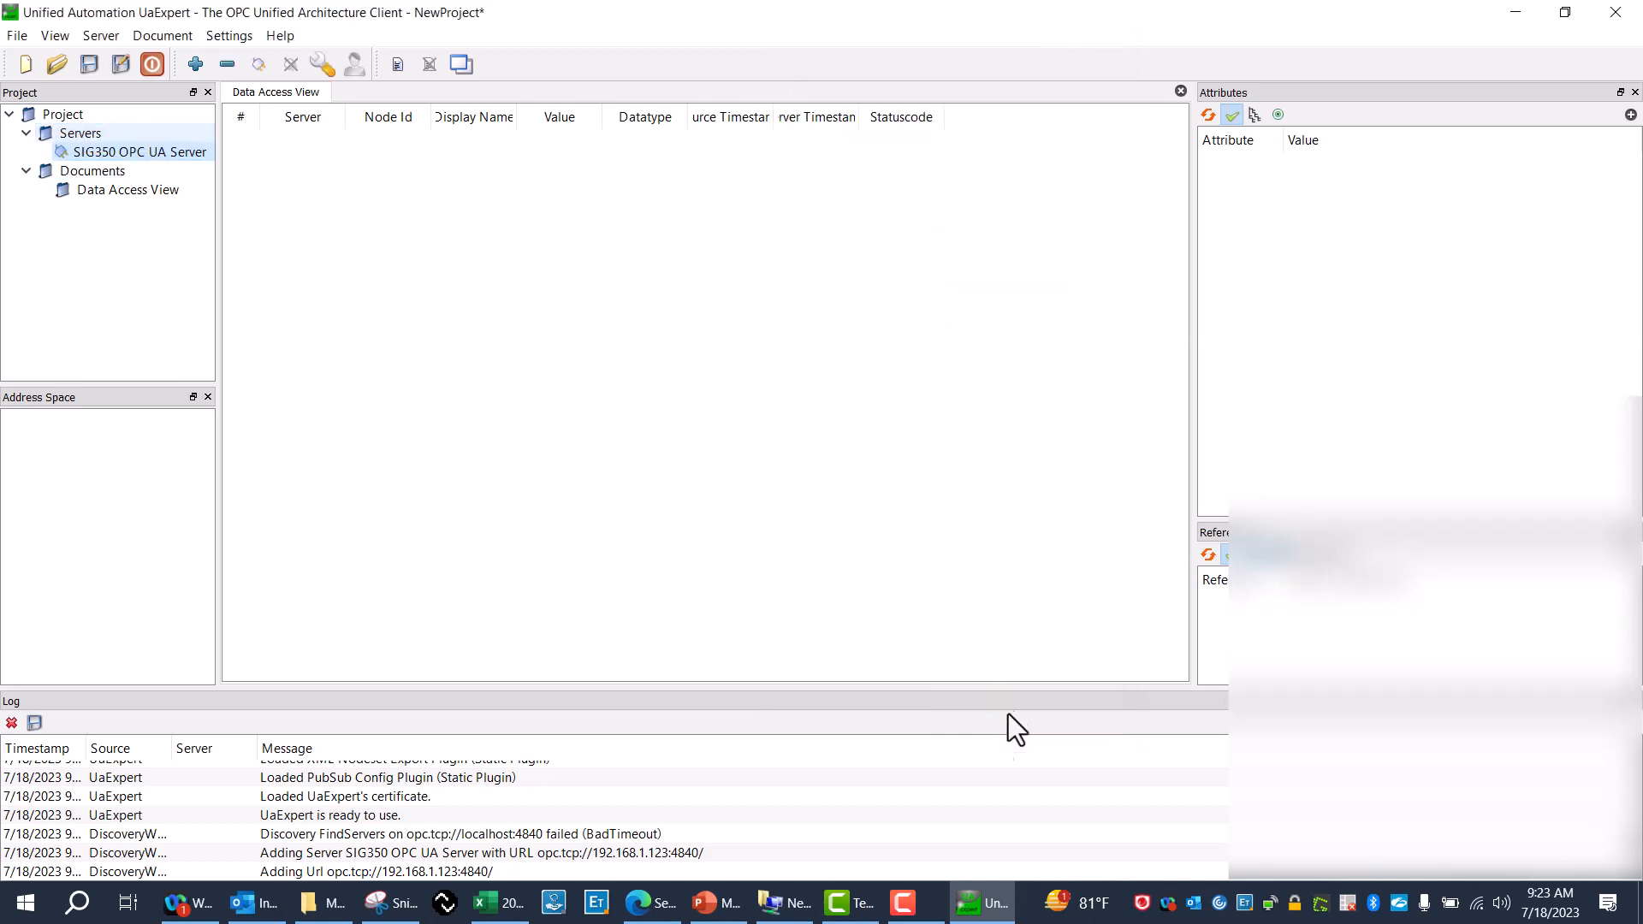
# Connect to the SIG350 server, ignore the BadSecurityModeInsufficient warning, and expand DeviceSet
pyautogui.click(132, 151)
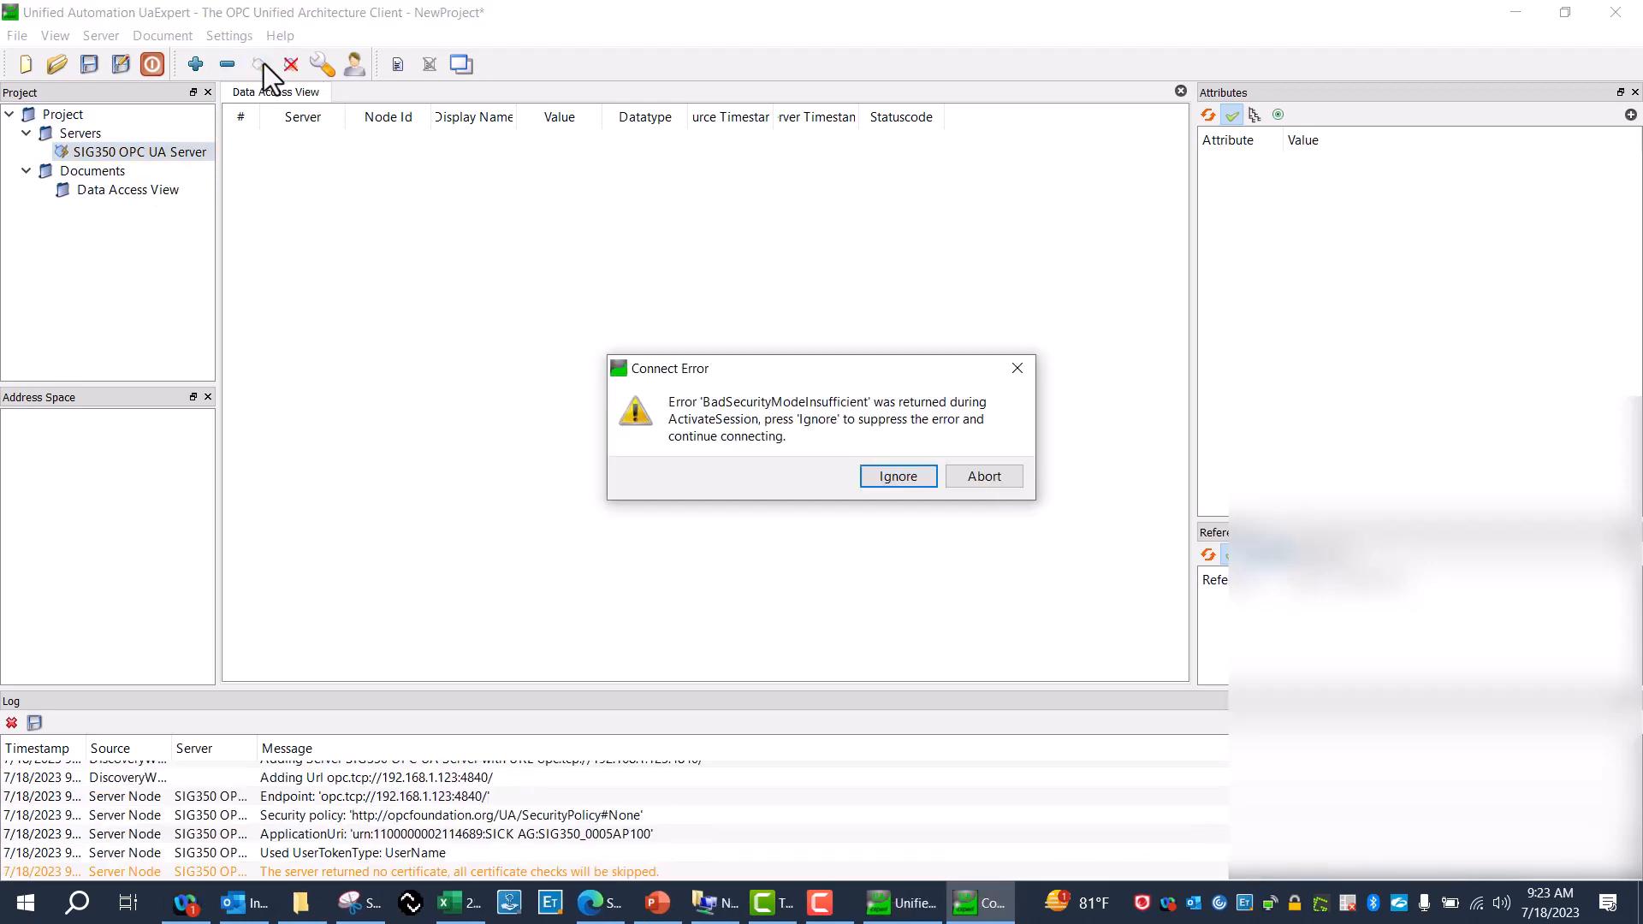
pyautogui.click(899, 476)
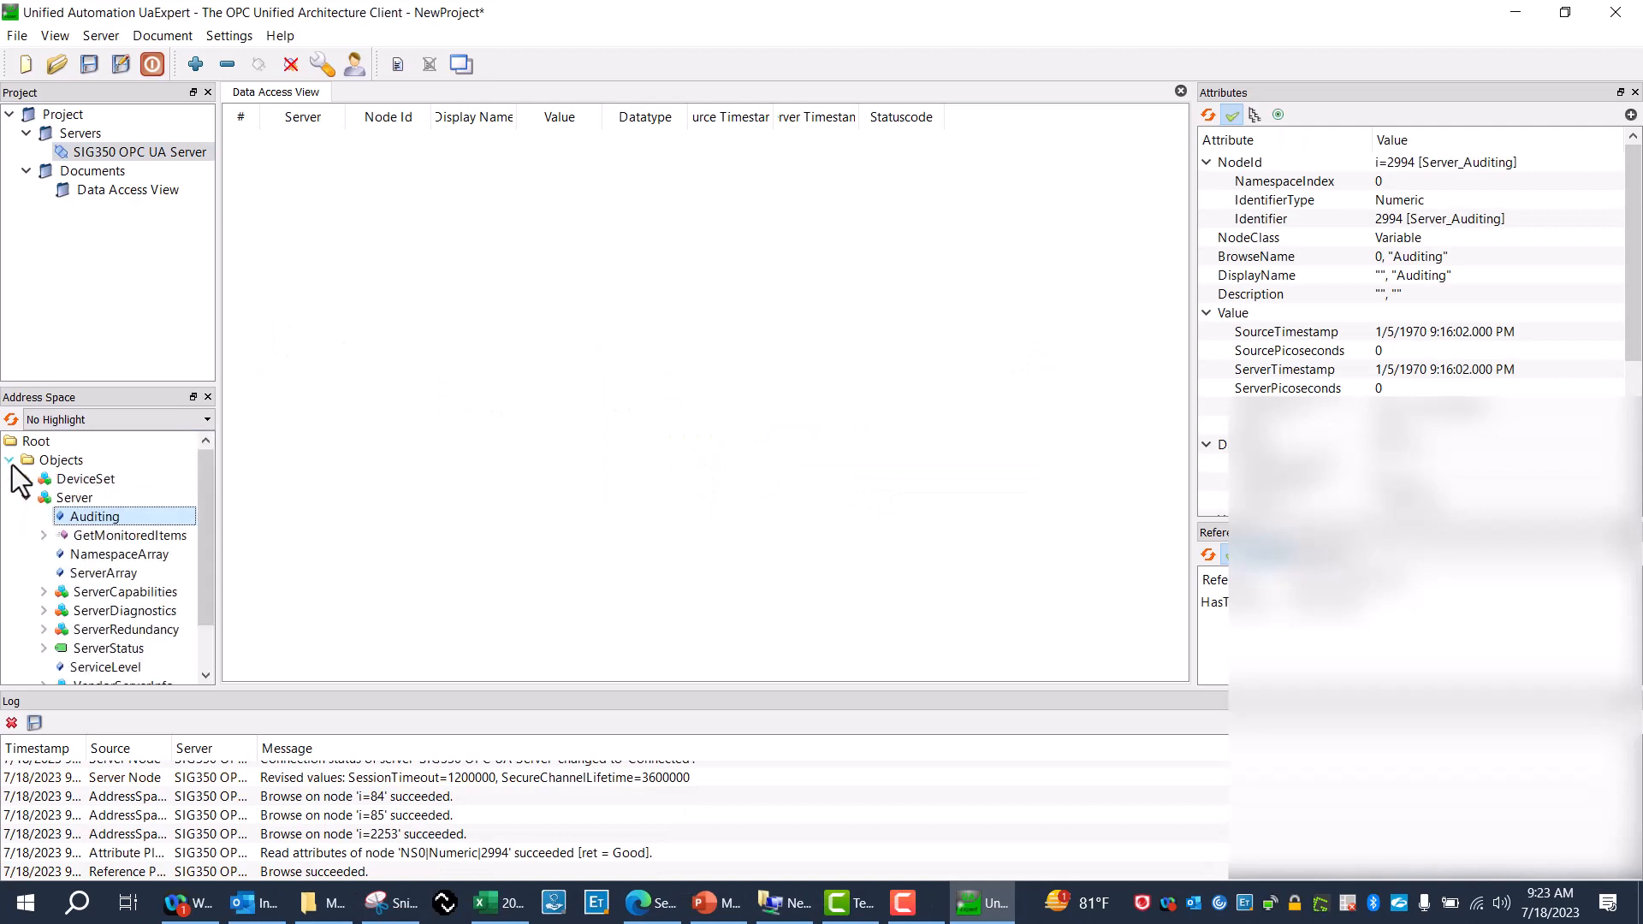
pyautogui.click(21, 479)
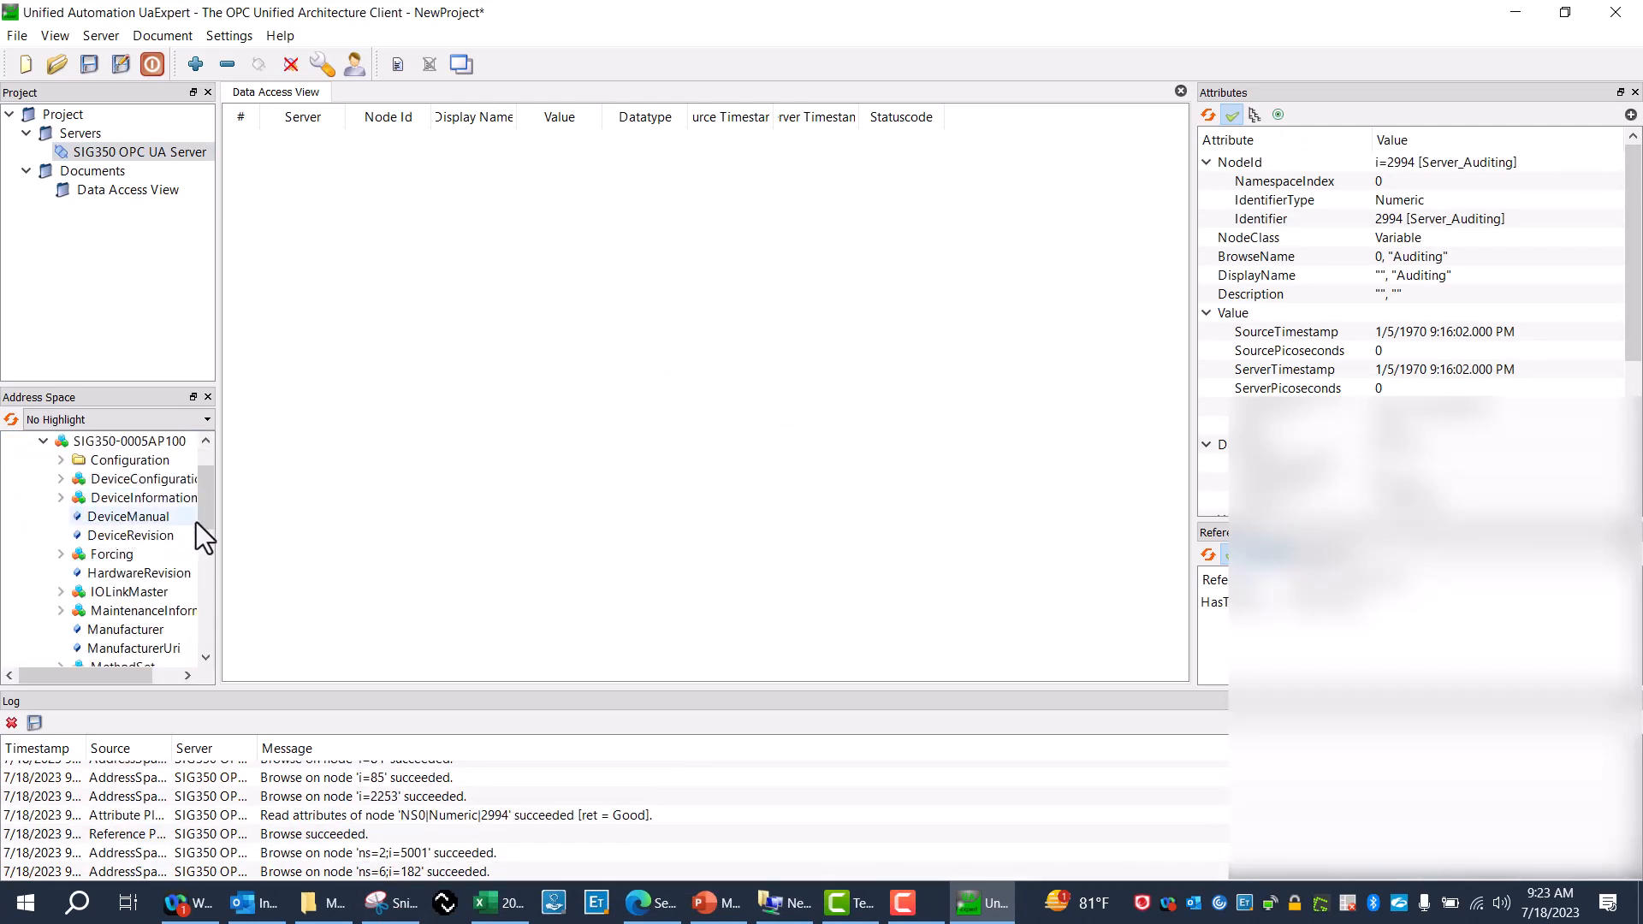
# Browse SIG350-0005AP100 > IOLinkMaster > Port S1 and select ProcessDataInput
pyautogui.scroll(-3)
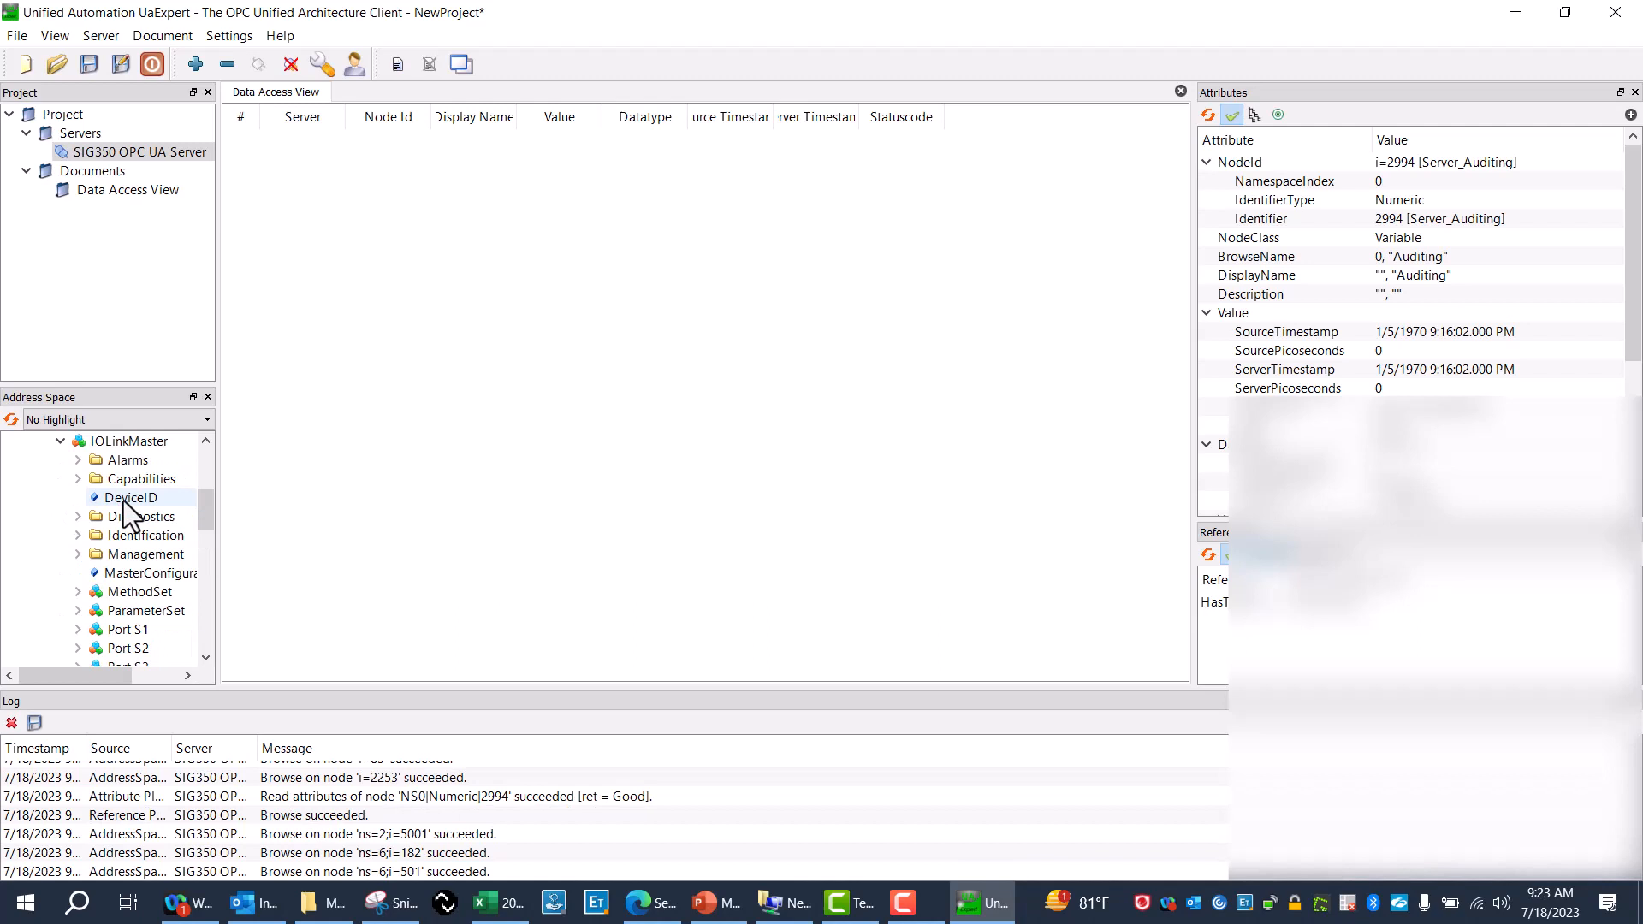
pyautogui.click(130, 497)
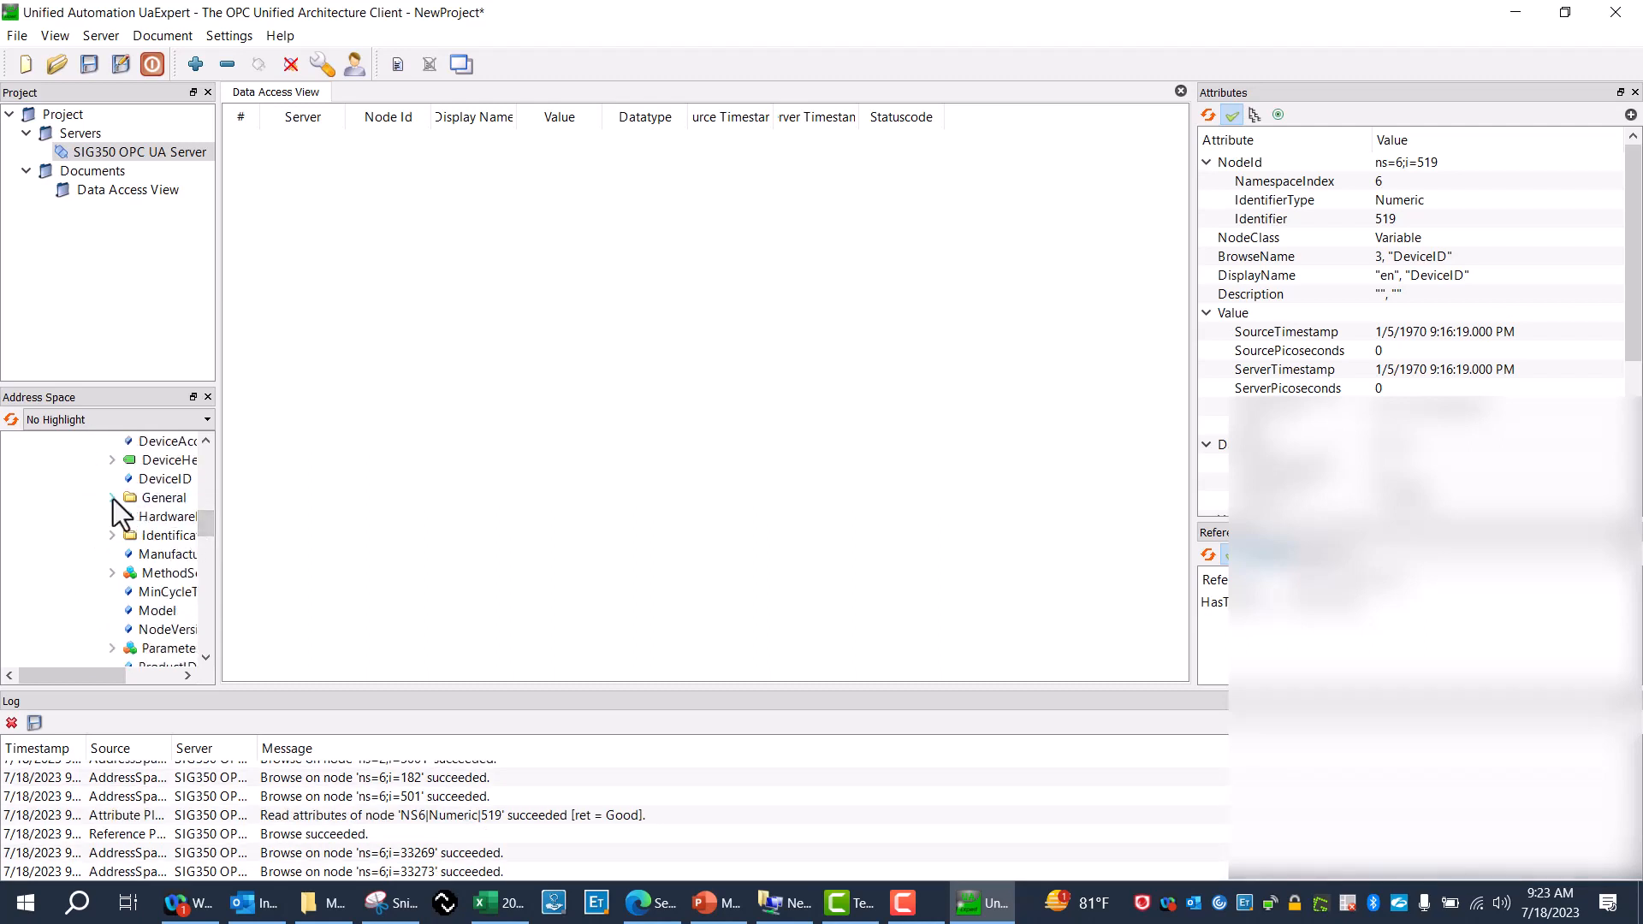
pyautogui.click(112, 498)
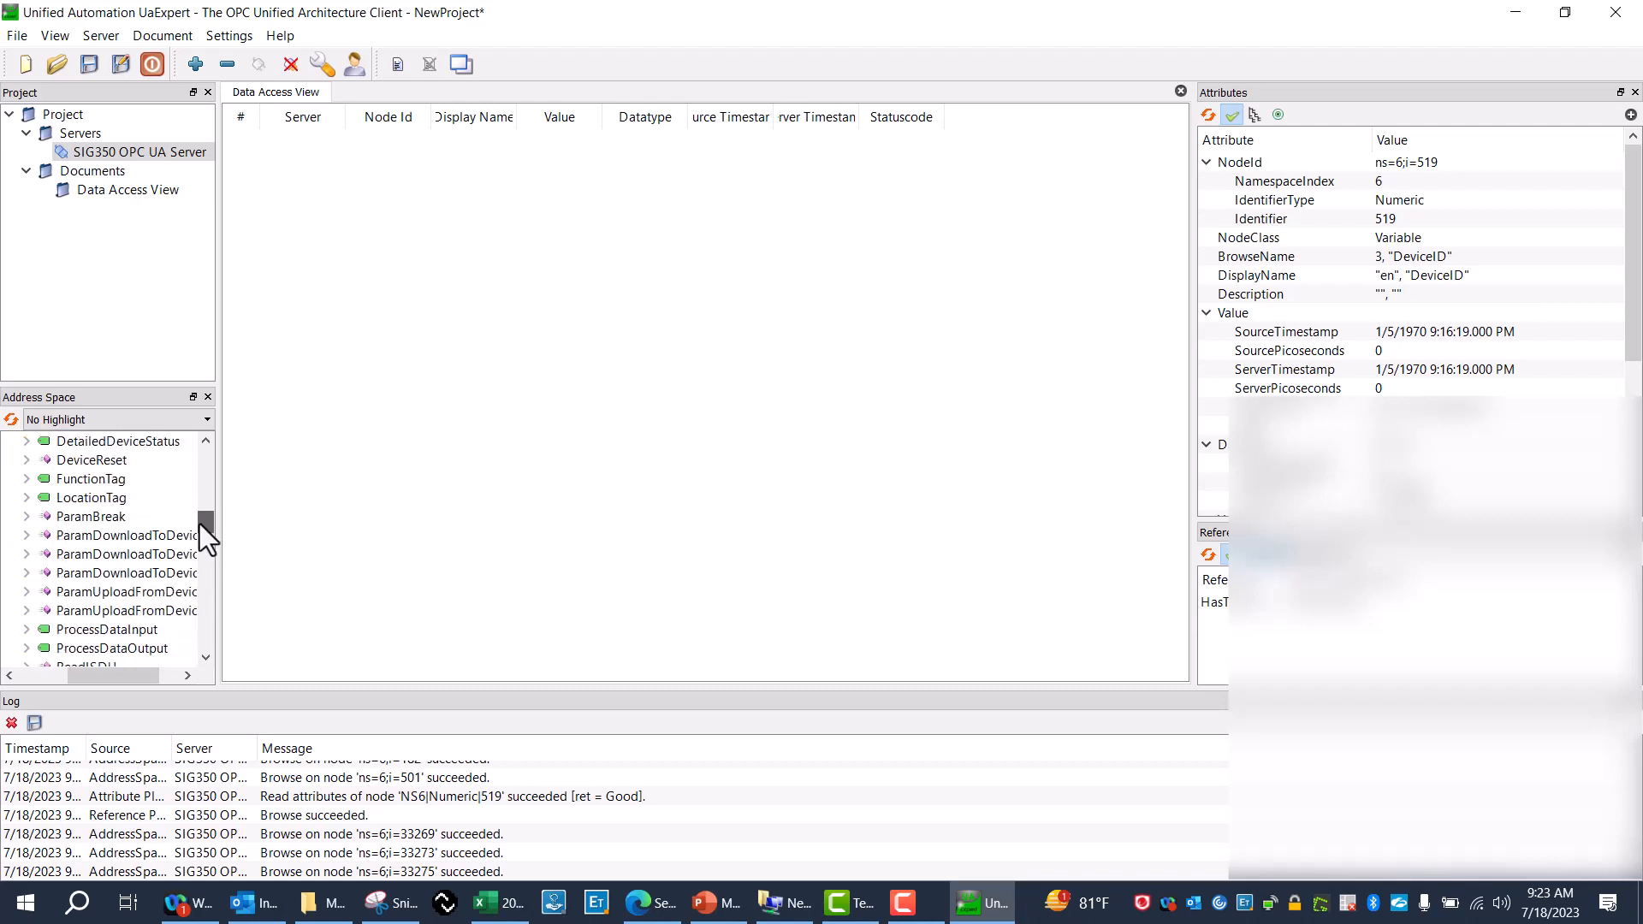
pyautogui.click(106, 629)
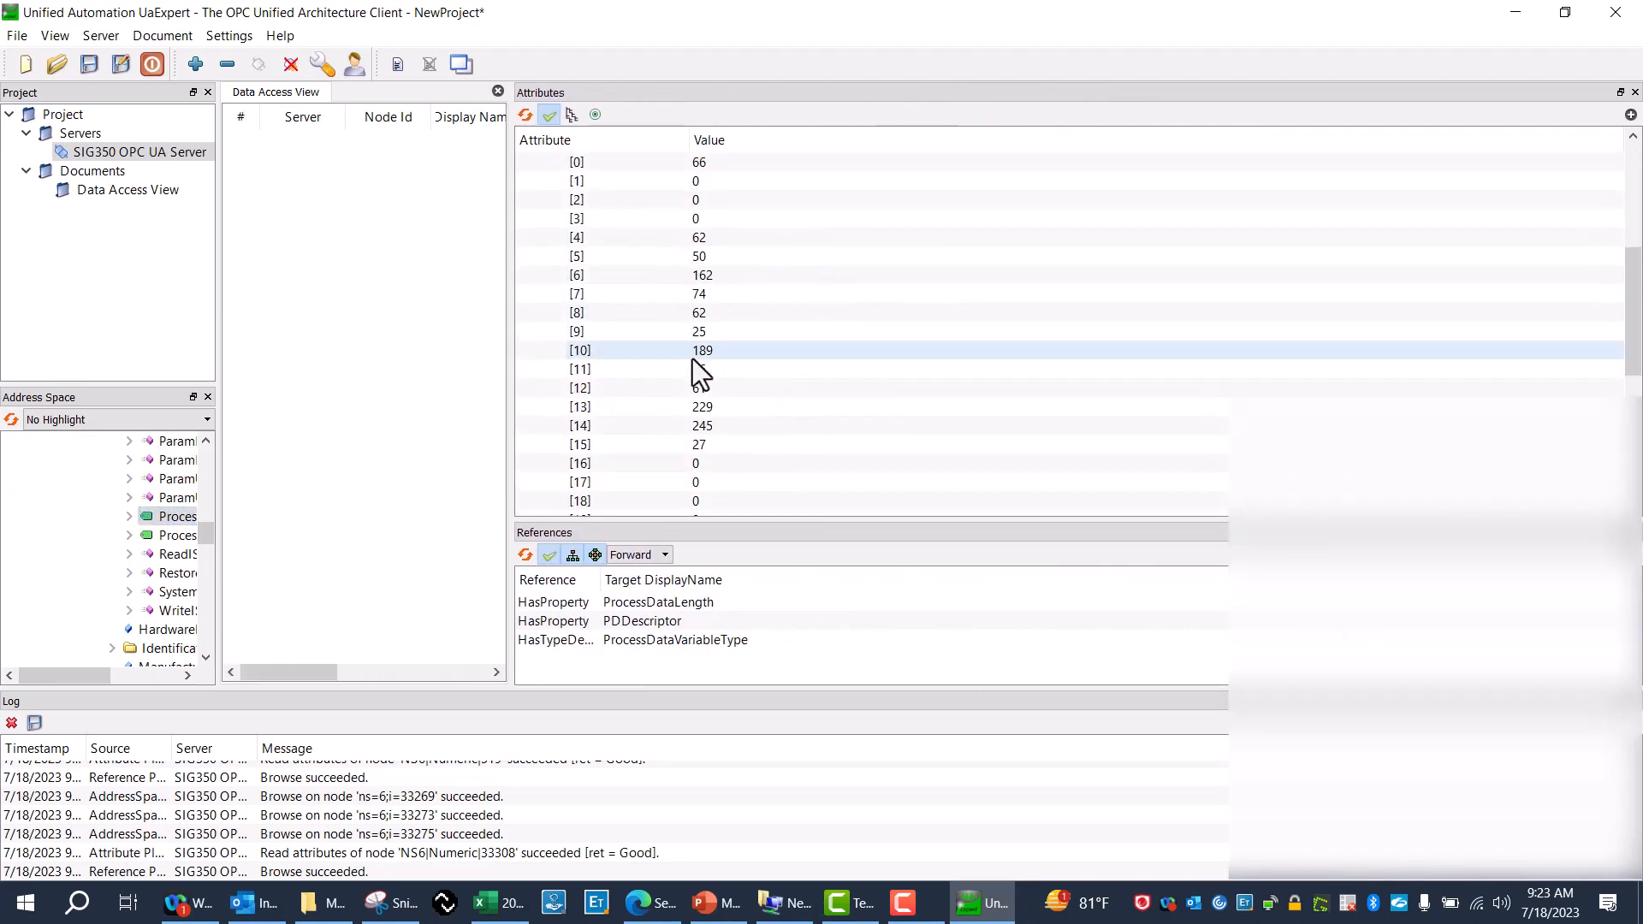
# Re-read ProcessDataInput to see live bytes like 52, 108 and 90
pyautogui.click(524, 115)
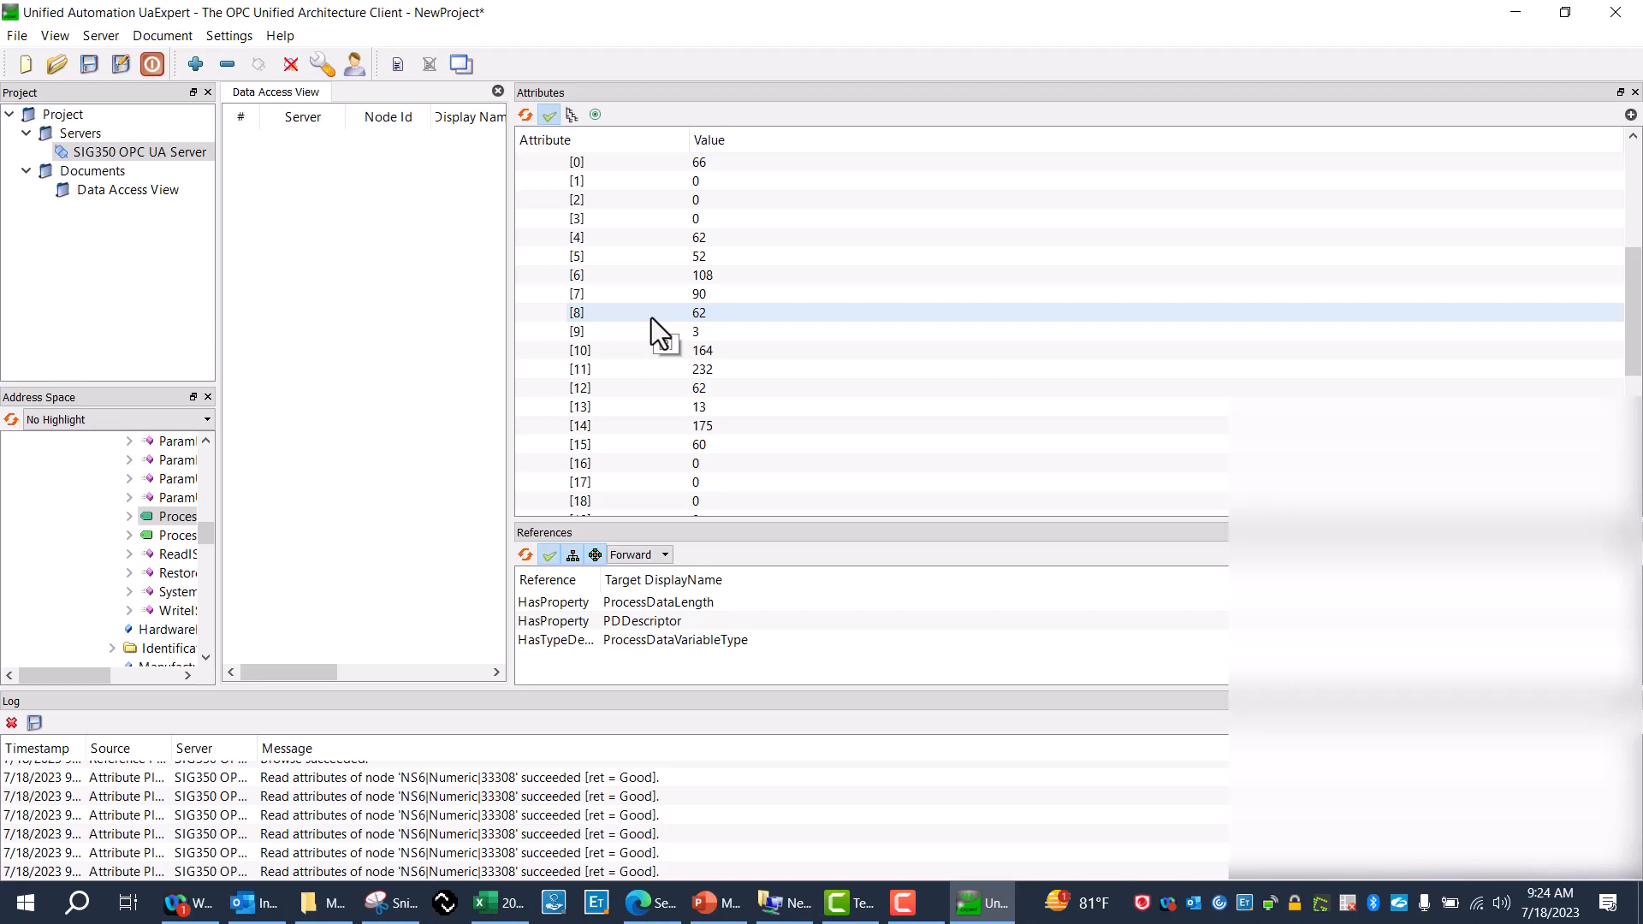
pyautogui.moveTo(606, 331)
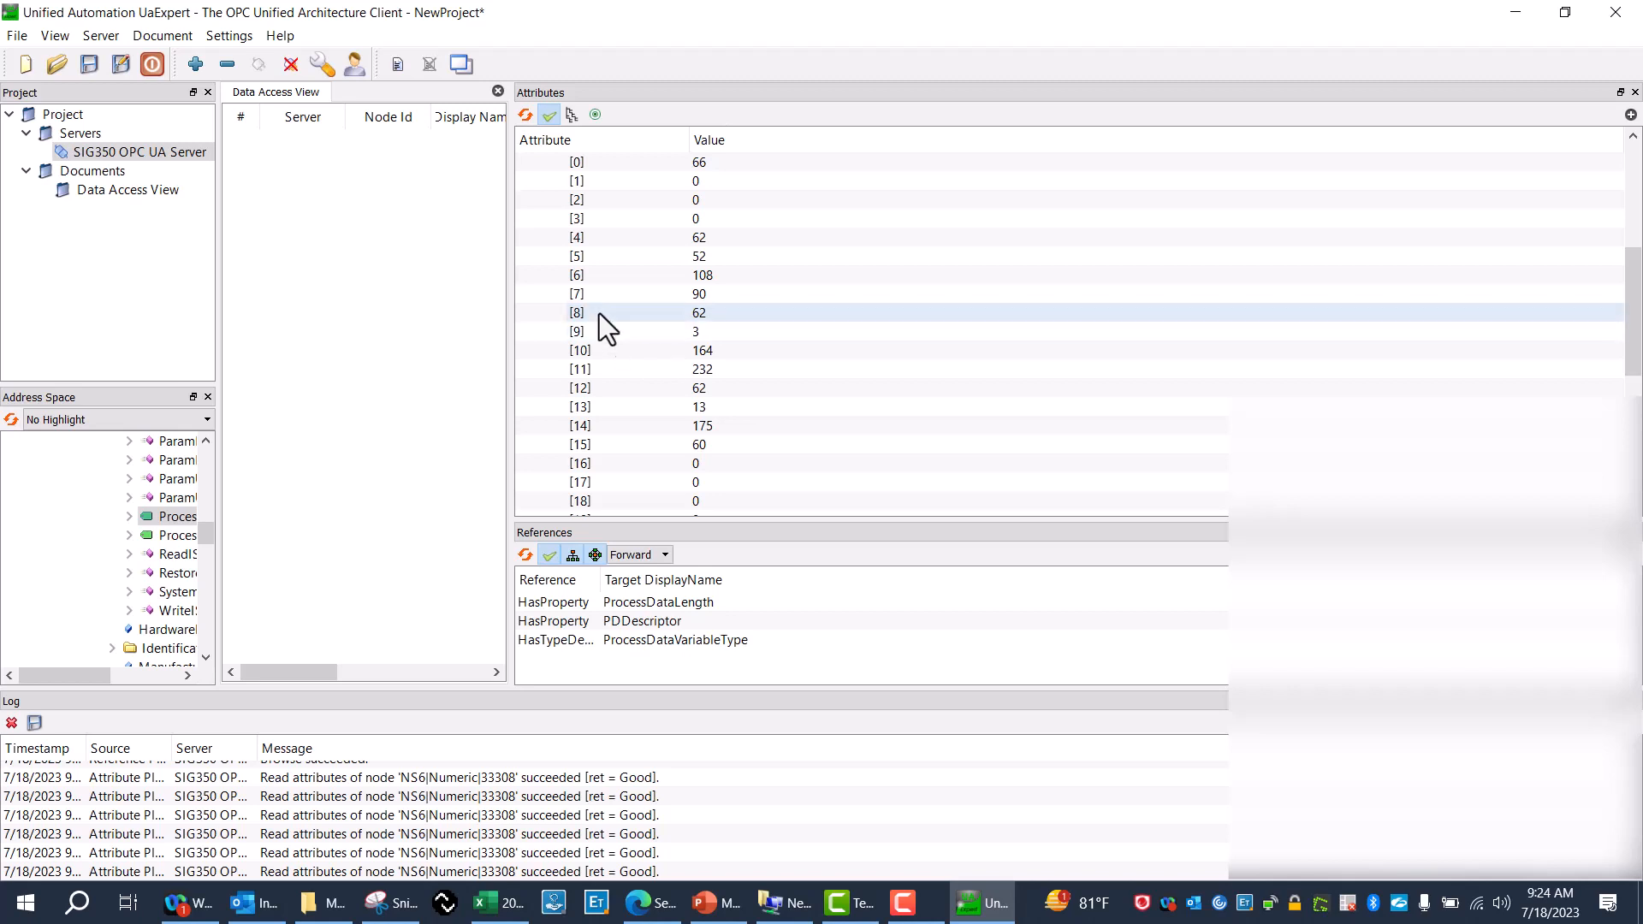
pyautogui.moveTo(1268, 156)
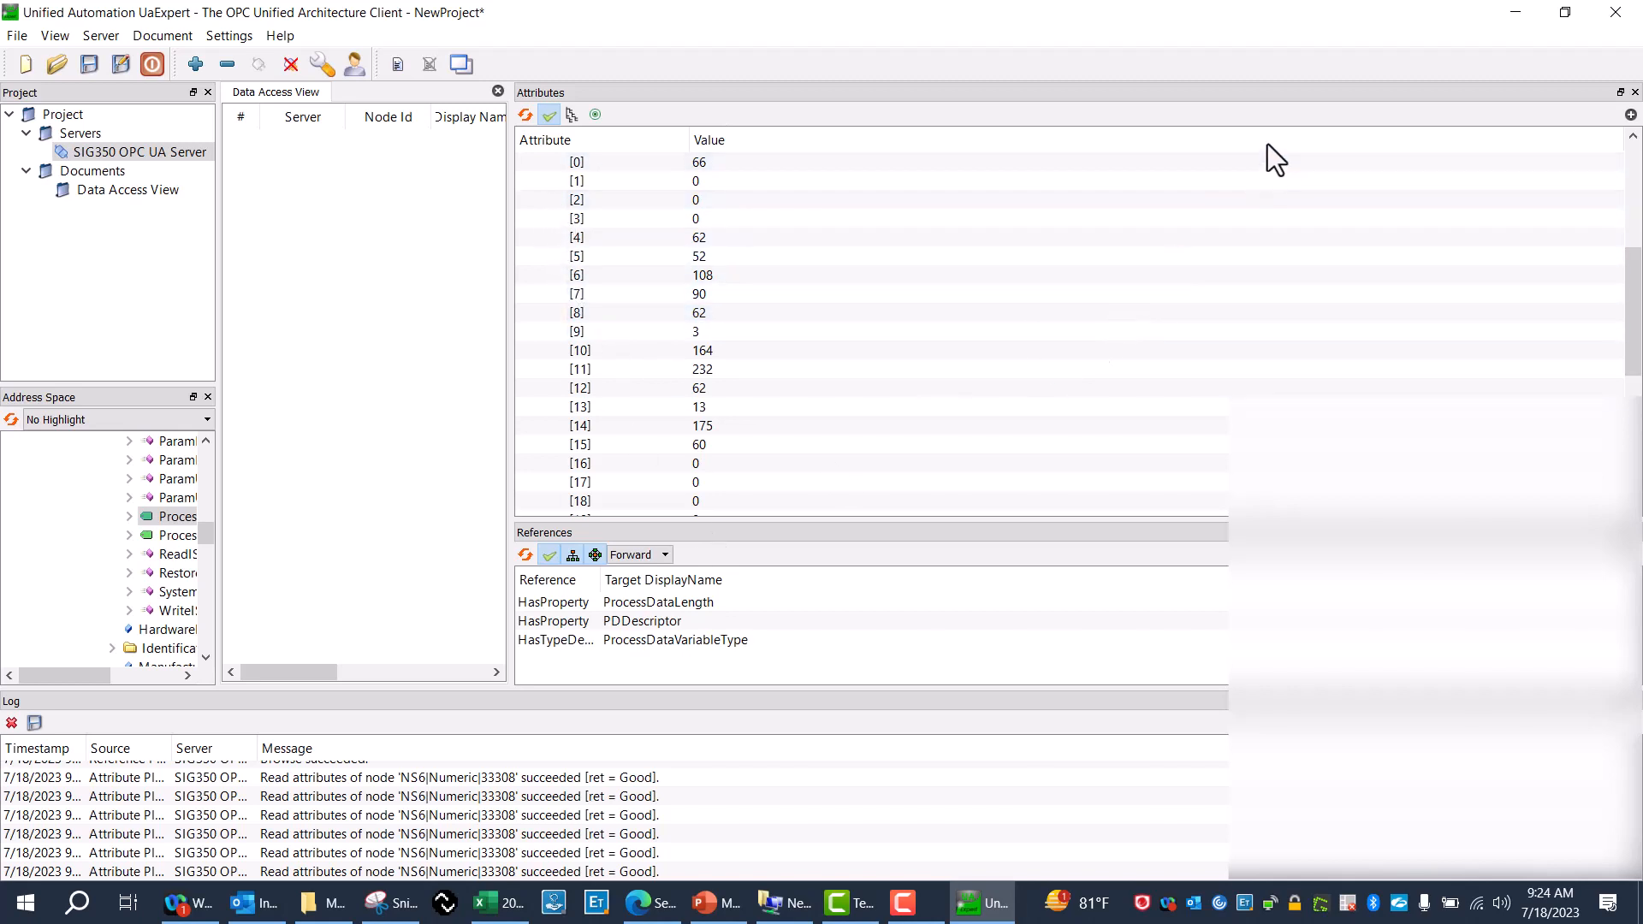